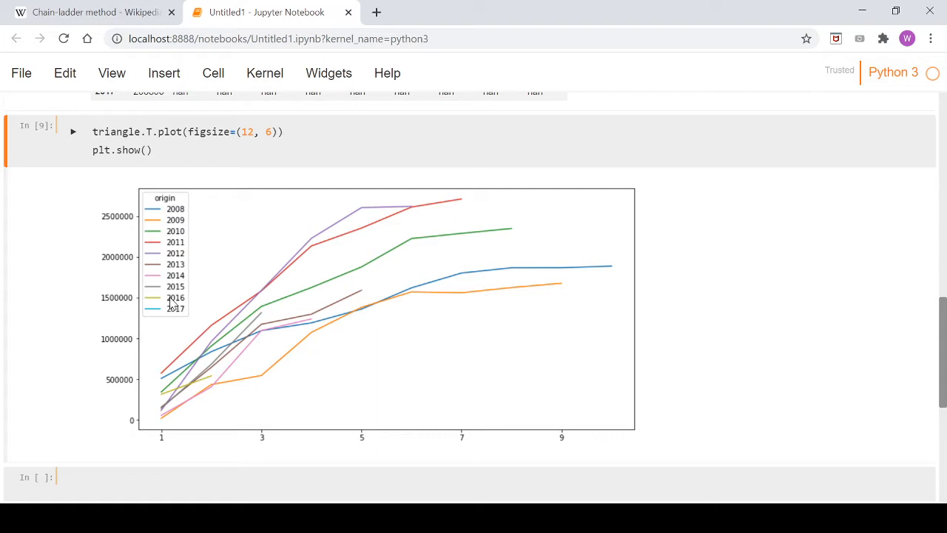
{"action": "mouse_move", "coordinate": [266, 287]}
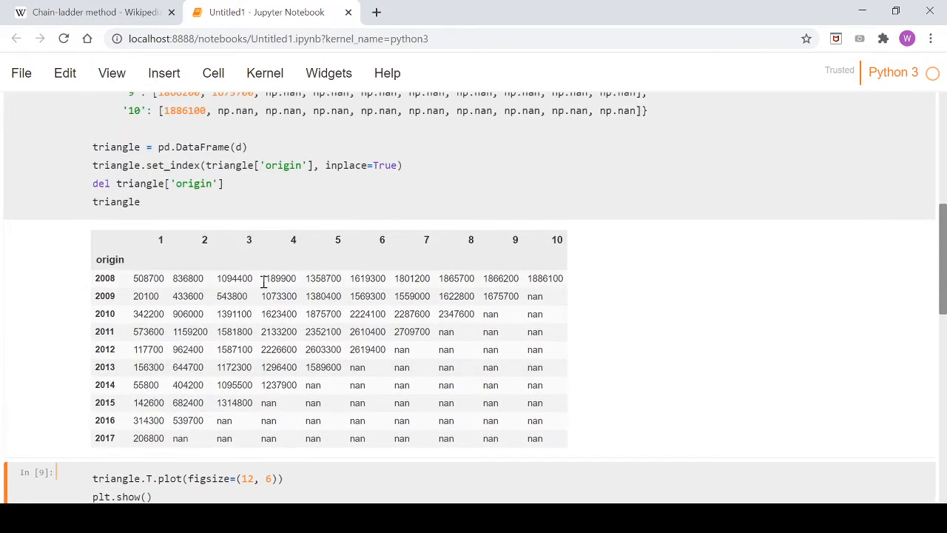
{"action": "mouse_move", "coordinate": [426, 405]}
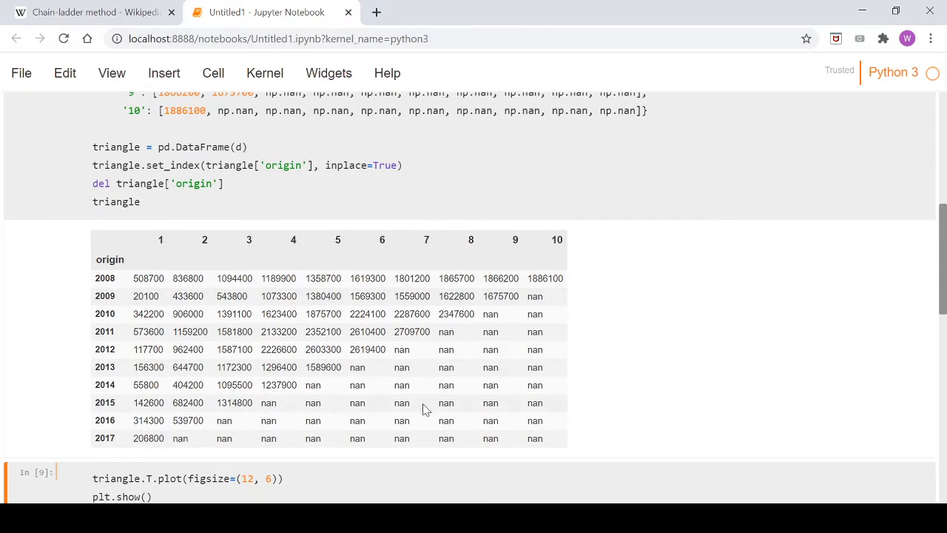
- Compute 836800/508700 by hand and multiply the 2017 amount 206800 by that factor, giving about 340181
{"action": "scroll", "scroll_direction": "down", "scroll_amount": 3}
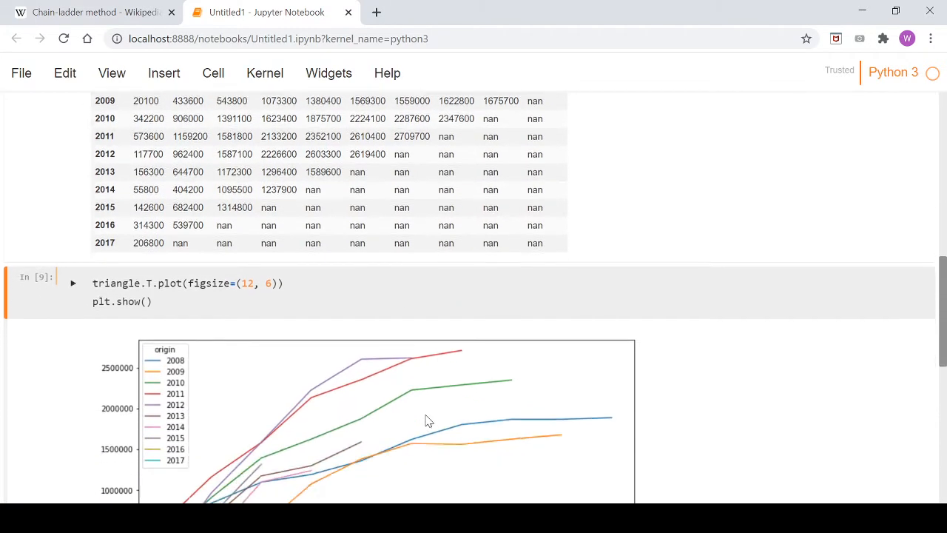
{"action": "scroll", "scroll_direction": "down", "scroll_amount": 3}
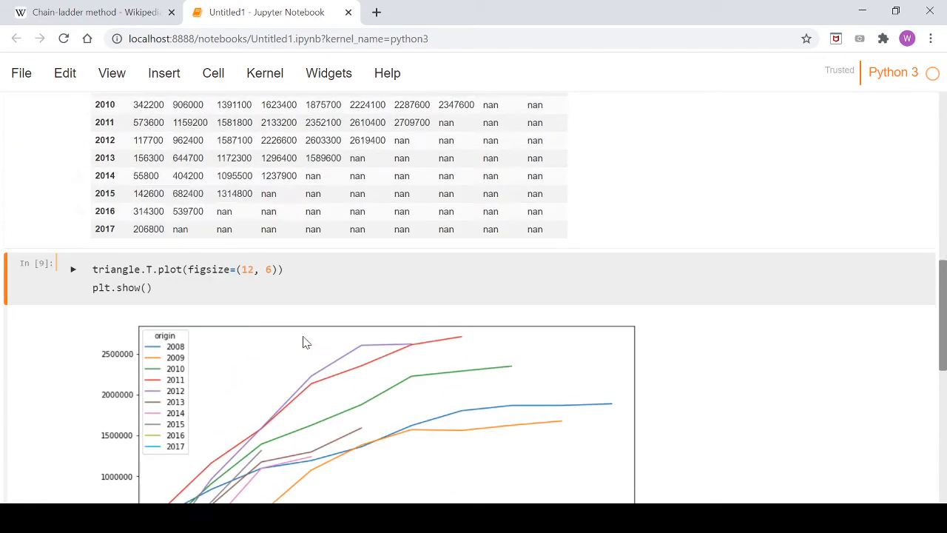
{"action": "scroll", "scroll_direction": "down", "scroll_amount": 3}
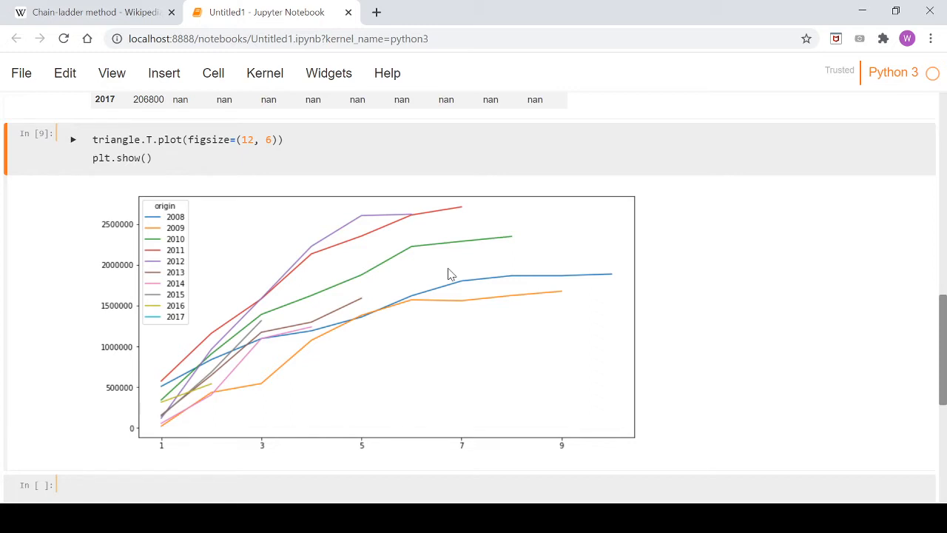
{"action": "scroll", "scroll_direction": "up", "scroll_amount": 3}
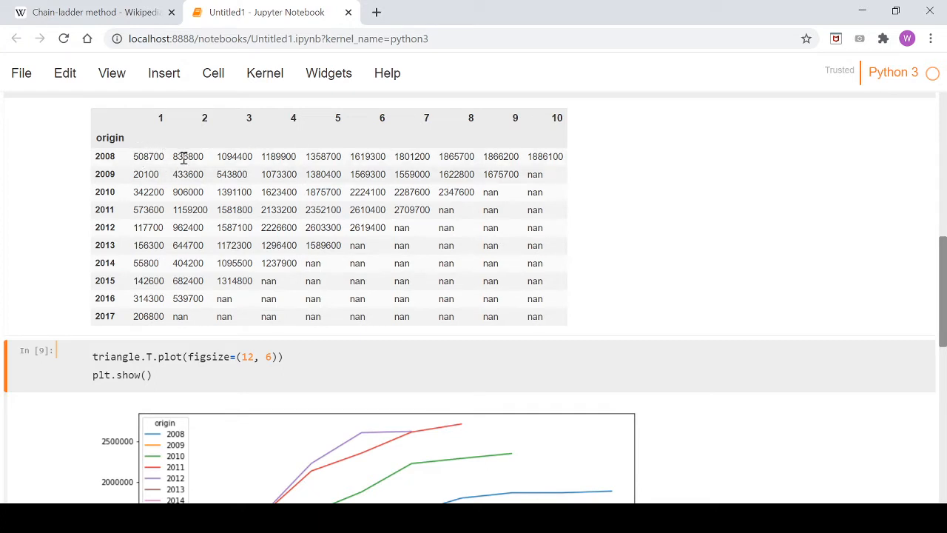
{"action": "mouse_move", "coordinate": [199, 151]}
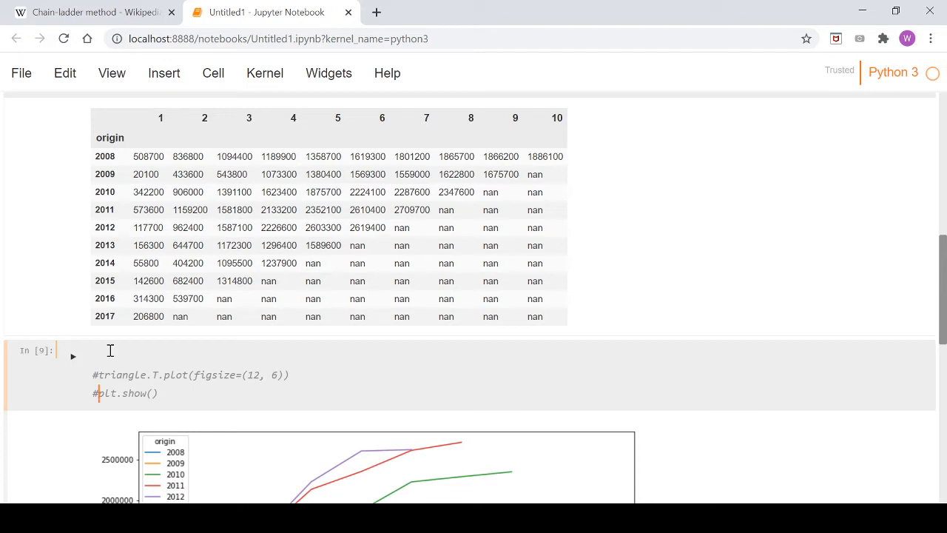
{"action": "double_click", "coordinate": [188, 157]}
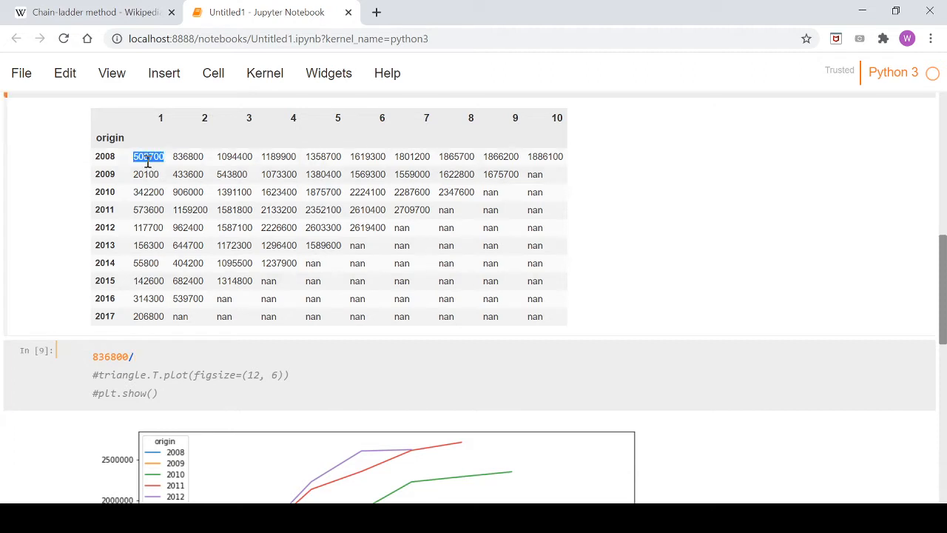
{"action": "type", "text": "508700"}
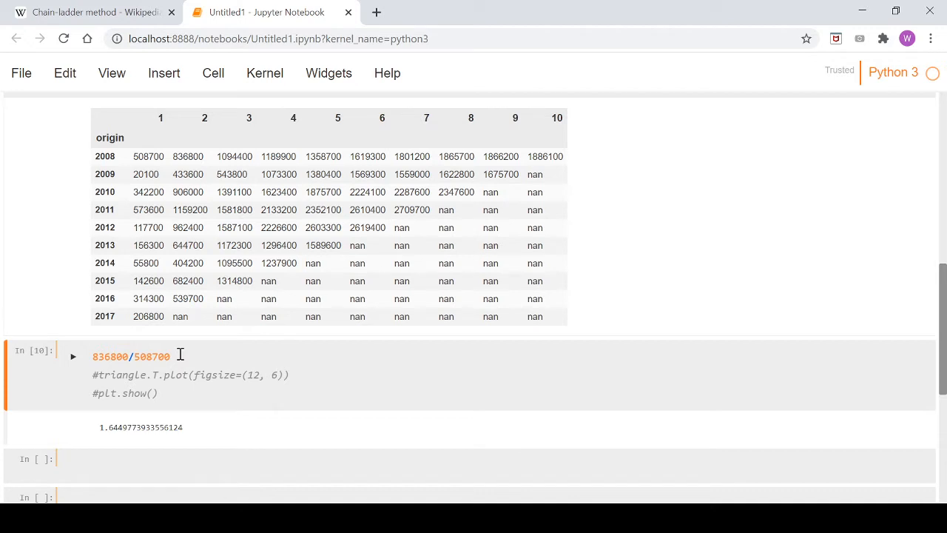
{"action": "mouse_move", "coordinate": [166, 429]}
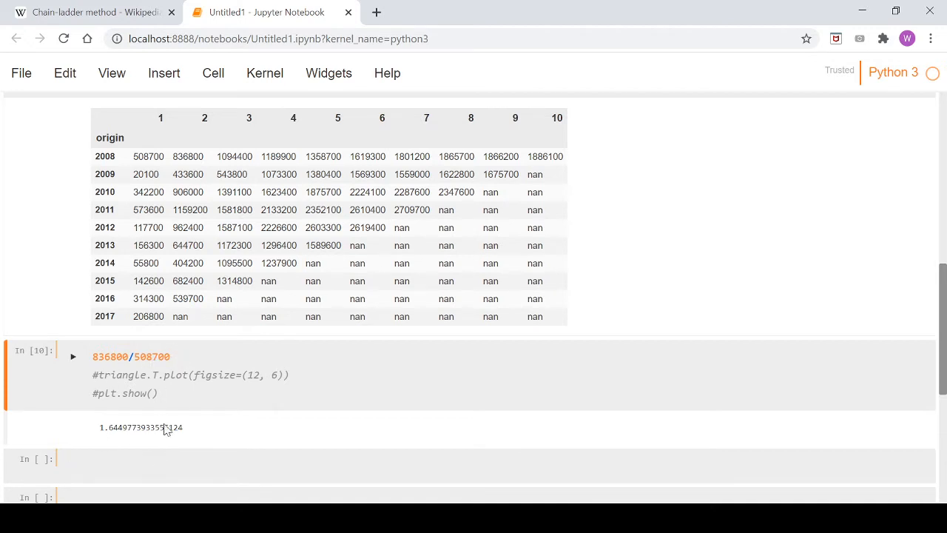
{"action": "mouse_move", "coordinate": [115, 447]}
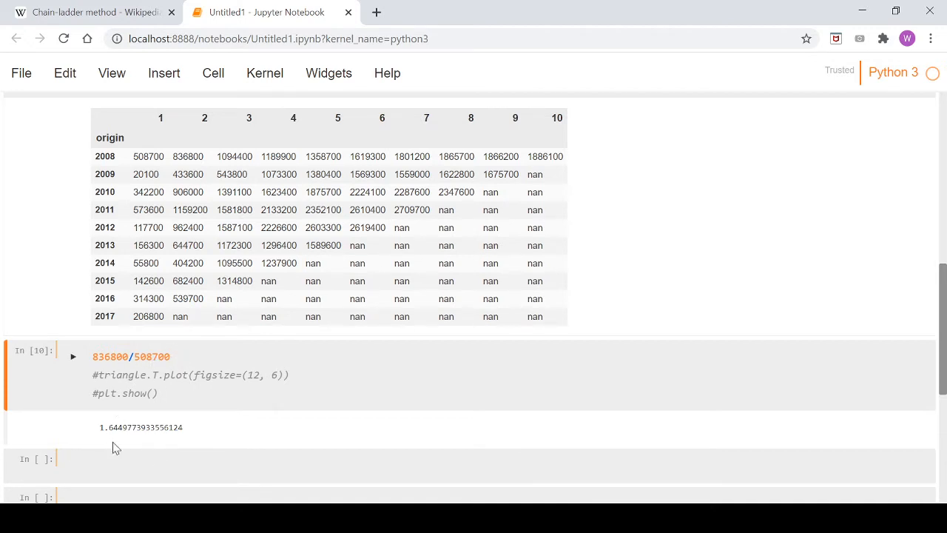
{"action": "mouse_move", "coordinate": [121, 438]}
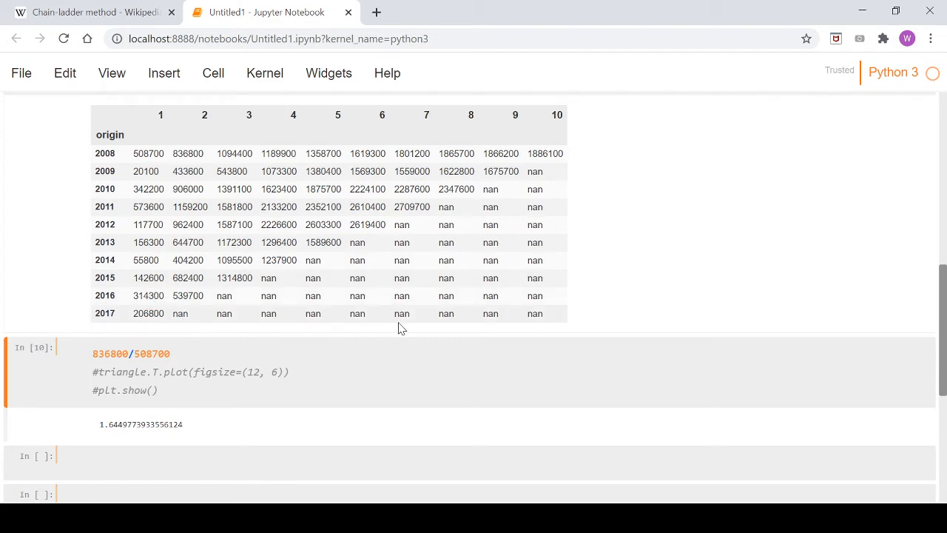
{"action": "mouse_move", "coordinate": [424, 160]}
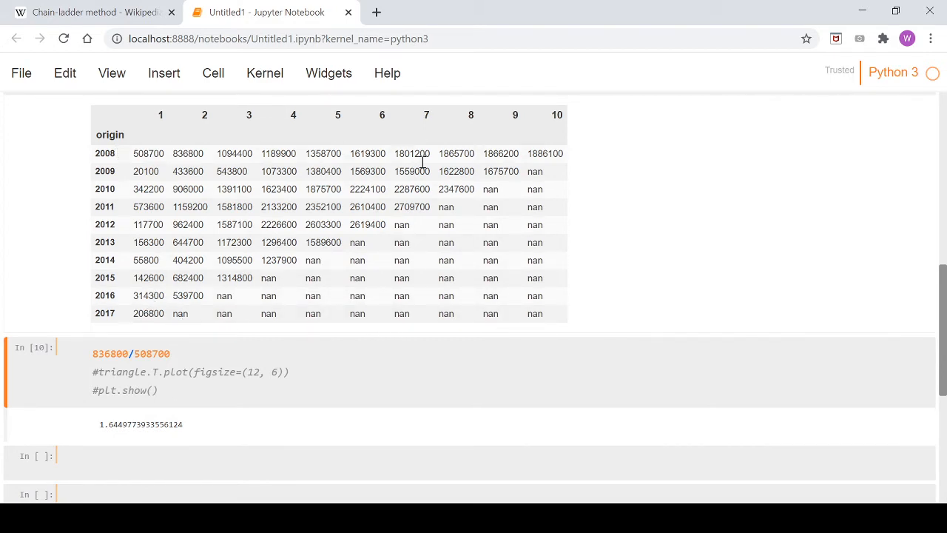
{"action": "mouse_move", "coordinate": [541, 293]}
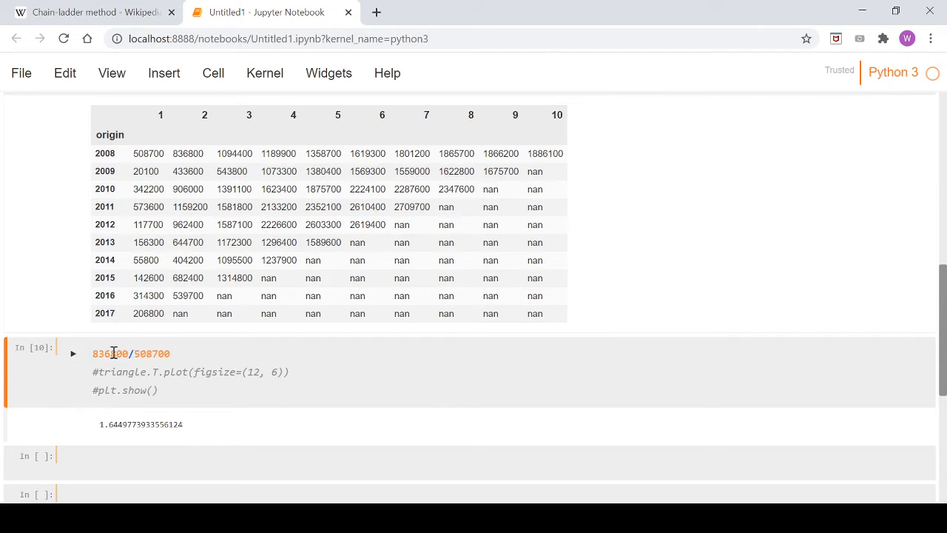
{"action": "mouse_move", "coordinate": [188, 225]}
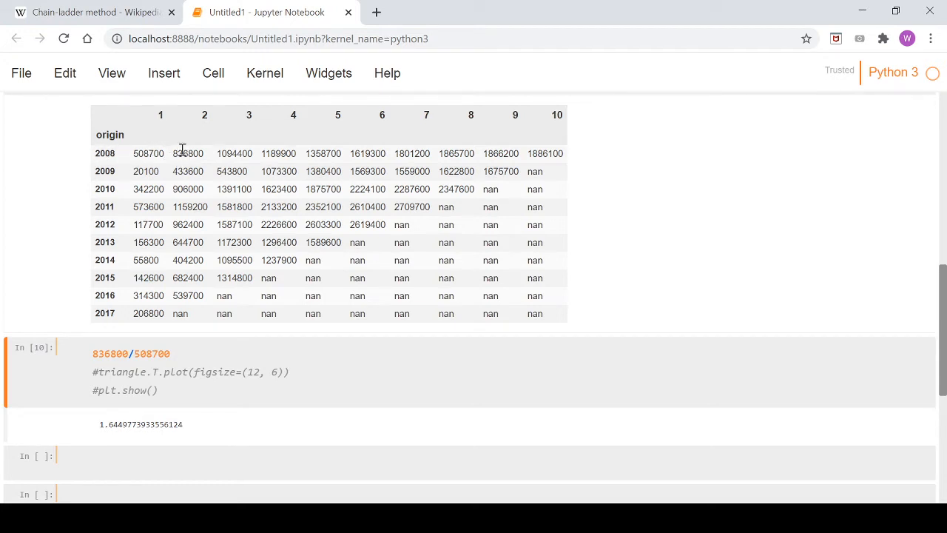
{"action": "mouse_move", "coordinate": [144, 316]}
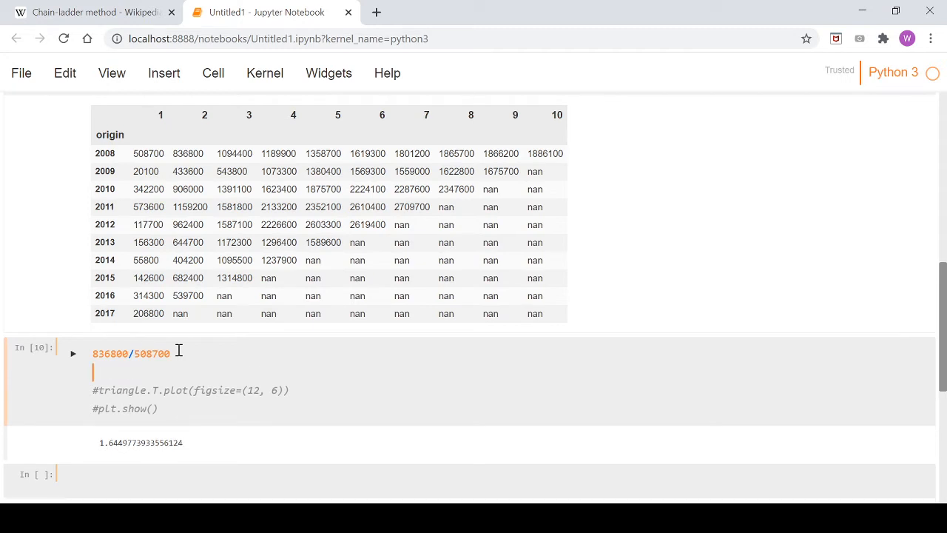
{"action": "double_click", "coordinate": [147, 314]}
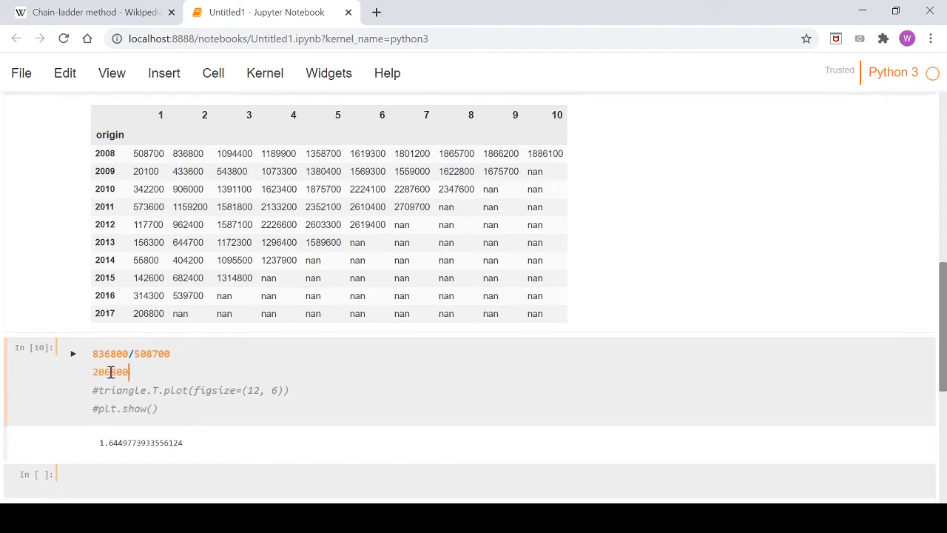
{"action": "type", "text": "*"}
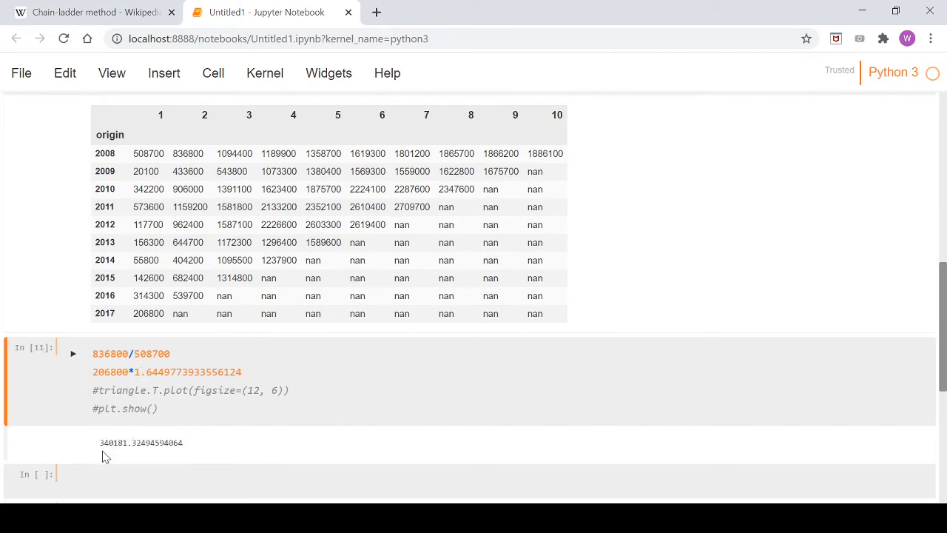
{"action": "mouse_move", "coordinate": [121, 453]}
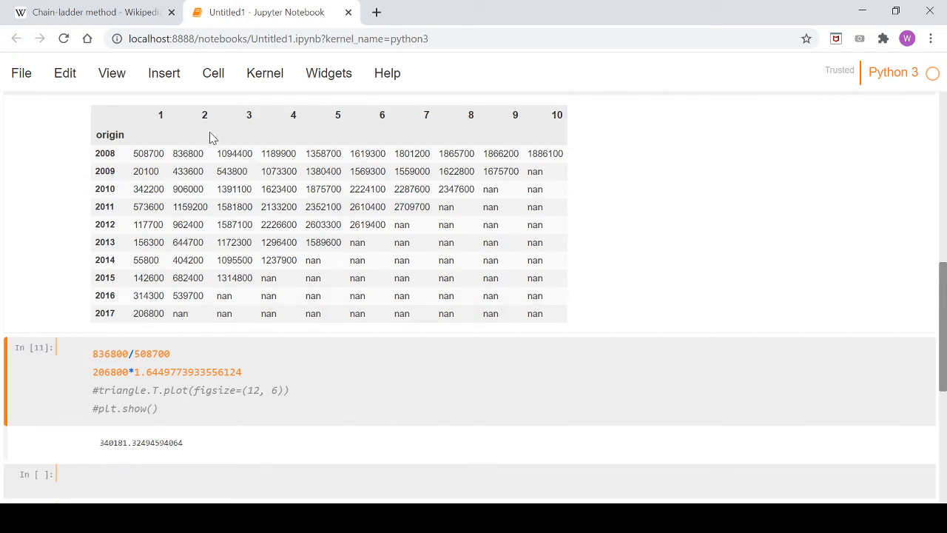
{"action": "mouse_move", "coordinate": [339, 313]}
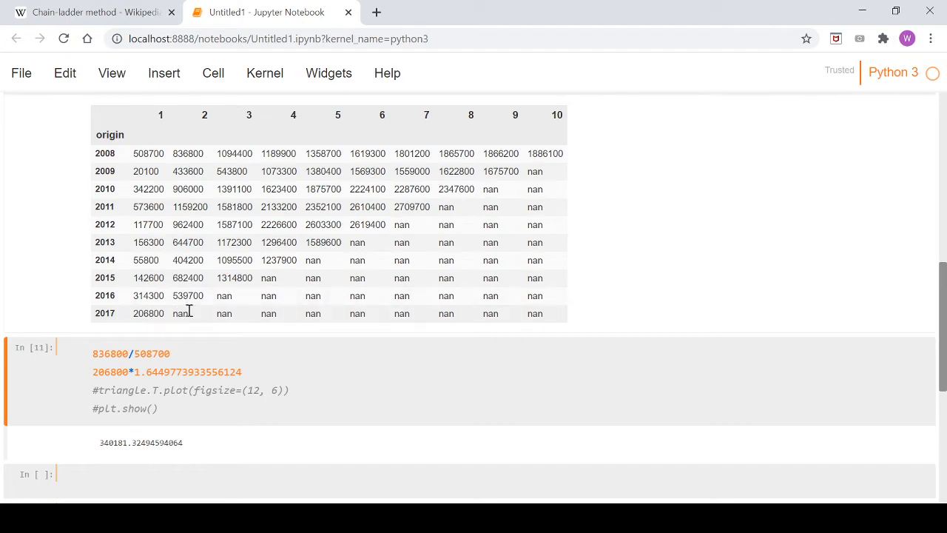
{"action": "mouse_move", "coordinate": [539, 311]}
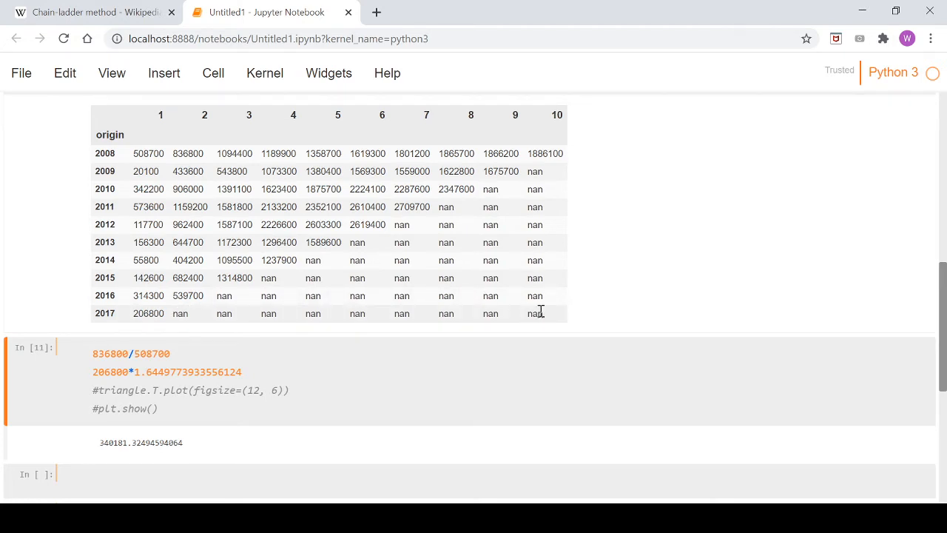
{"action": "mouse_move", "coordinate": [270, 243]}
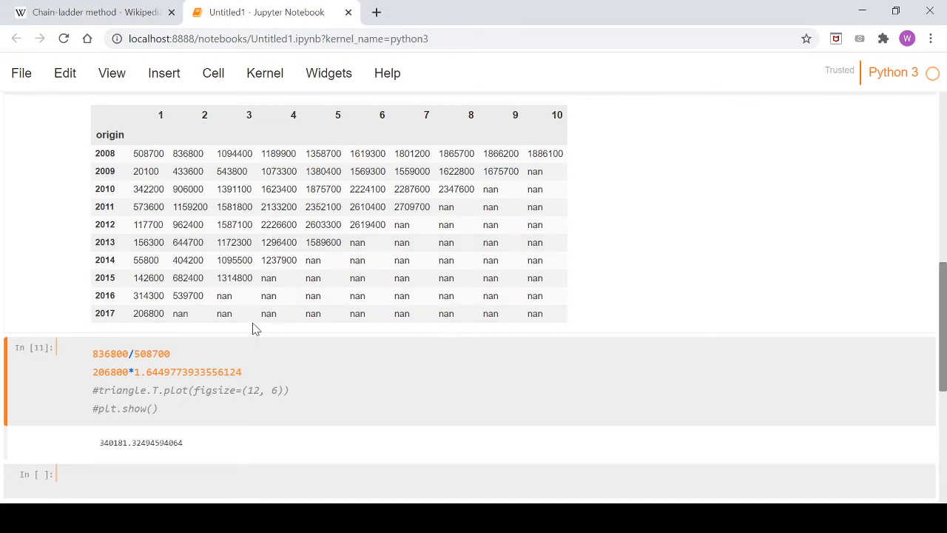
{"action": "mouse_move", "coordinate": [298, 332]}
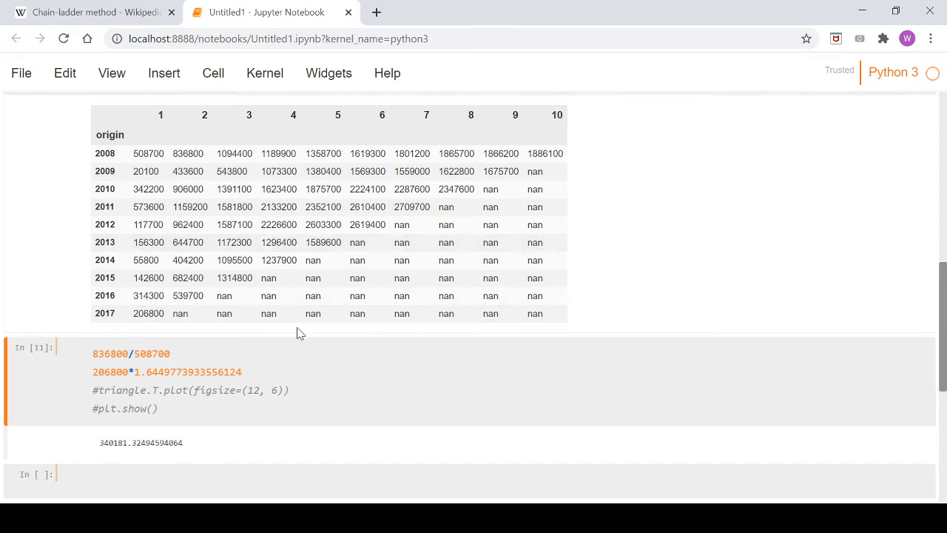
{"action": "mouse_move", "coordinate": [219, 331]}
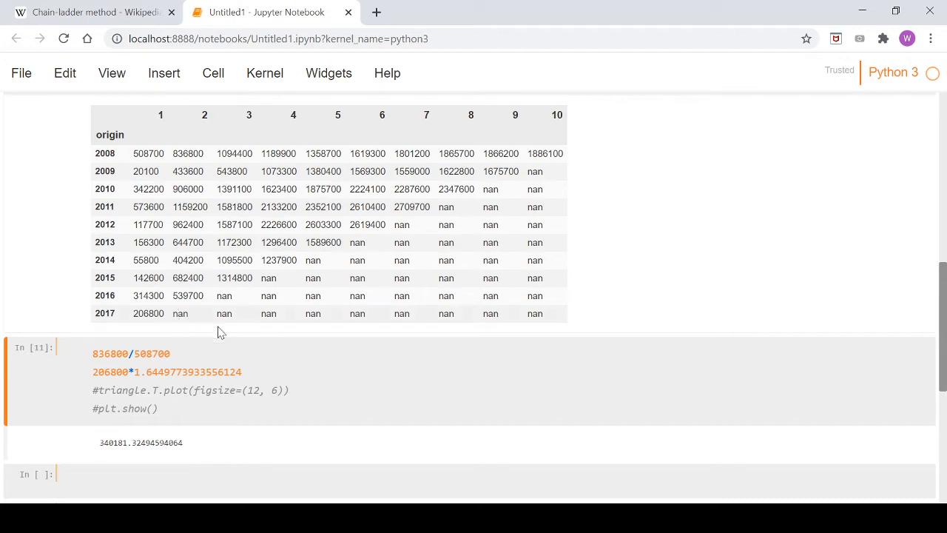
- Place the cursor in the hand-calculation cell ready to switch it back to plotting
{"action": "left_click", "coordinate": [121, 371]}
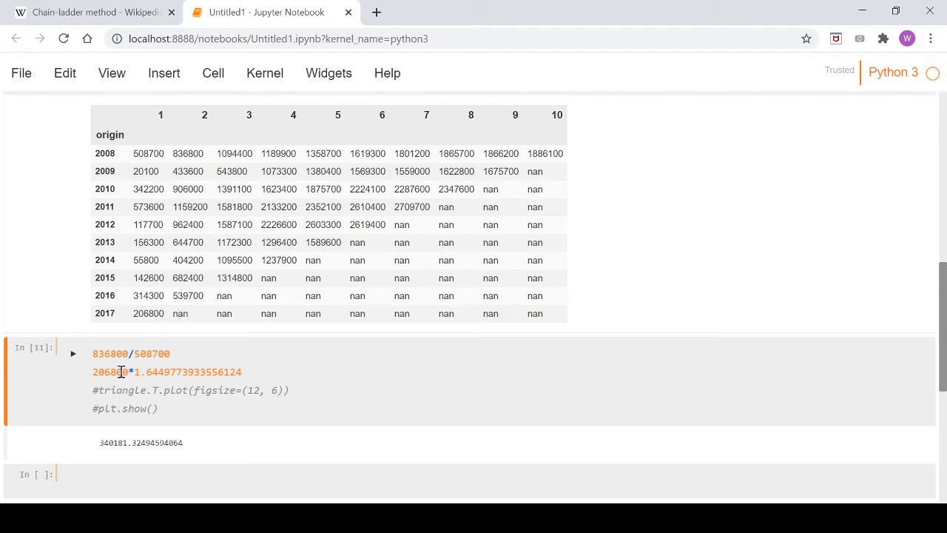
{"action": "mouse_move", "coordinate": [153, 317]}
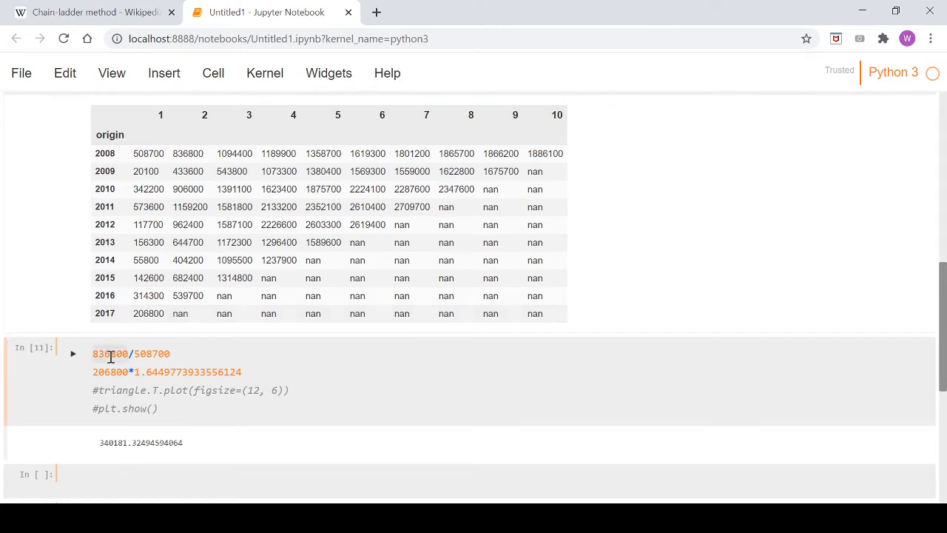
{"action": "mouse_move", "coordinate": [171, 214]}
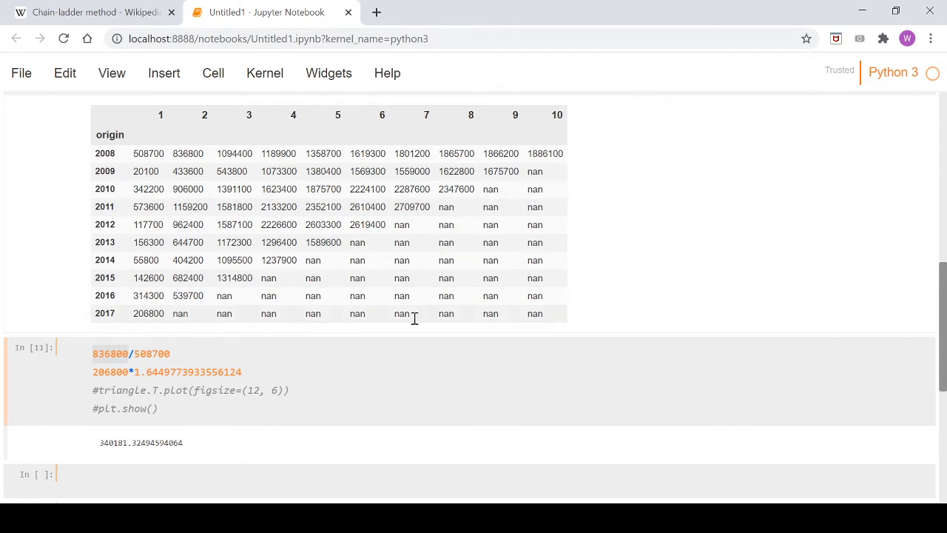
{"action": "mouse_move", "coordinate": [128, 139]}
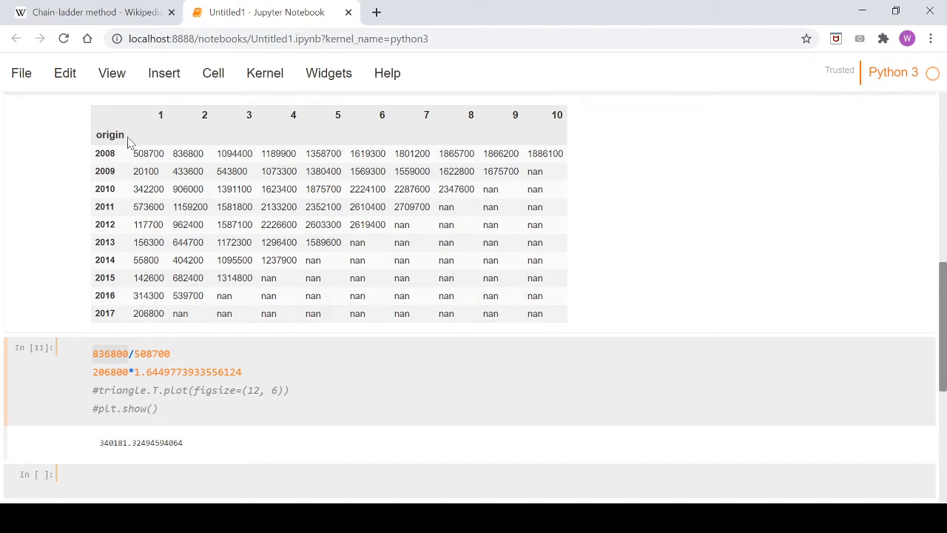
{"action": "mouse_move", "coordinate": [154, 308]}
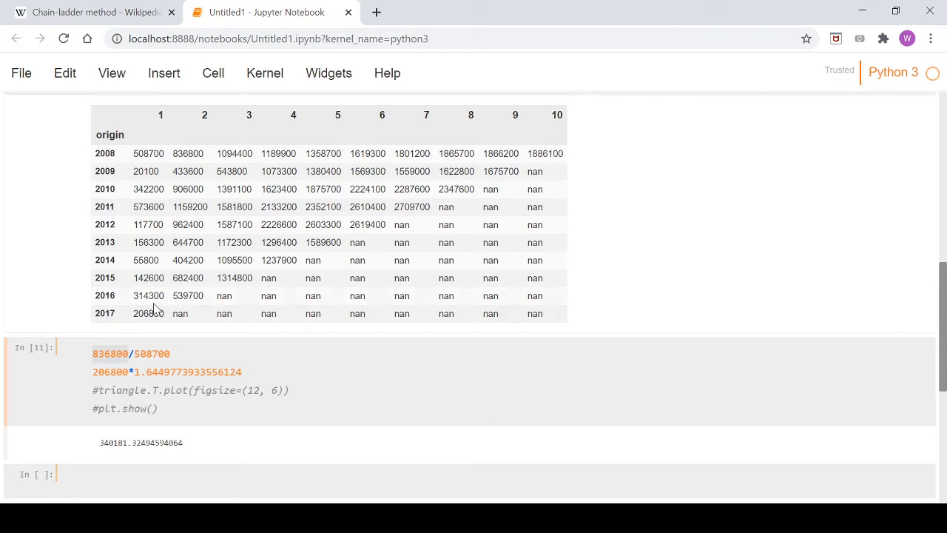
{"action": "mouse_move", "coordinate": [154, 318]}
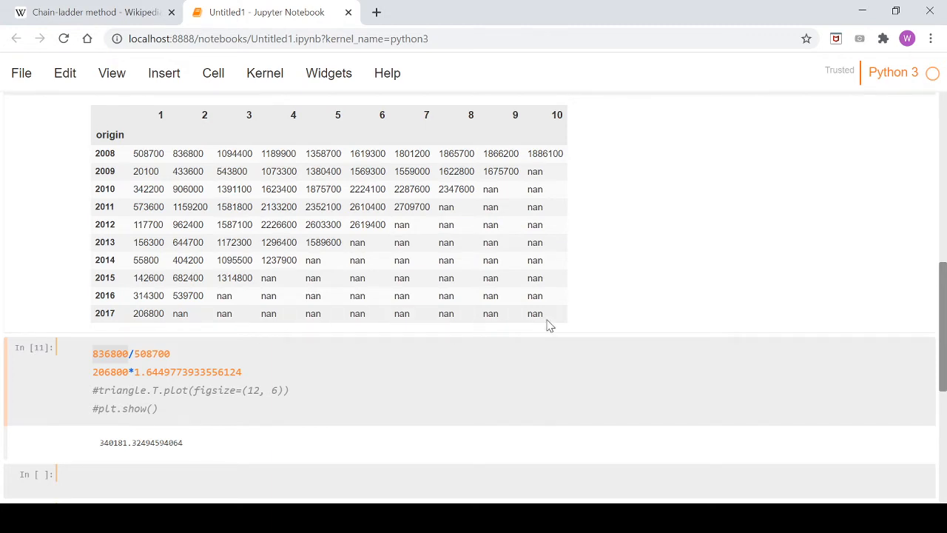
{"action": "mouse_move", "coordinate": [145, 314]}
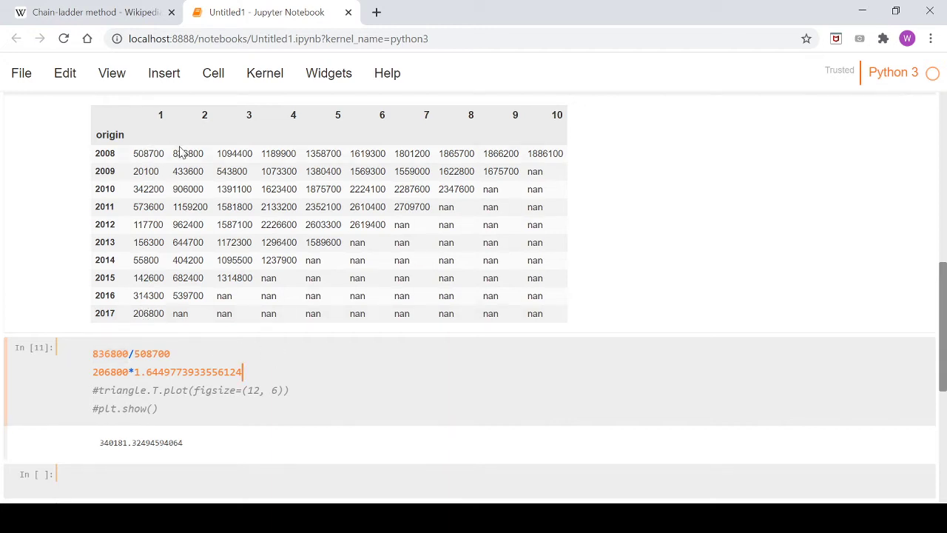
{"action": "mouse_move", "coordinate": [194, 157]}
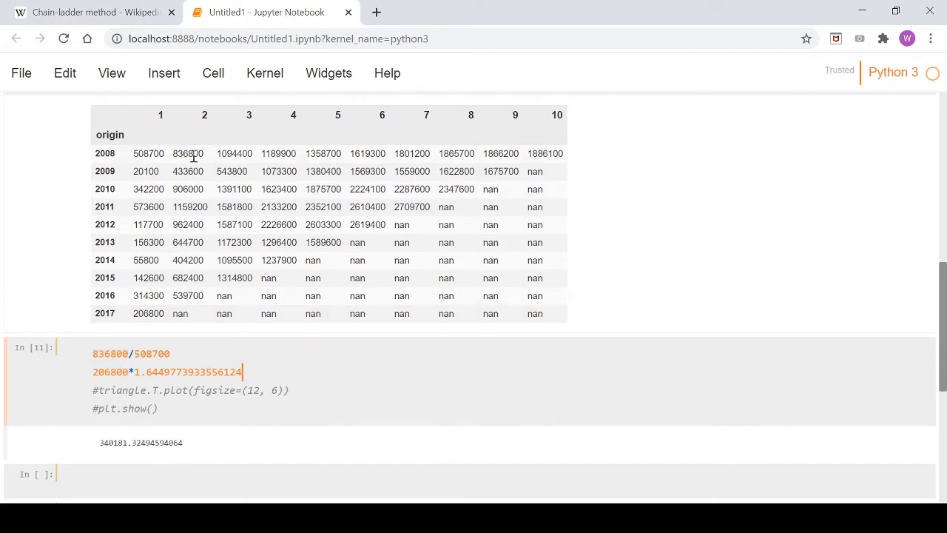
{"action": "mouse_move", "coordinate": [191, 281]}
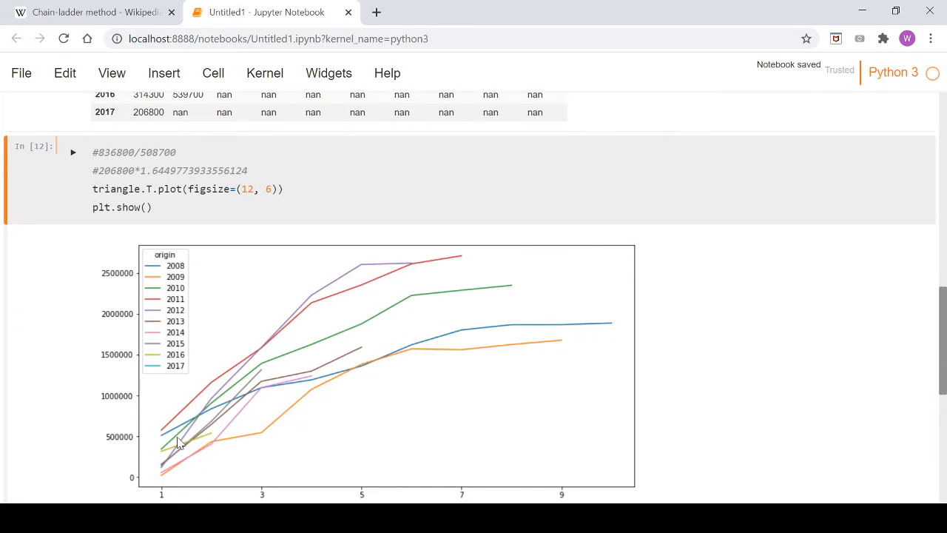
- Select the commented-out ratio line so it can be deleted, leaving only the triangle plot
{"action": "scroll", "scroll_direction": "down", "scroll_amount": 3}
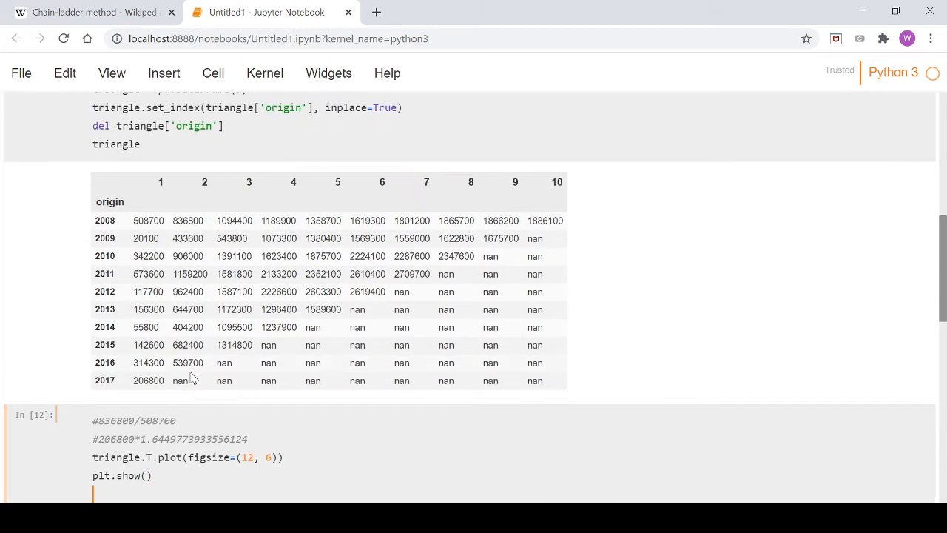
{"action": "double_click", "coordinate": [188, 236]}
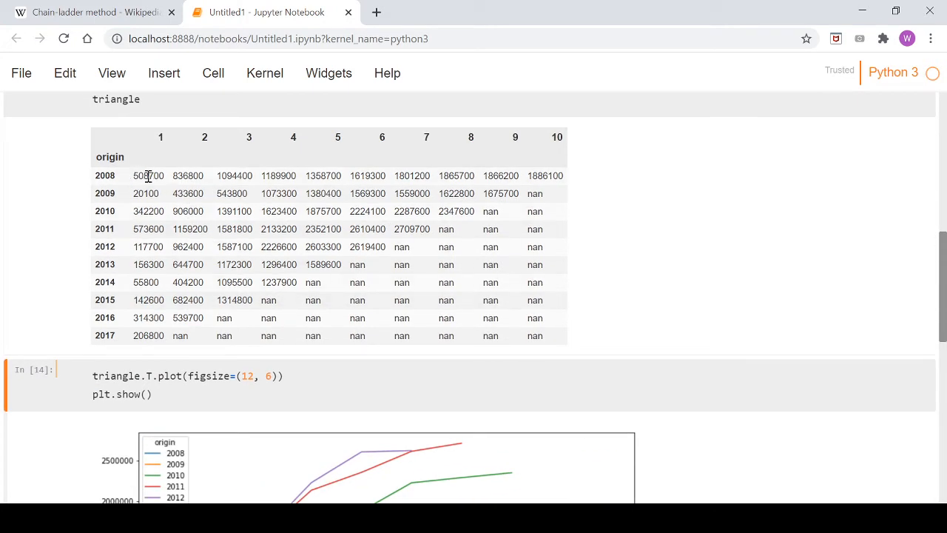
{"action": "mouse_move", "coordinate": [207, 107]}
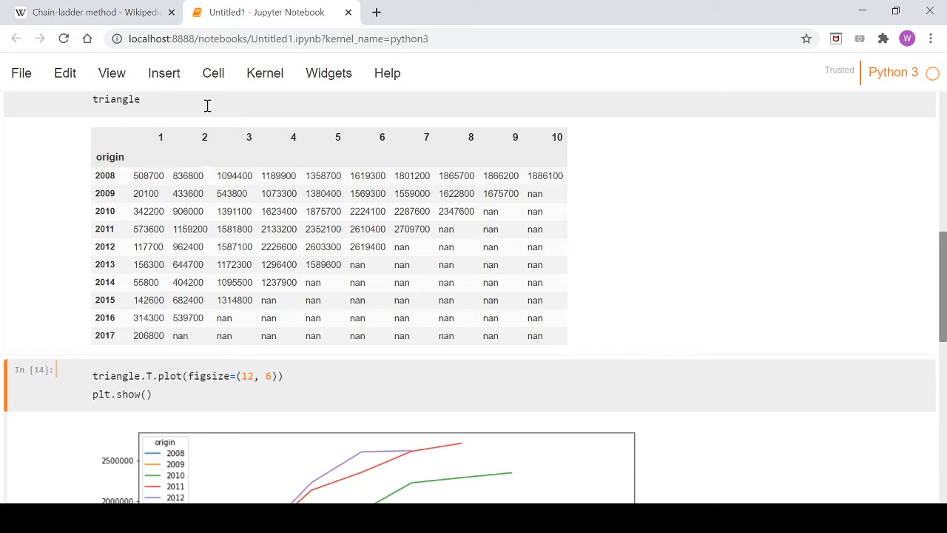
{"action": "mouse_move", "coordinate": [184, 175]}
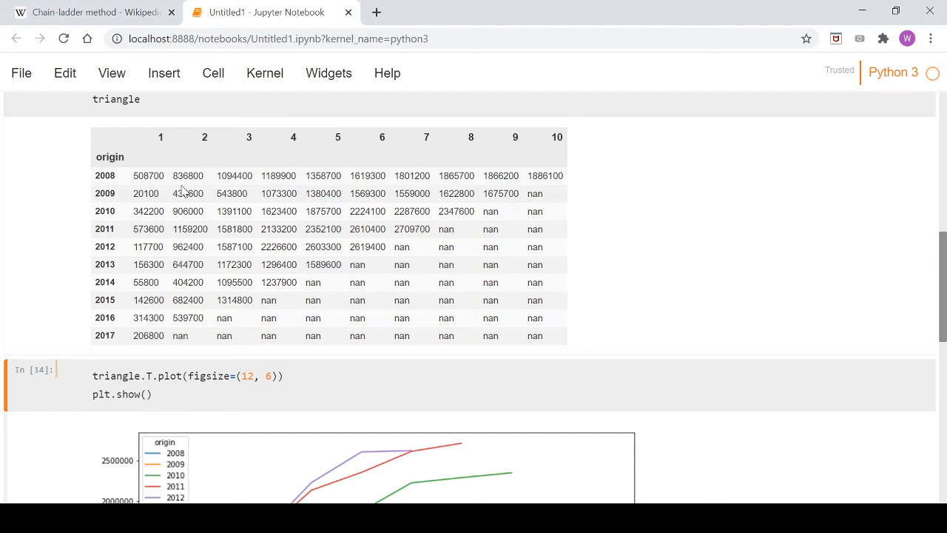
{"action": "mouse_move", "coordinate": [189, 317]}
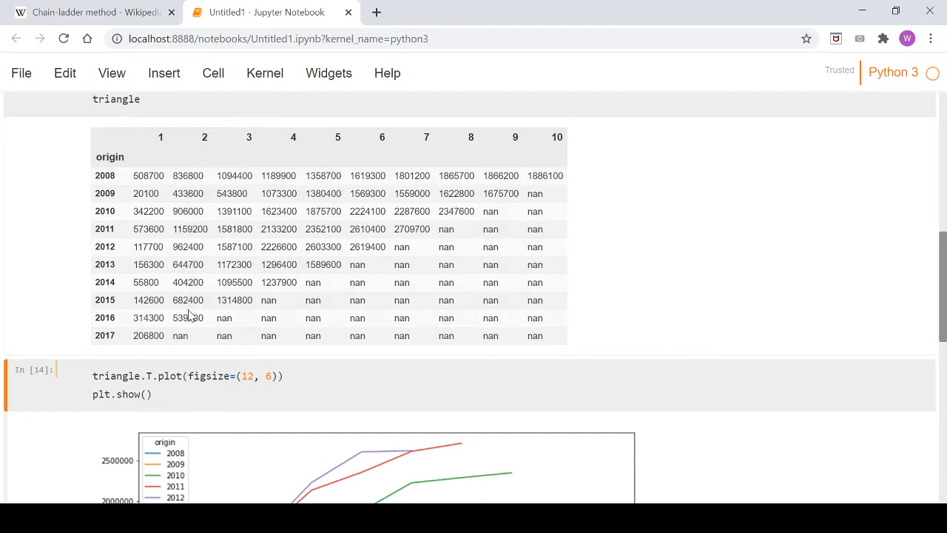
{"action": "mouse_move", "coordinate": [184, 338]}
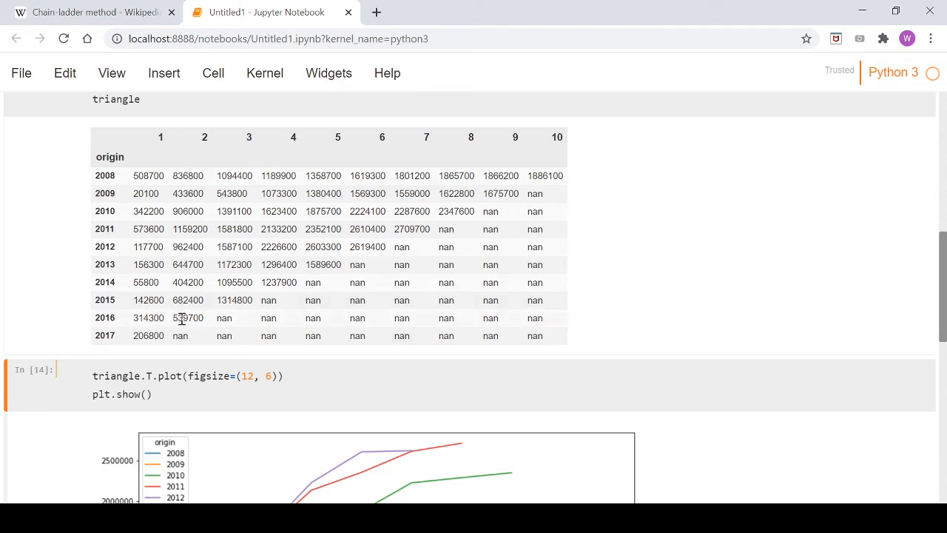
{"action": "mouse_move", "coordinate": [183, 332]}
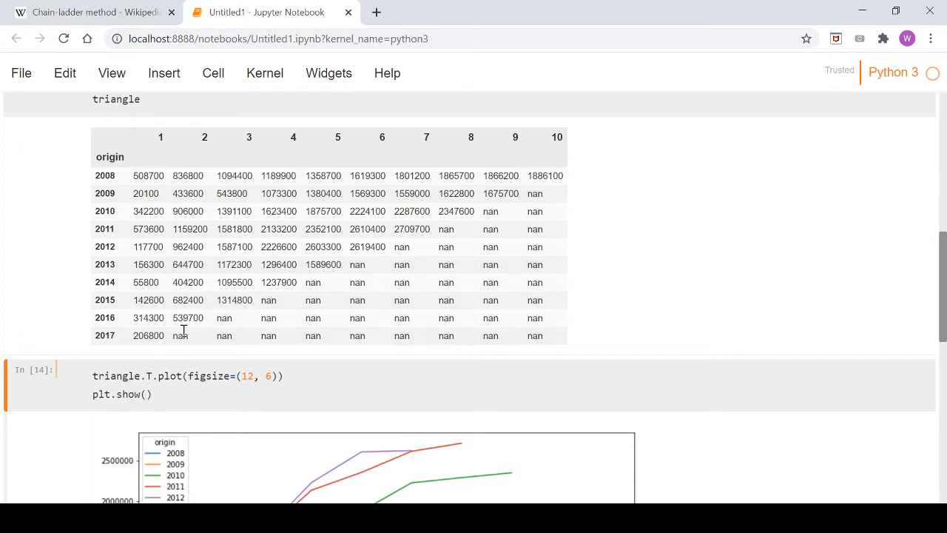
{"action": "mouse_move", "coordinate": [151, 281]}
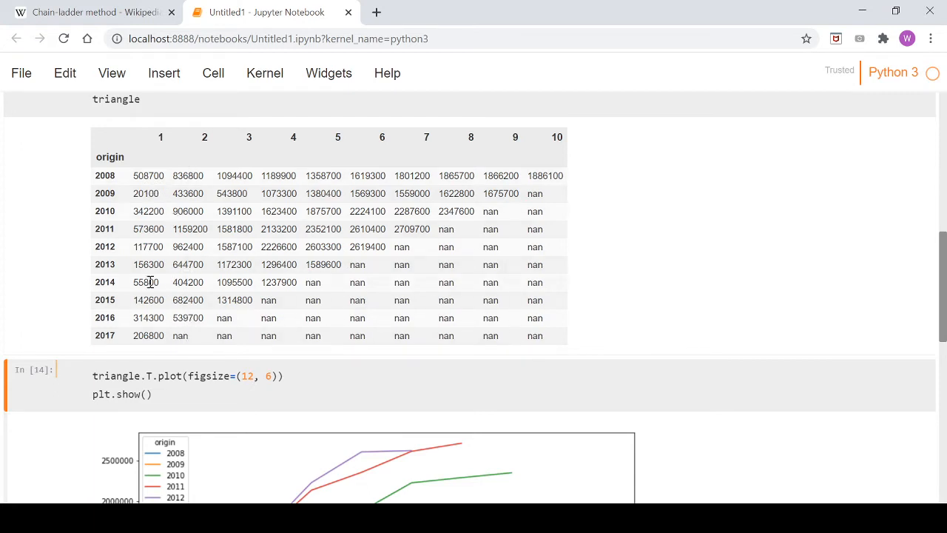
{"action": "mouse_move", "coordinate": [161, 335]}
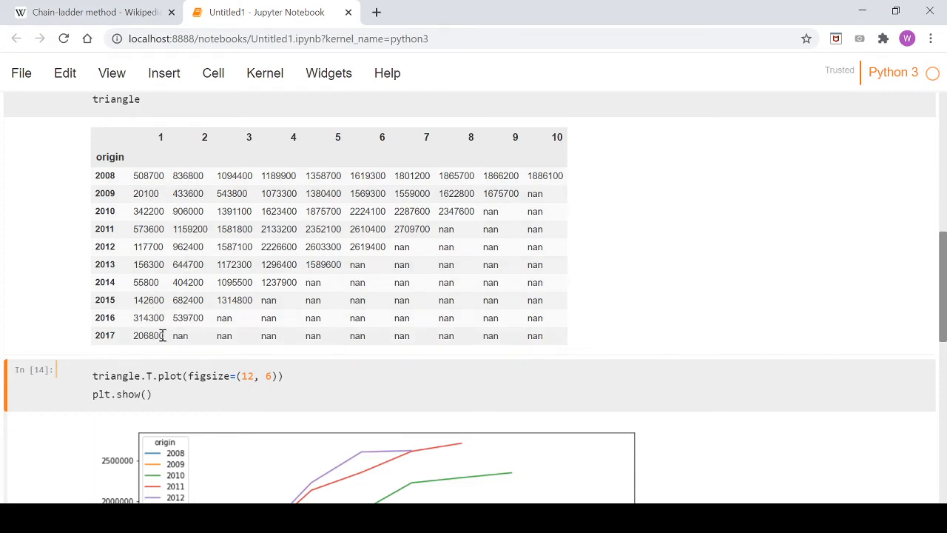
{"action": "mouse_move", "coordinate": [190, 322]}
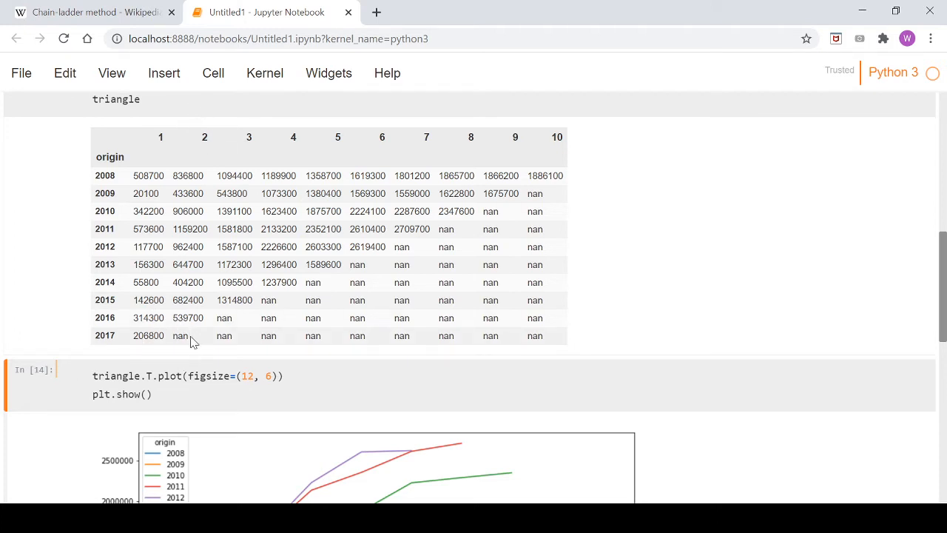
{"action": "mouse_move", "coordinate": [155, 319]}
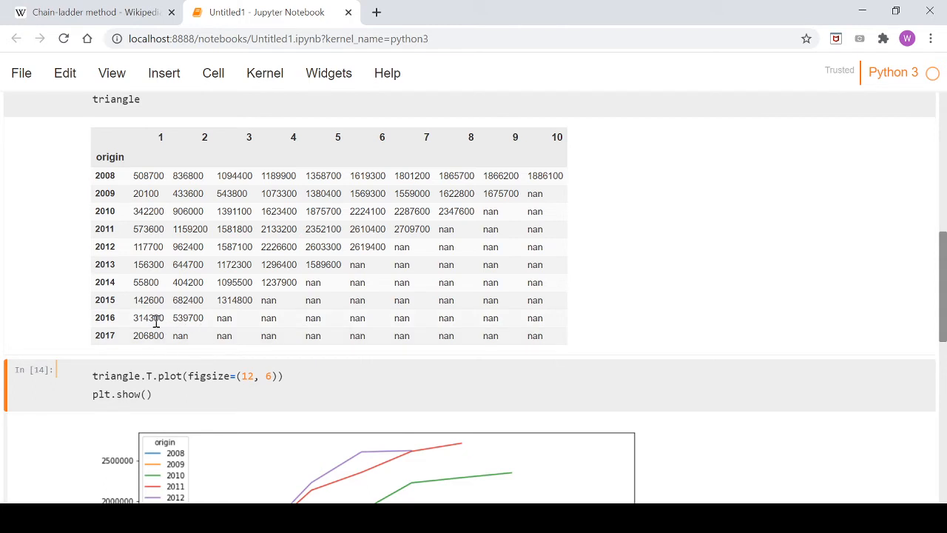
{"action": "mouse_move", "coordinate": [193, 170]}
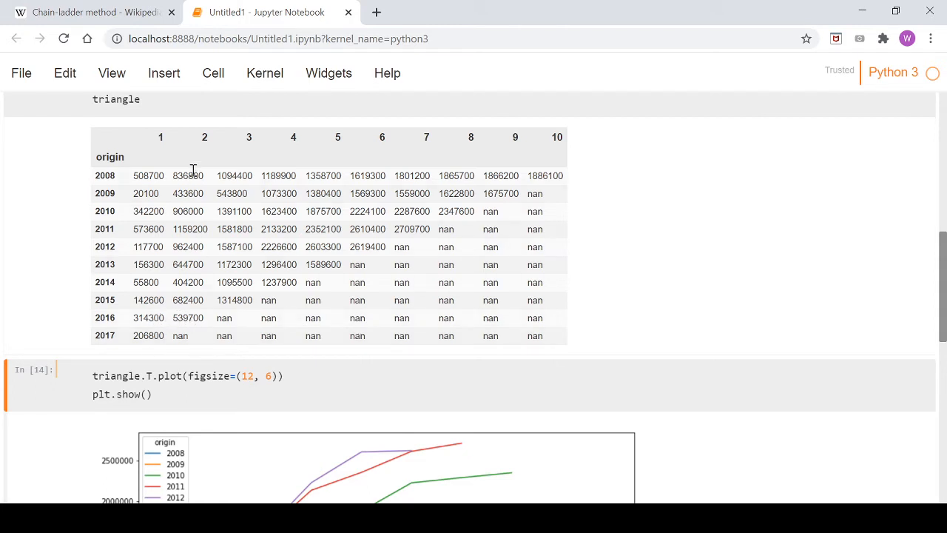
{"action": "mouse_move", "coordinate": [186, 143]}
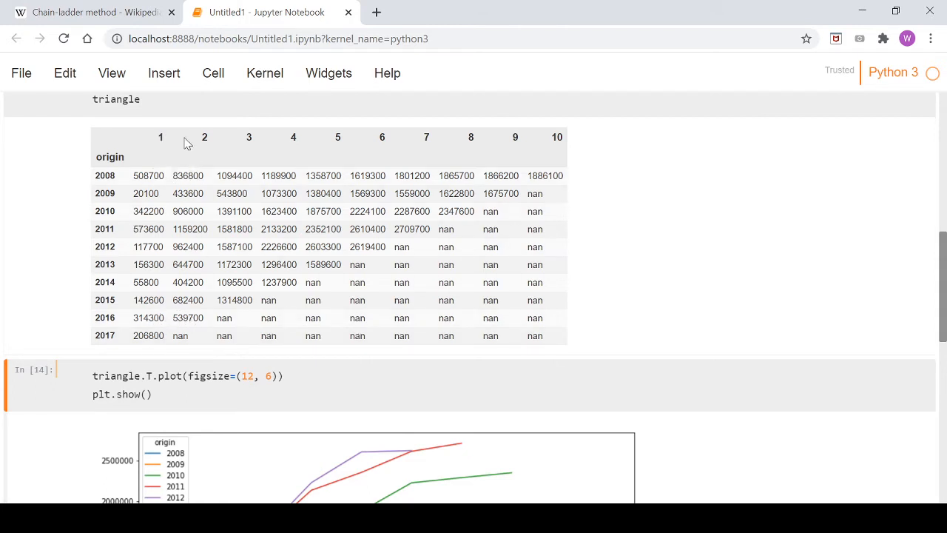
{"action": "mouse_move", "coordinate": [195, 288]}
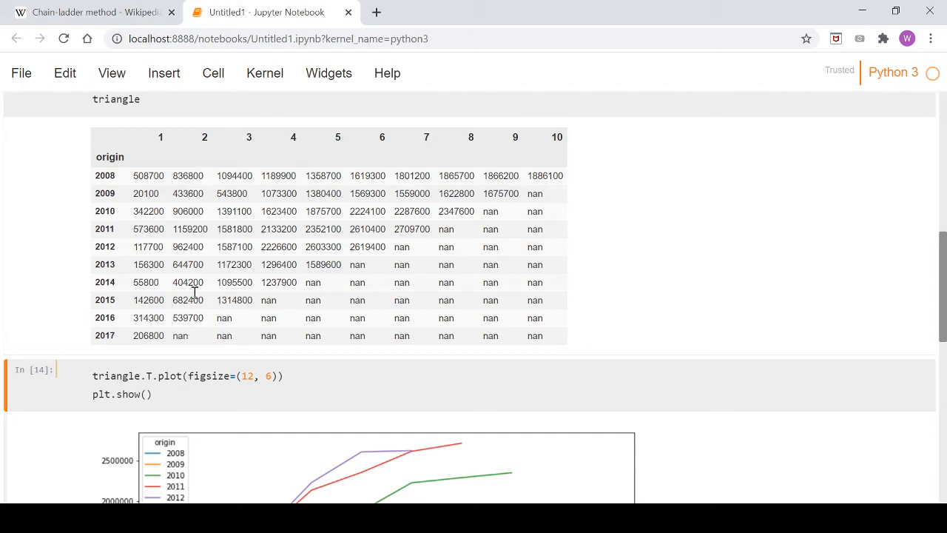
{"action": "mouse_move", "coordinate": [156, 316]}
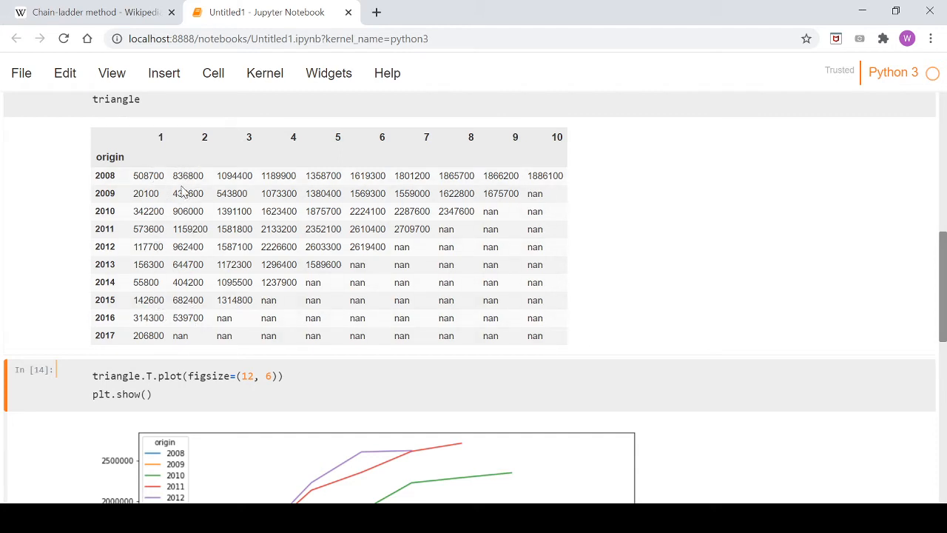
{"action": "mouse_move", "coordinate": [177, 313]}
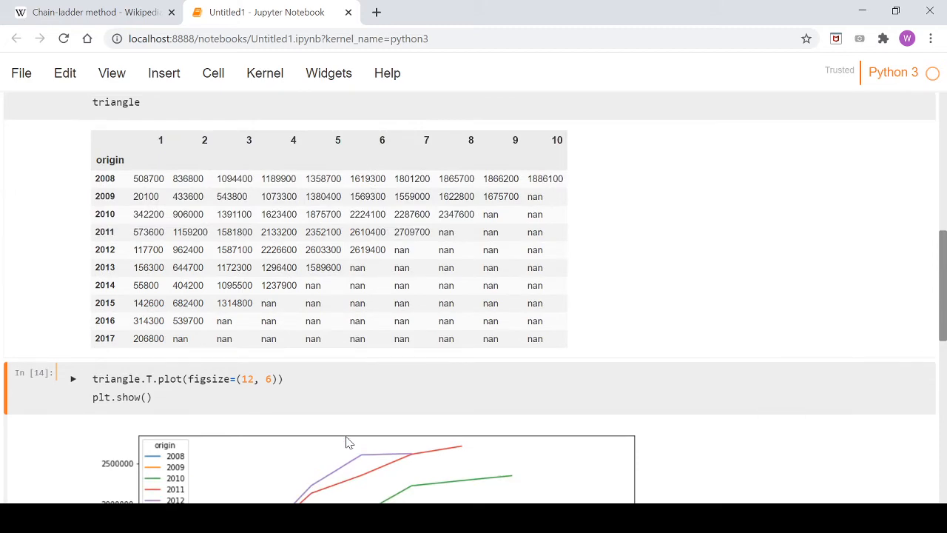
- Scroll down past the claims triangle table and its development-curve chart
{"action": "scroll", "scroll_direction": "down", "scroll_amount": 3}
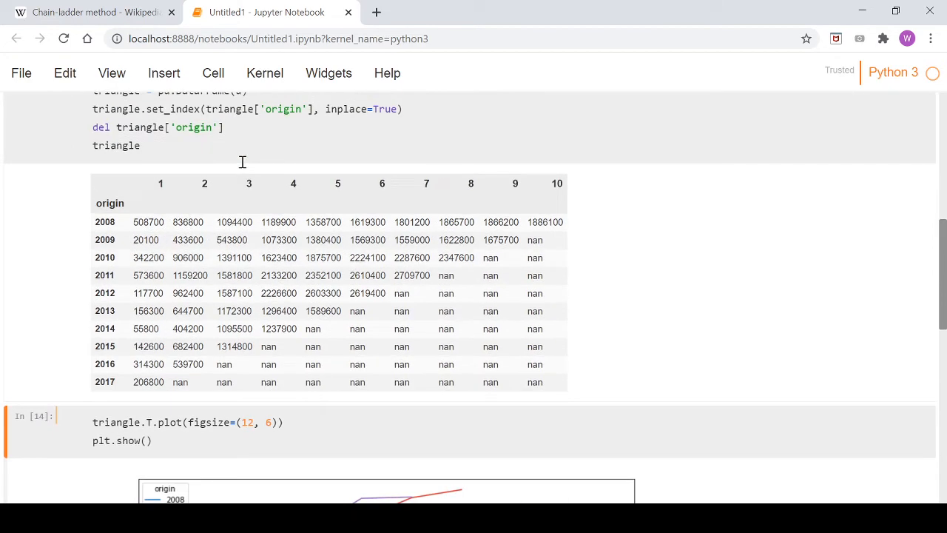
{"action": "mouse_move", "coordinate": [569, 222]}
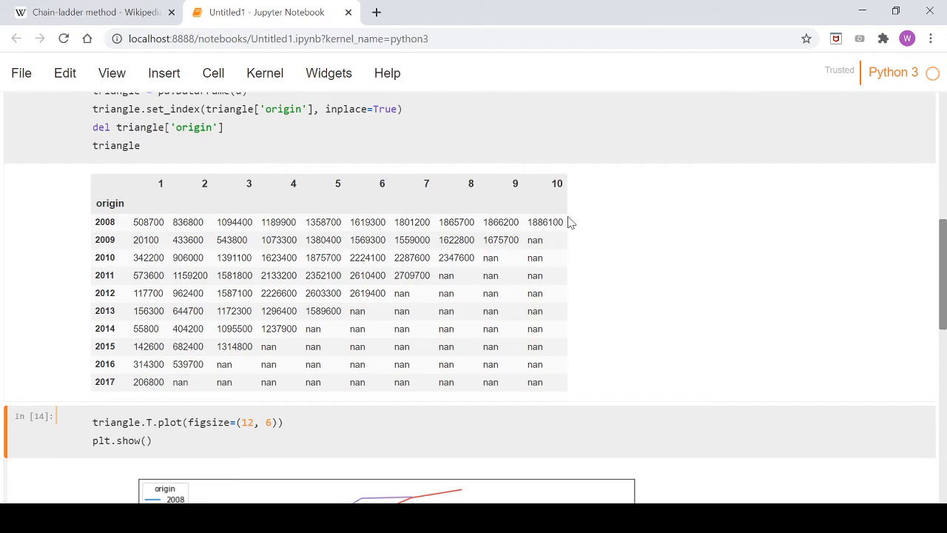
{"action": "mouse_move", "coordinate": [249, 200]}
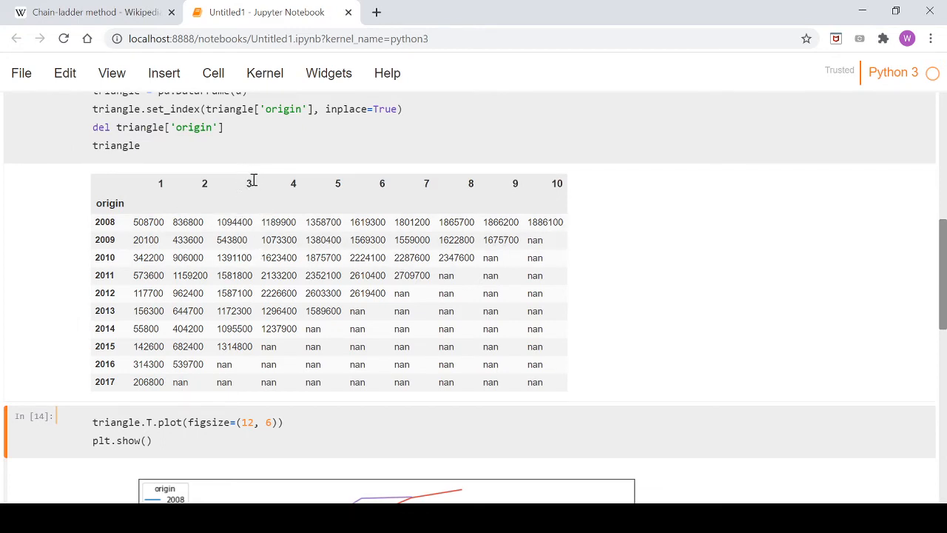
{"action": "mouse_move", "coordinate": [235, 296]}
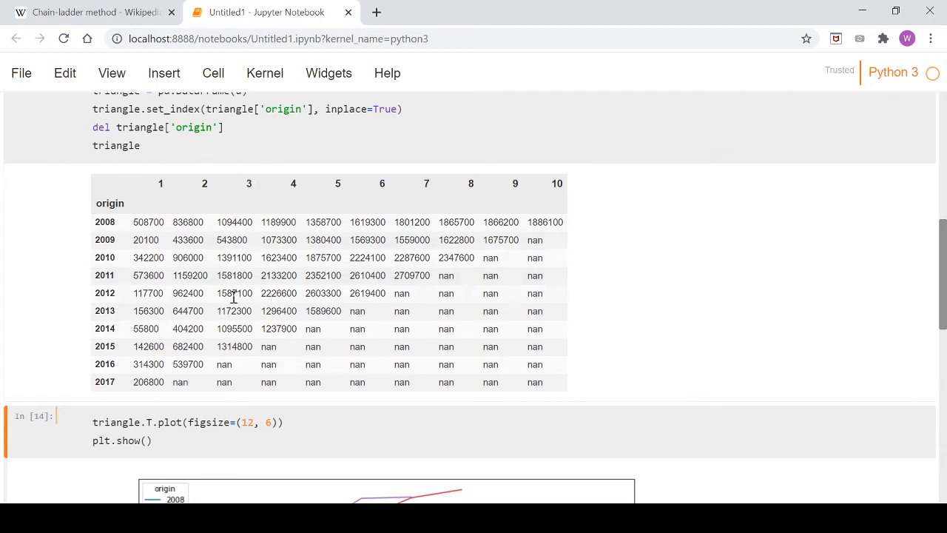
{"action": "mouse_move", "coordinate": [240, 372]}
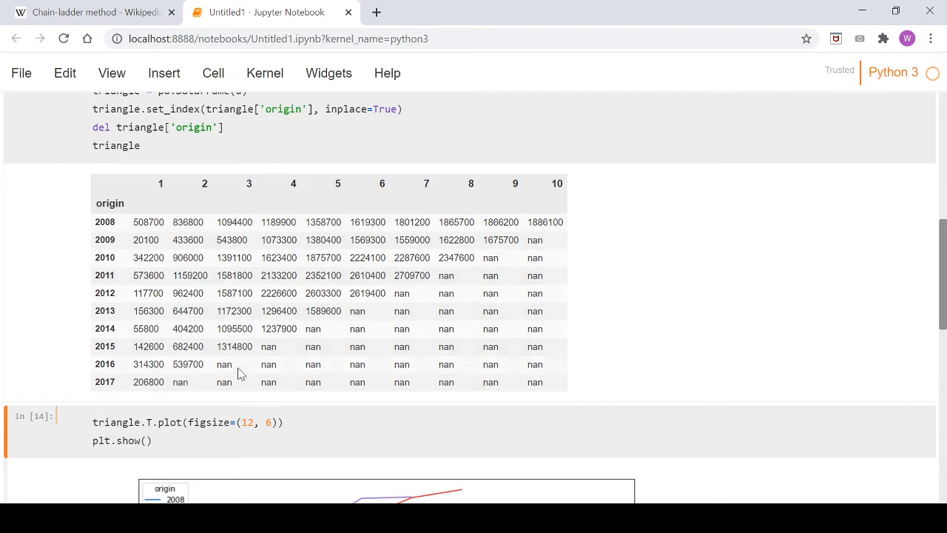
{"action": "mouse_move", "coordinate": [238, 343]}
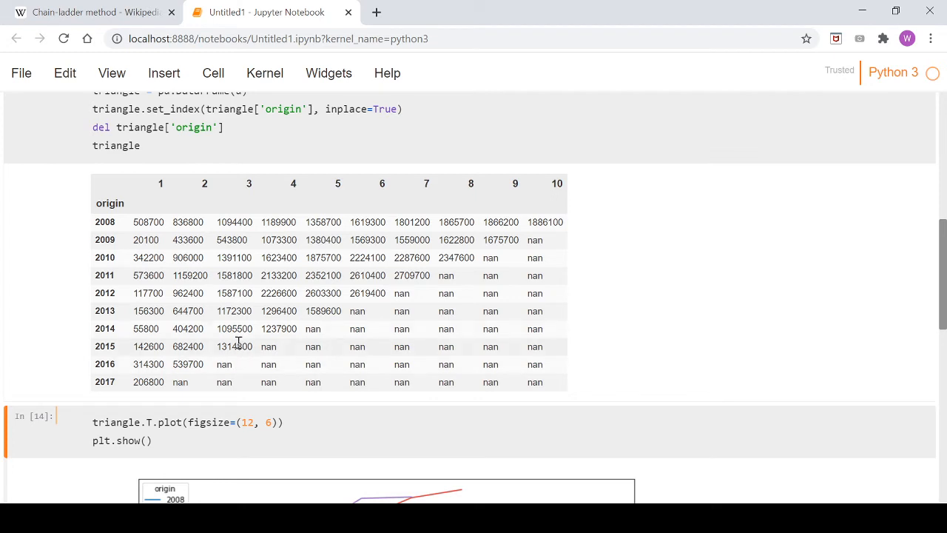
{"action": "mouse_move", "coordinate": [197, 258]}
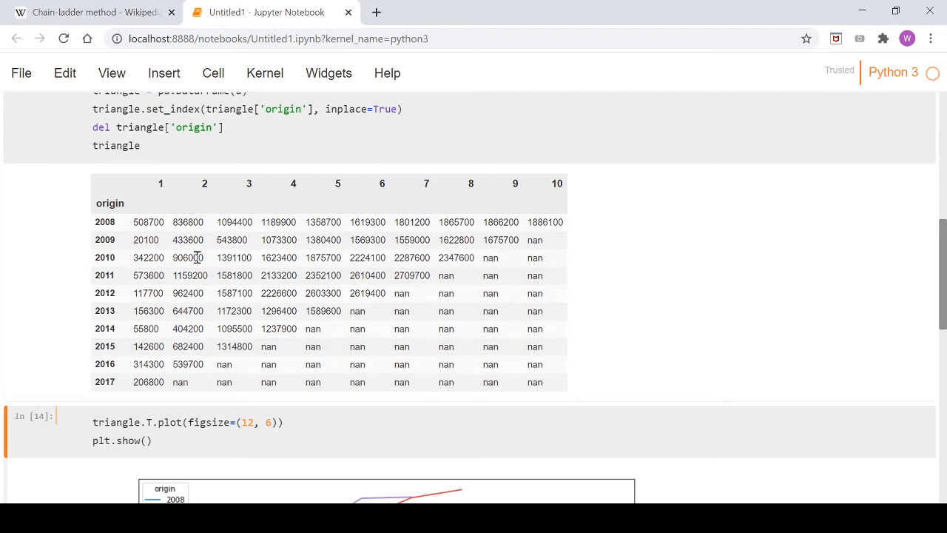
{"action": "mouse_move", "coordinate": [251, 228]}
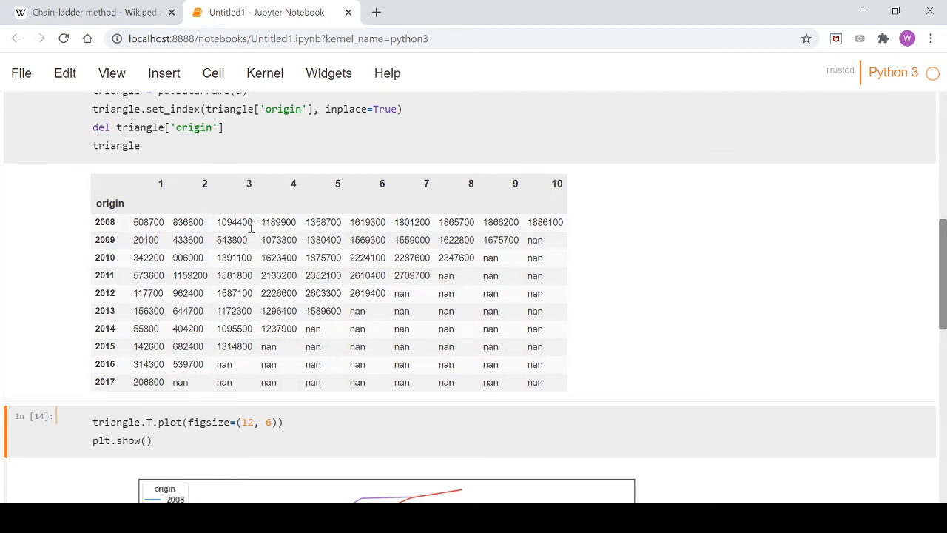
{"action": "mouse_move", "coordinate": [417, 254]}
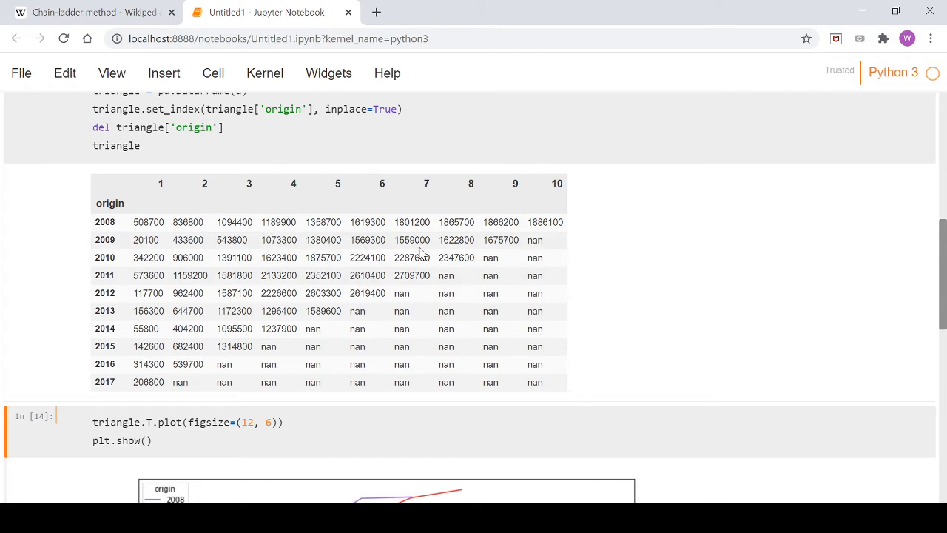
{"action": "scroll", "scroll_direction": "down", "scroll_amount": 3}
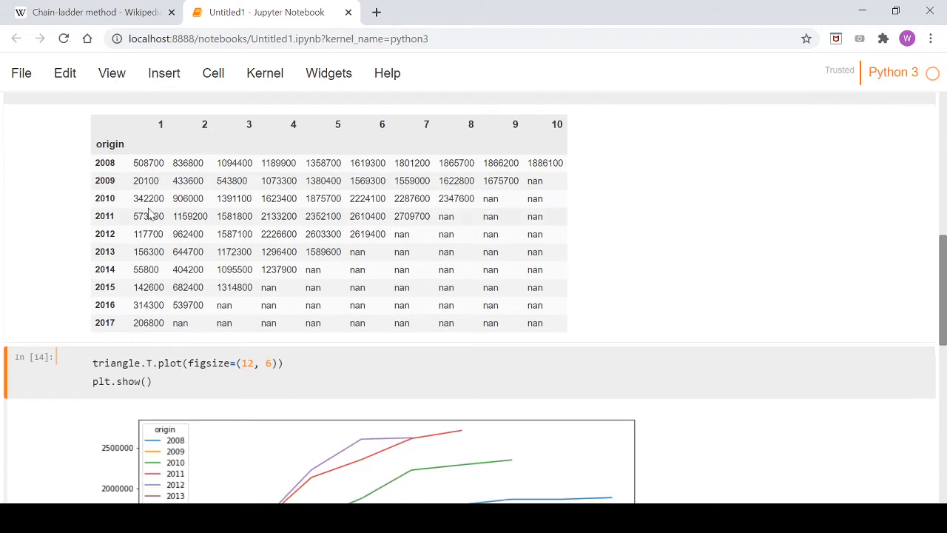
{"action": "mouse_move", "coordinate": [165, 77]}
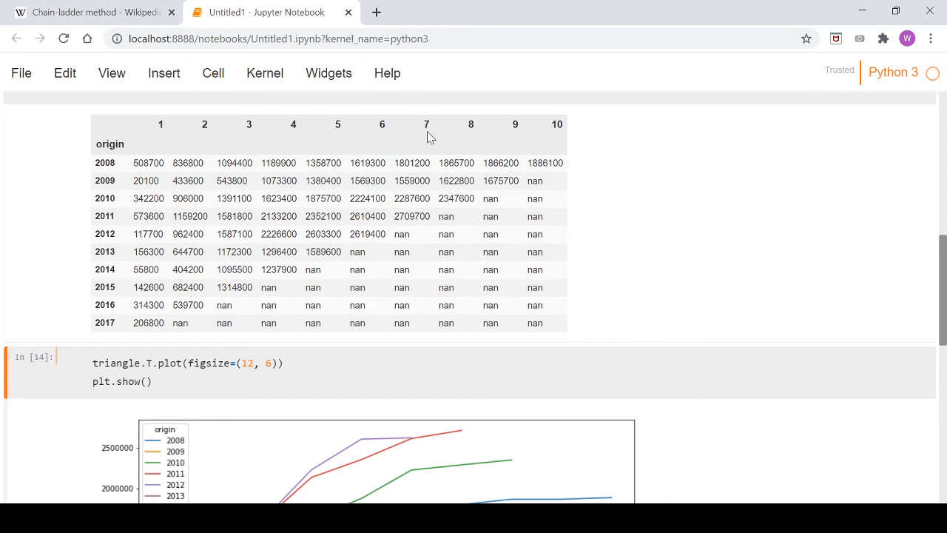
{"action": "scroll", "scroll_direction": "down", "scroll_amount": 3}
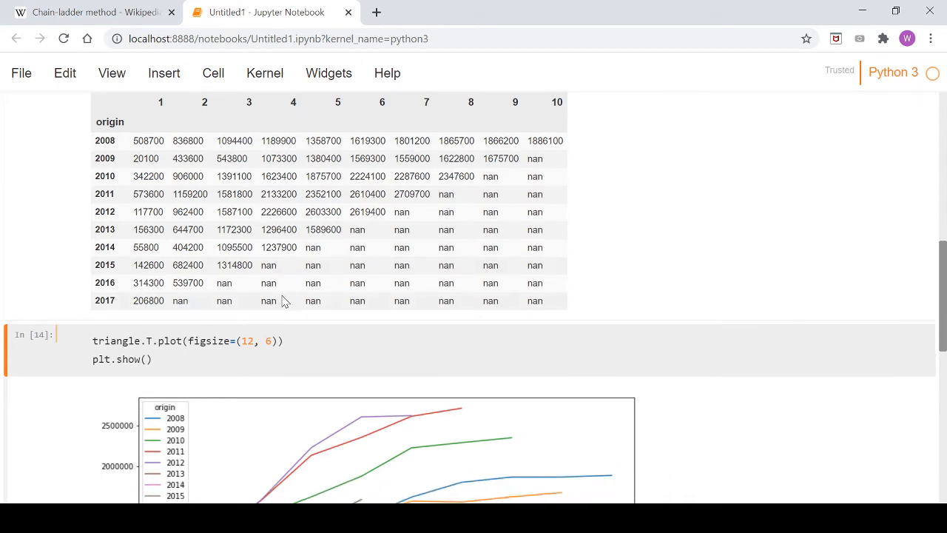
- Start a new cell with factors = [] and a loop over triangle.columns[:-1]
{"action": "scroll", "scroll_direction": "down", "scroll_amount": 3}
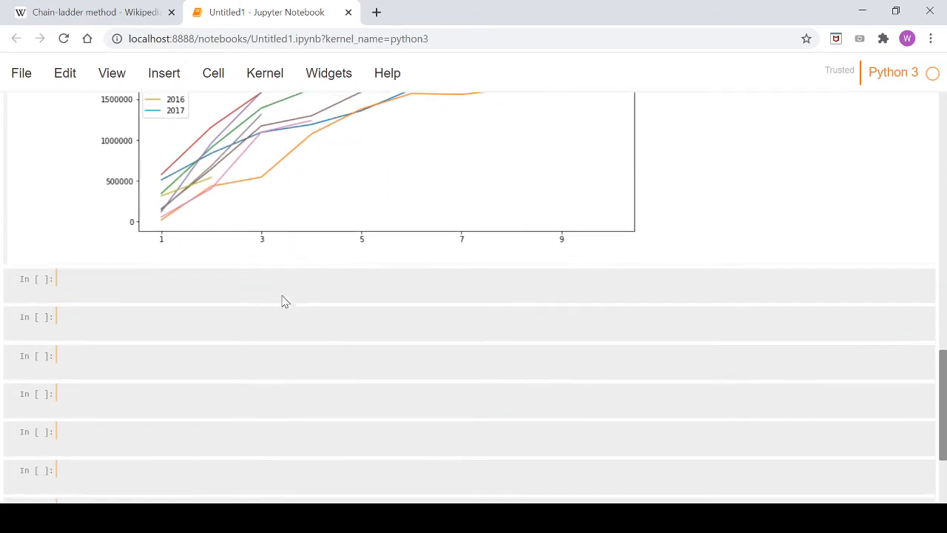
{"action": "type", "text": "facot"}
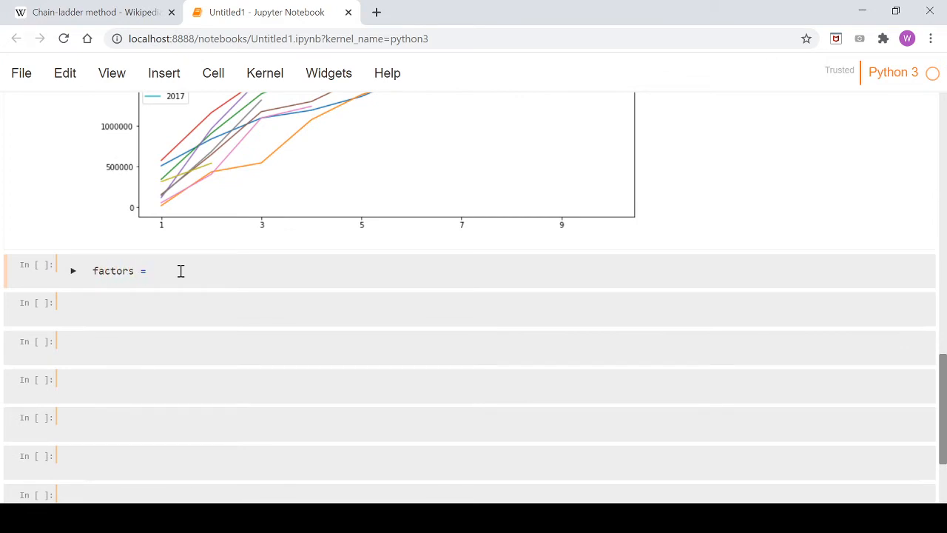
{"action": "type", "text": "[]"}
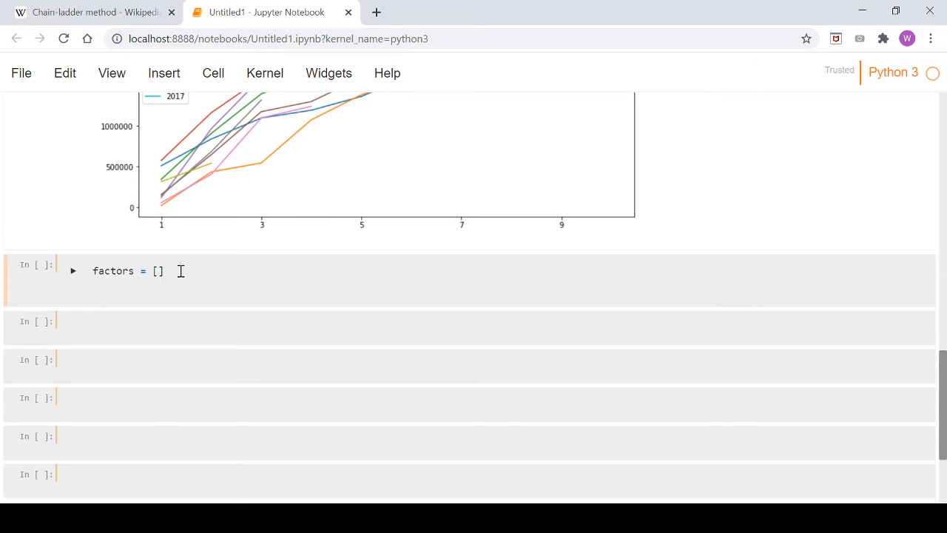
{"action": "type", "text": "for col in"}
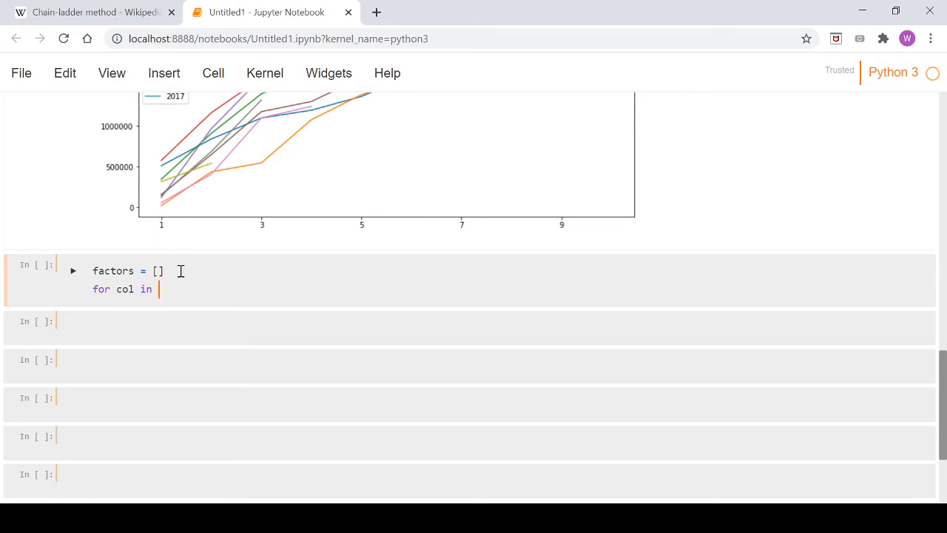
{"action": "type", "text": "triangle"}
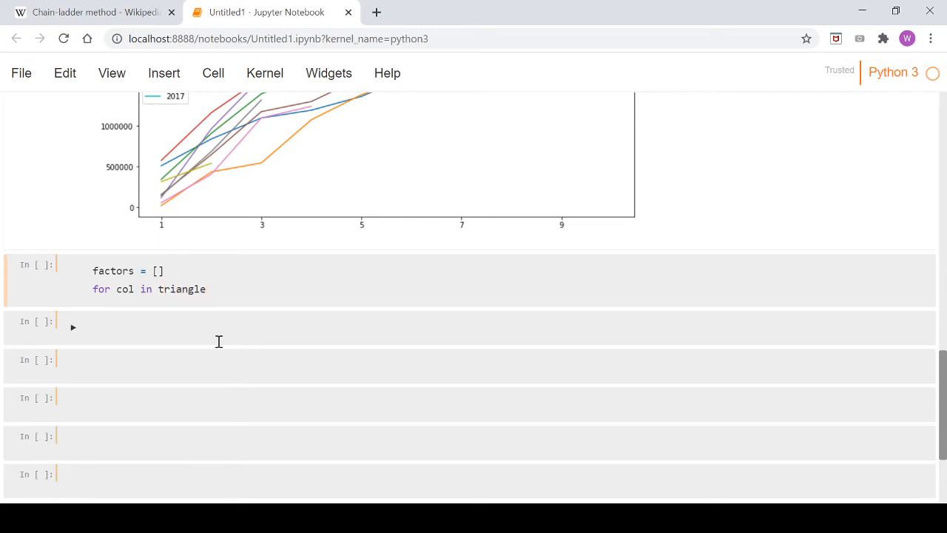
{"action": "type", "text": ".col"}
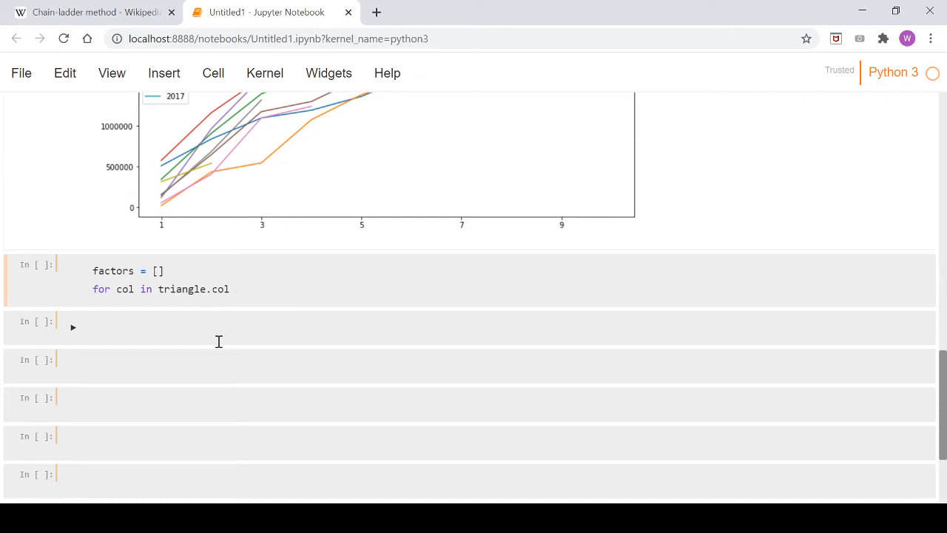
{"action": "type", "text": "umns"}
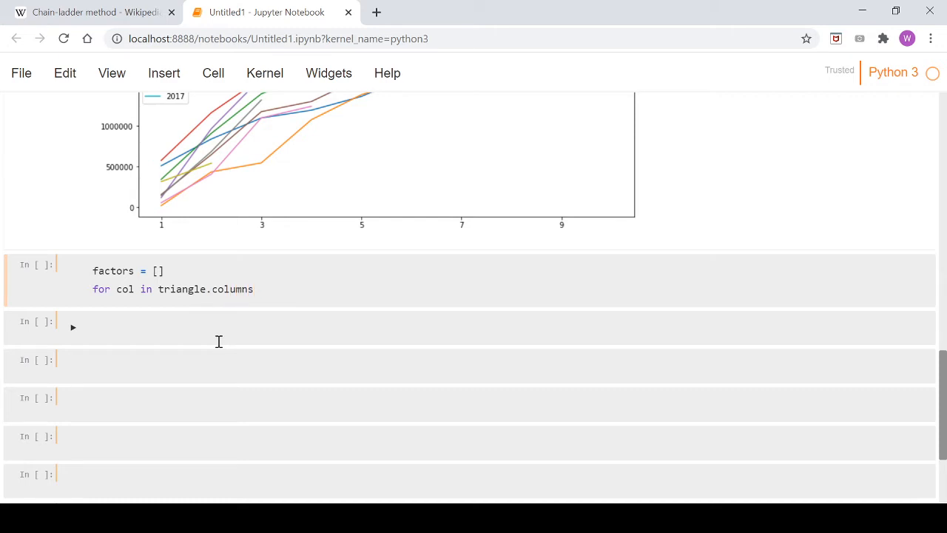
{"action": "type", "text": "[]"}
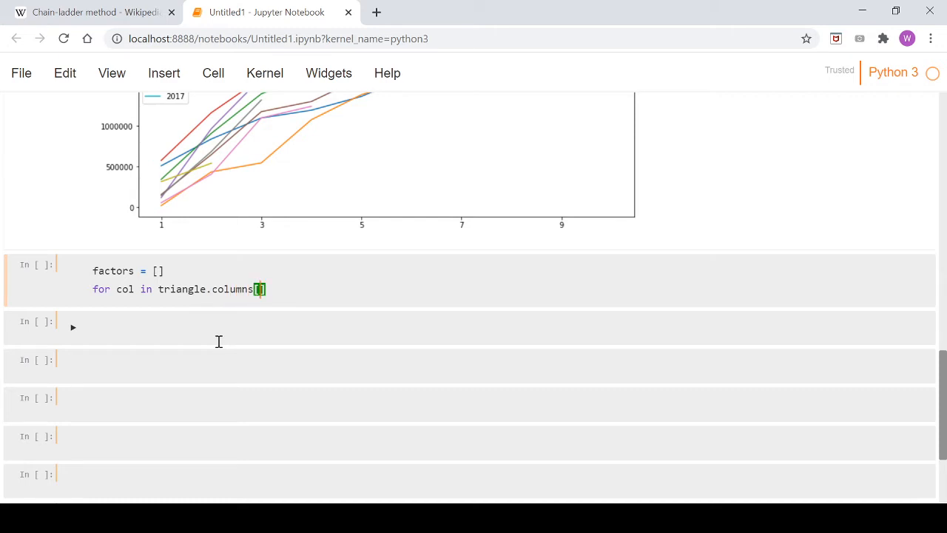
{"action": "type", "text": ":-1"}
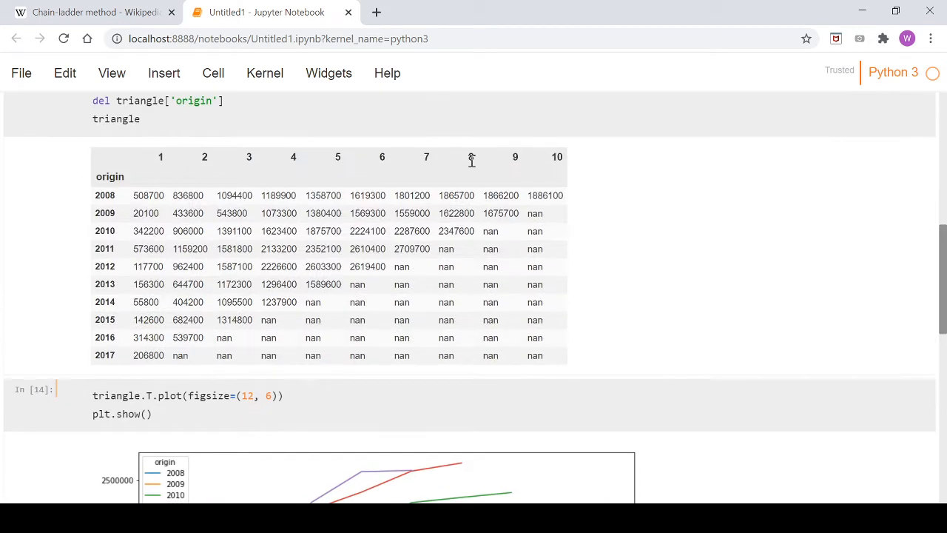
{"action": "scroll", "scroll_direction": "down", "scroll_amount": 3}
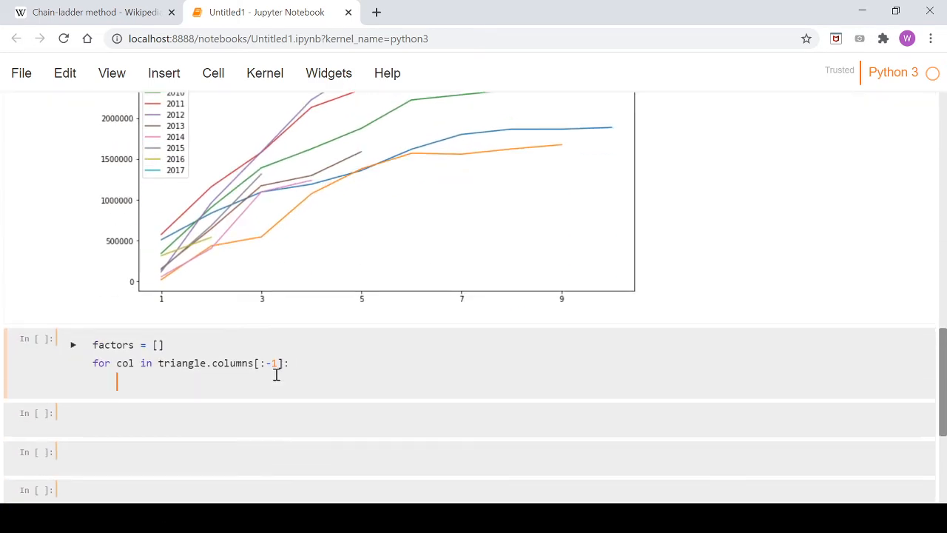
- Append triangle[str(int(col)+1)].sum() / triangle[col][:-int(col)].sum() inside the loop
{"action": "type", "text": "facotr"}
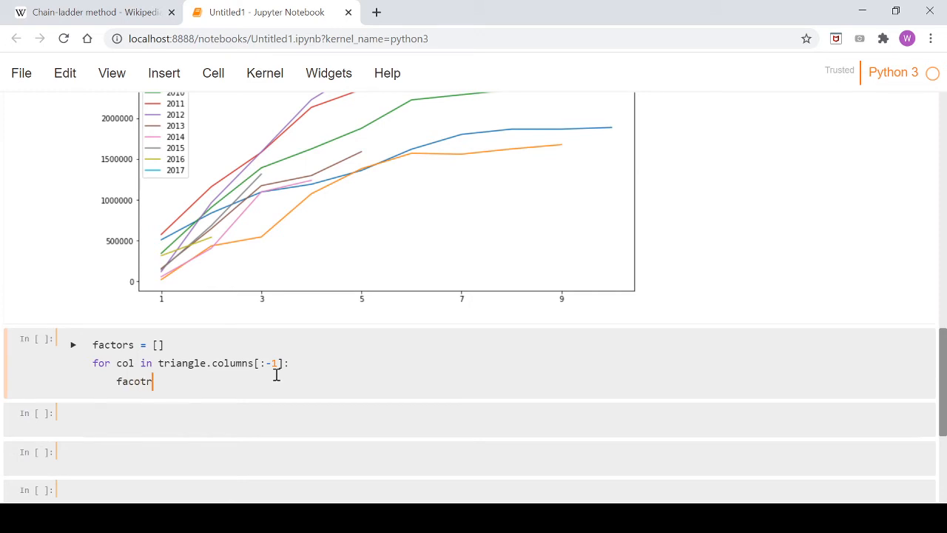
{"action": "type", "text": "factors.a"}
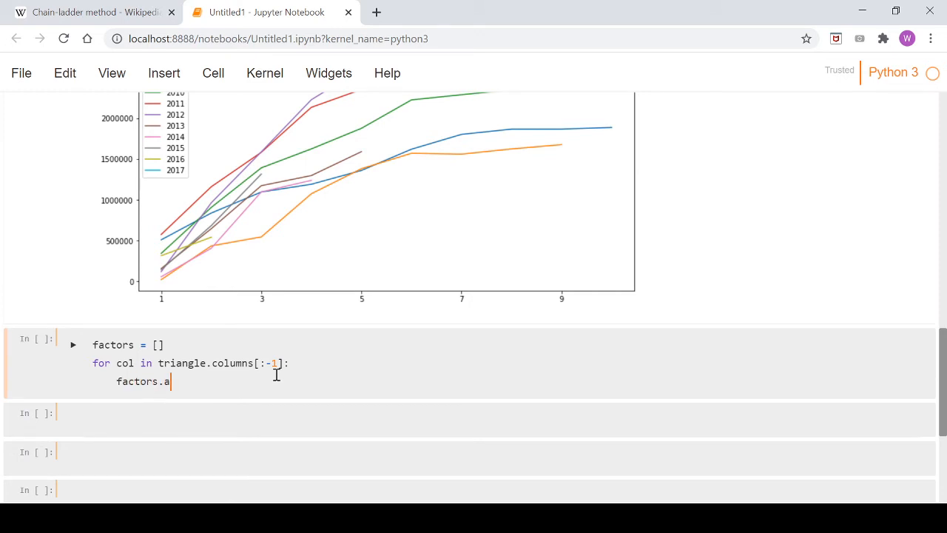
{"action": "type", "text": "ppend("}
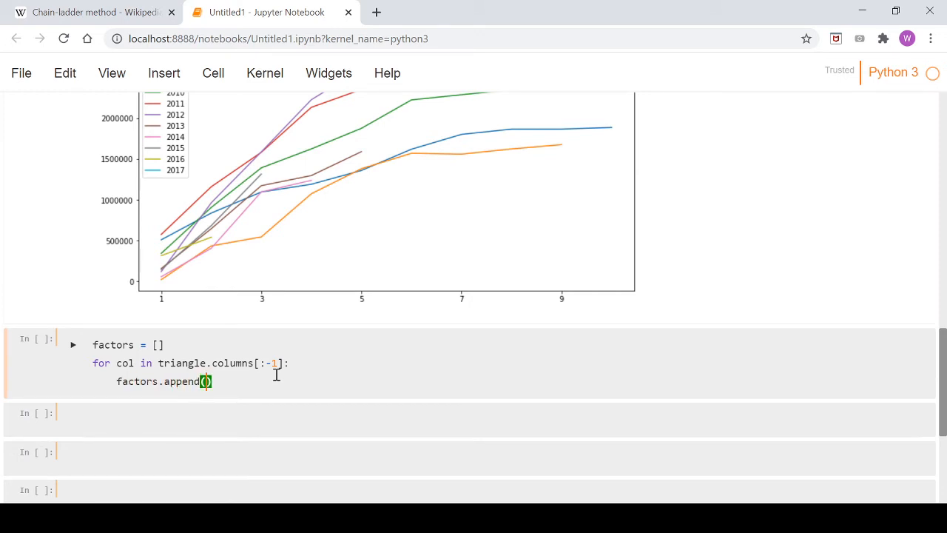
{"action": "type", "text": "triangle[s"}
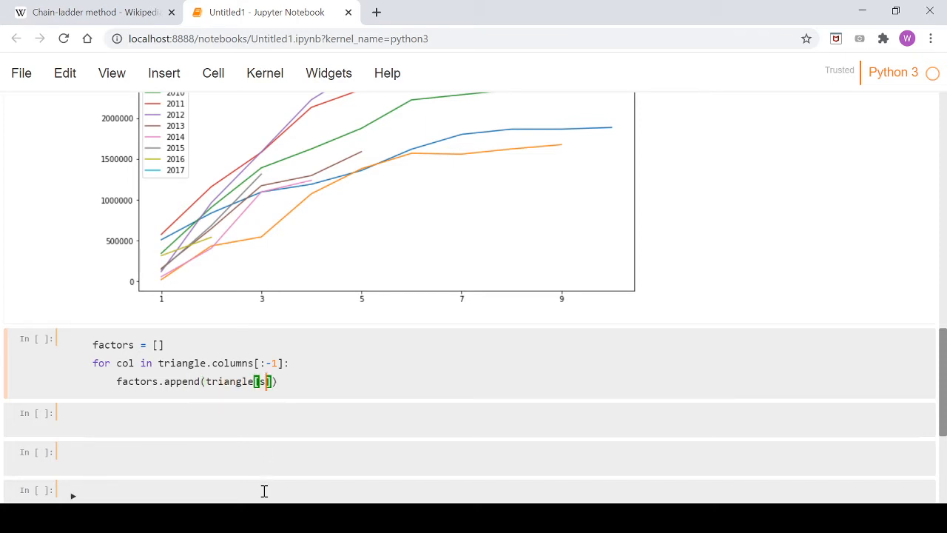
{"action": "type", "text": "str(col)"}
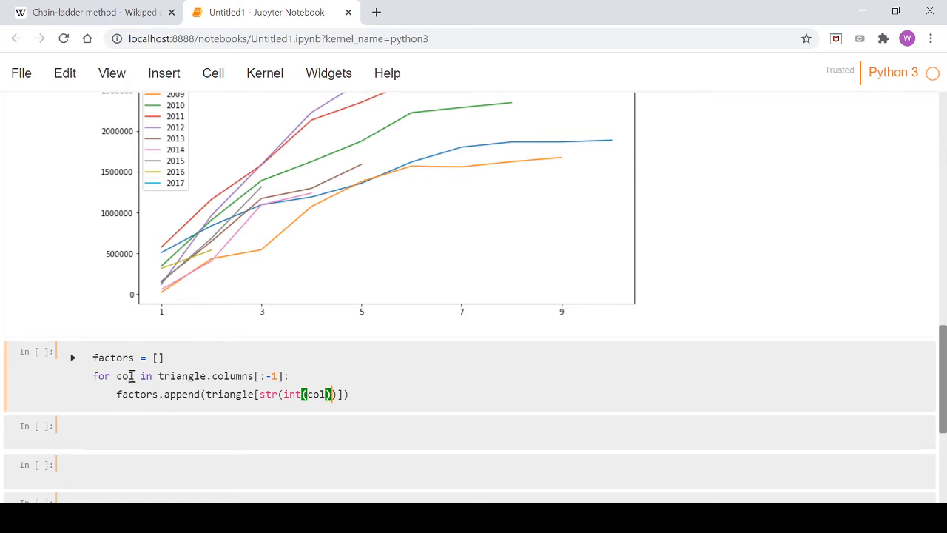
{"action": "left_click", "coordinate": [376, 429]}
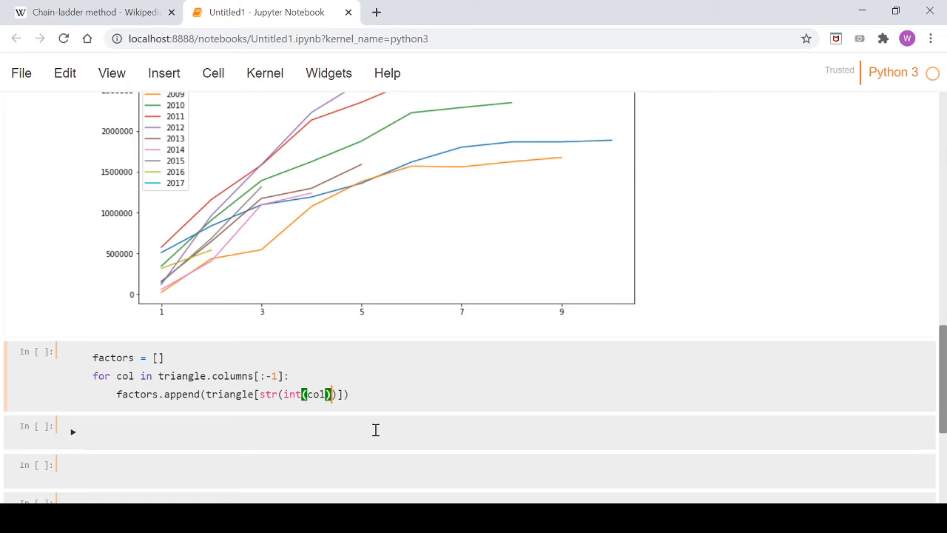
{"action": "type", "text": "+1"}
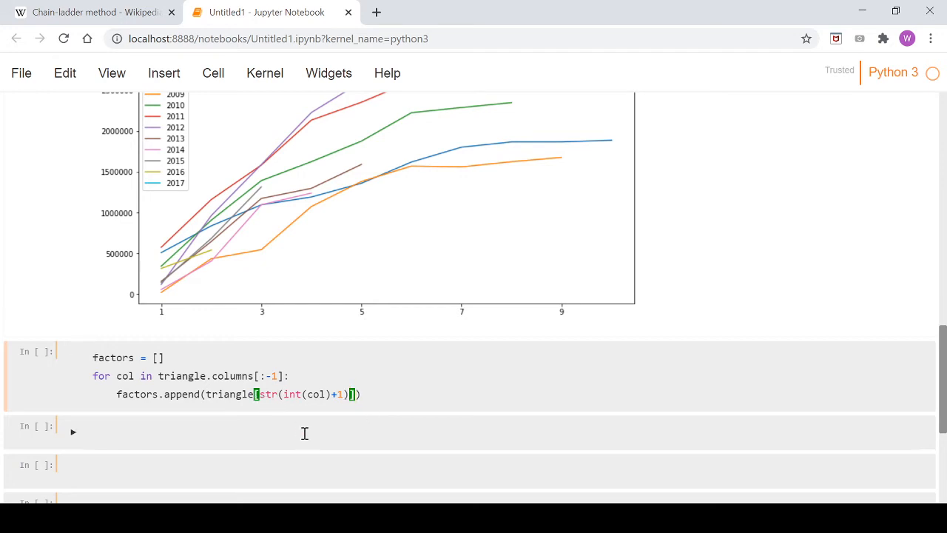
{"action": "type", "text": ".sum()"}
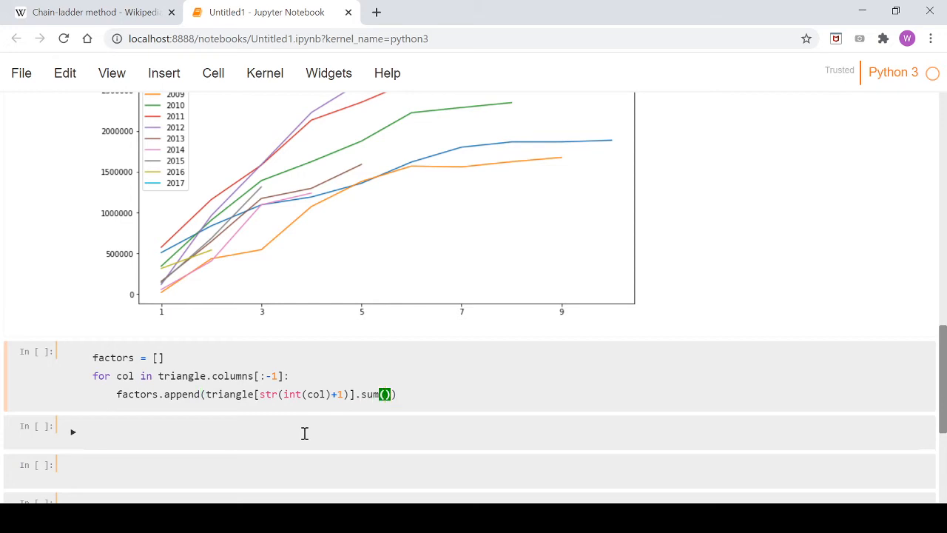
{"action": "type", "text": "/"}
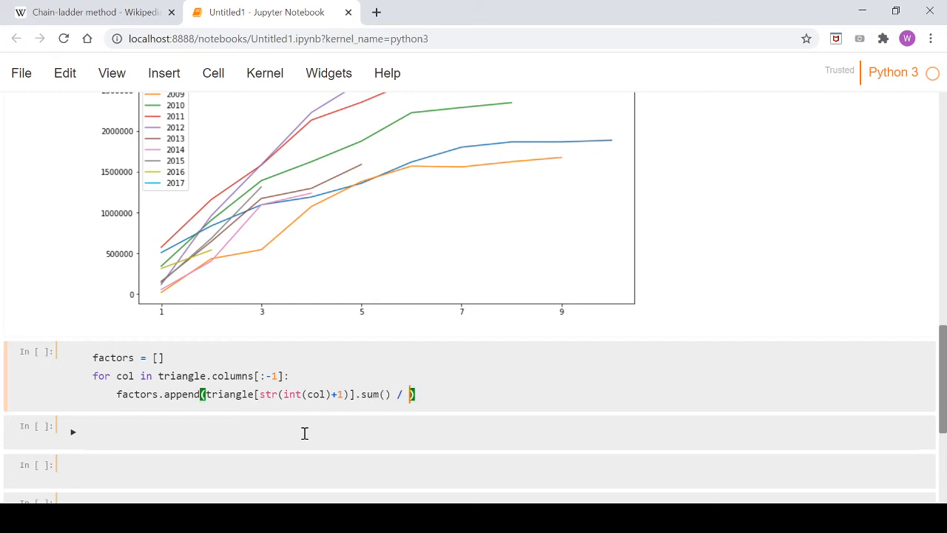
{"action": "type", "text": "triangle[col]["}
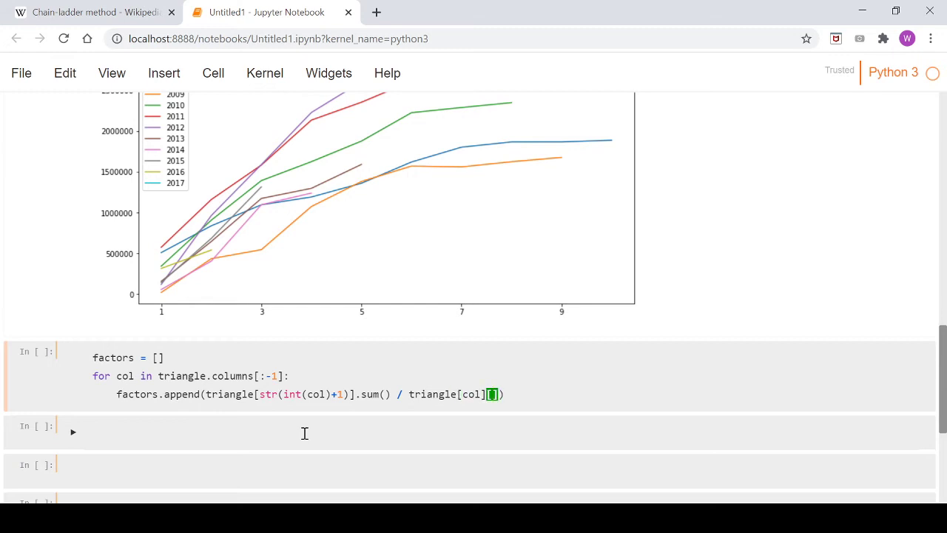
{"action": "type", "text": ":-int("}
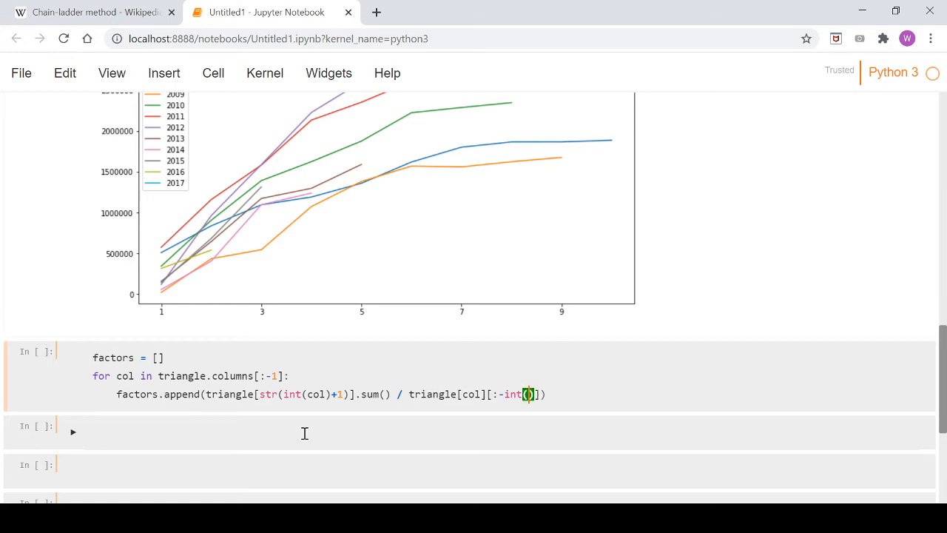
{"action": "type", "text": "col"}
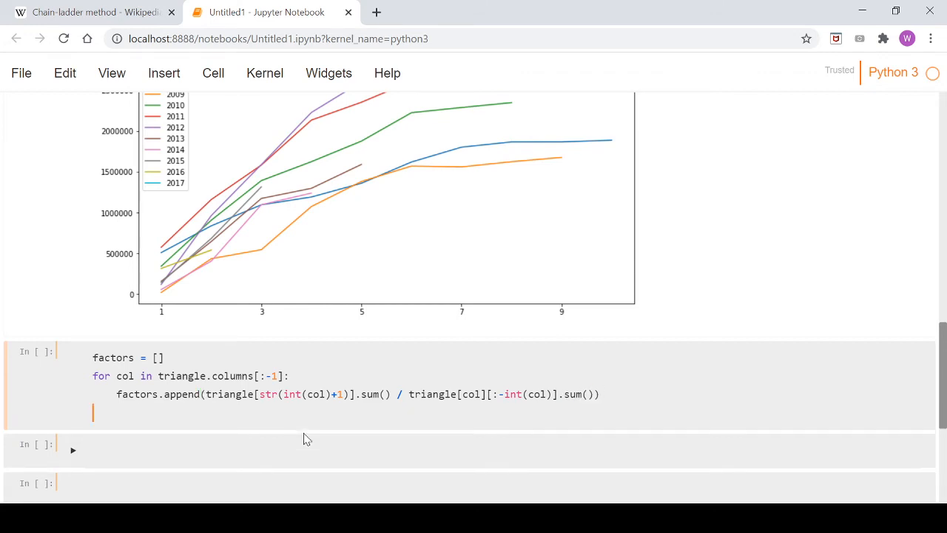
- Convert the collected list with factors = np.array(factors)
{"action": "type", "text": "factors"}
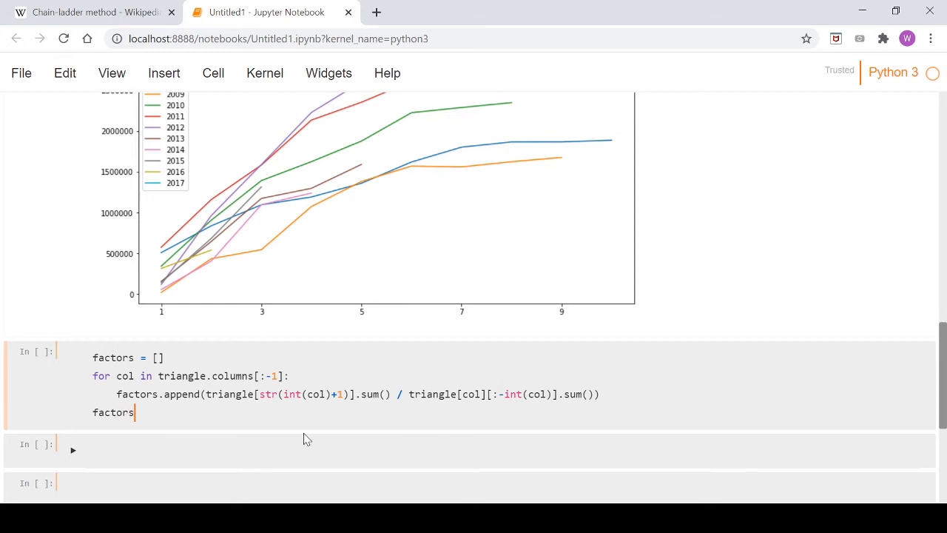
{"action": "type", "text": "="}
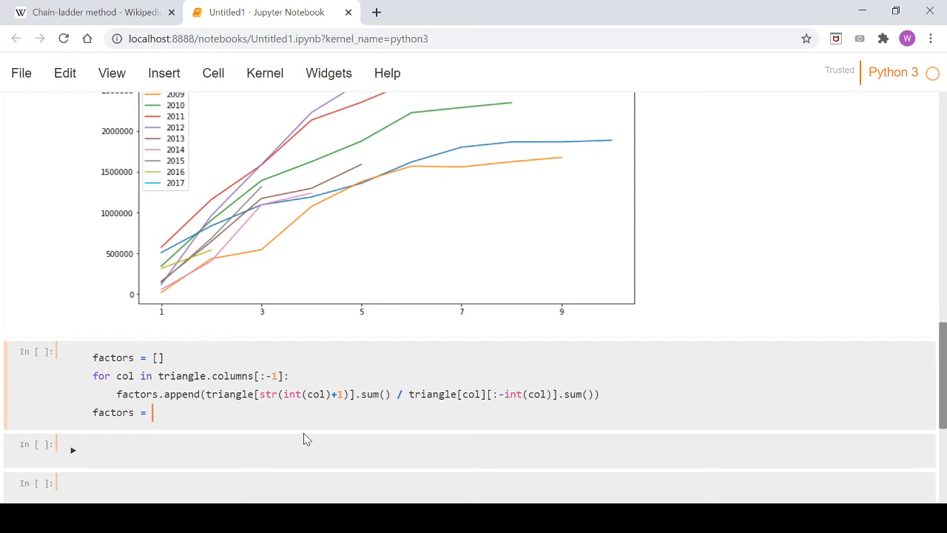
{"action": "type", "text": "np.array"}
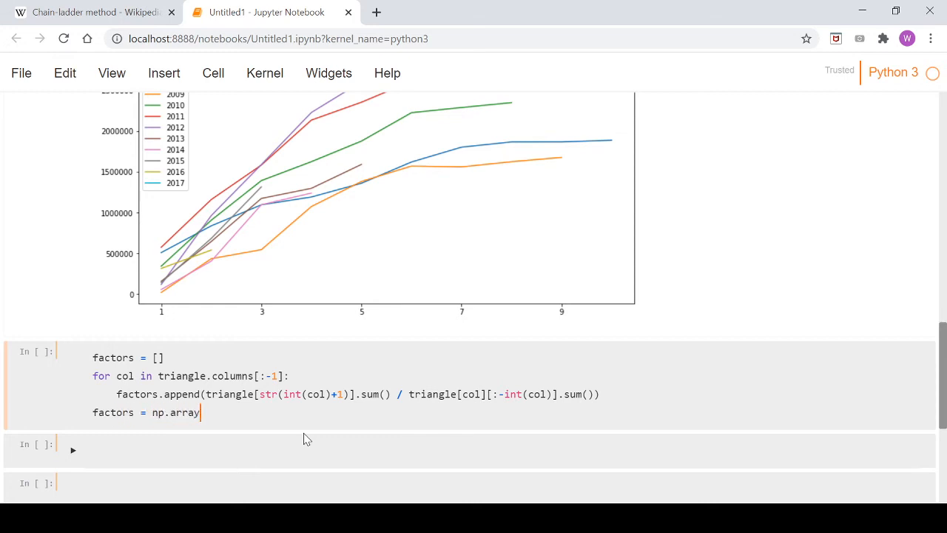
{"action": "type", "text": "(factors"}
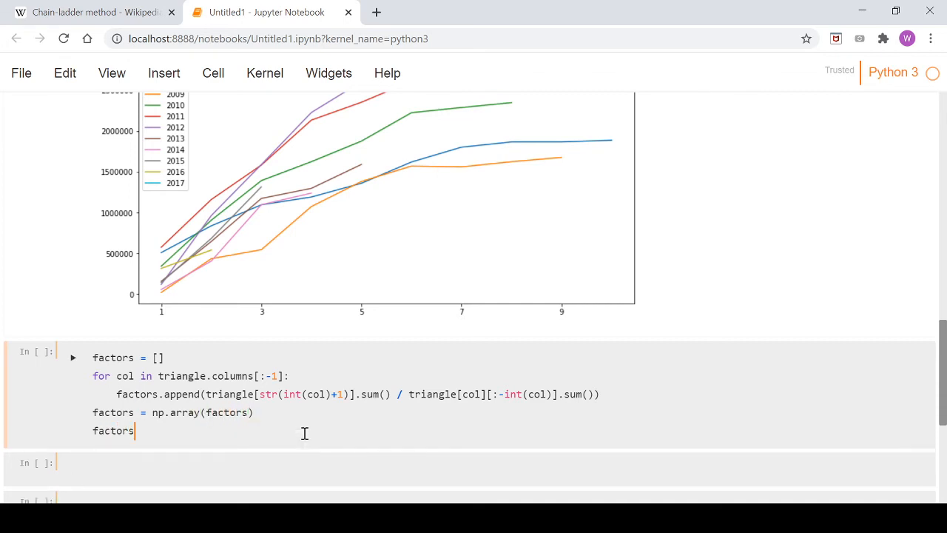
- Run the factors cell to compute and display the development factor array
{"action": "key", "text": "Shift+Enter"}
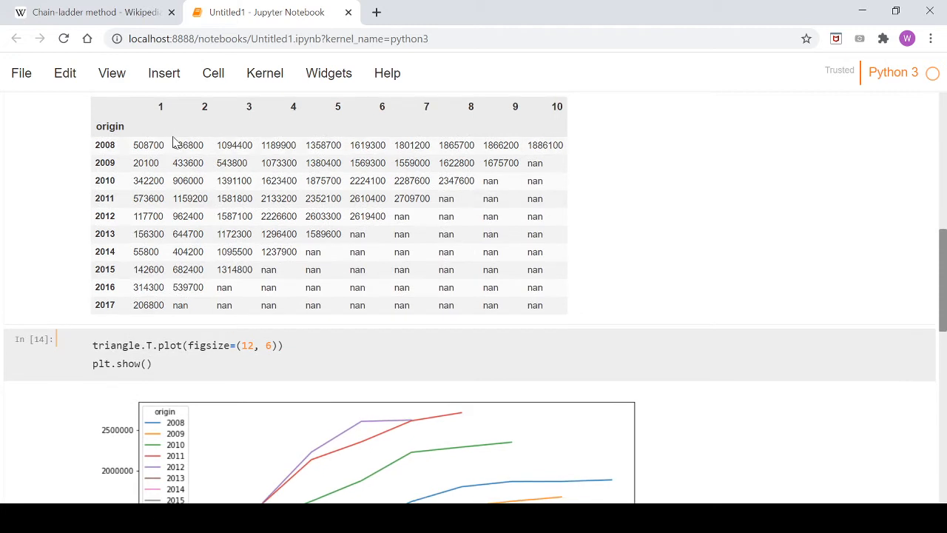
{"action": "mouse_move", "coordinate": [195, 287]}
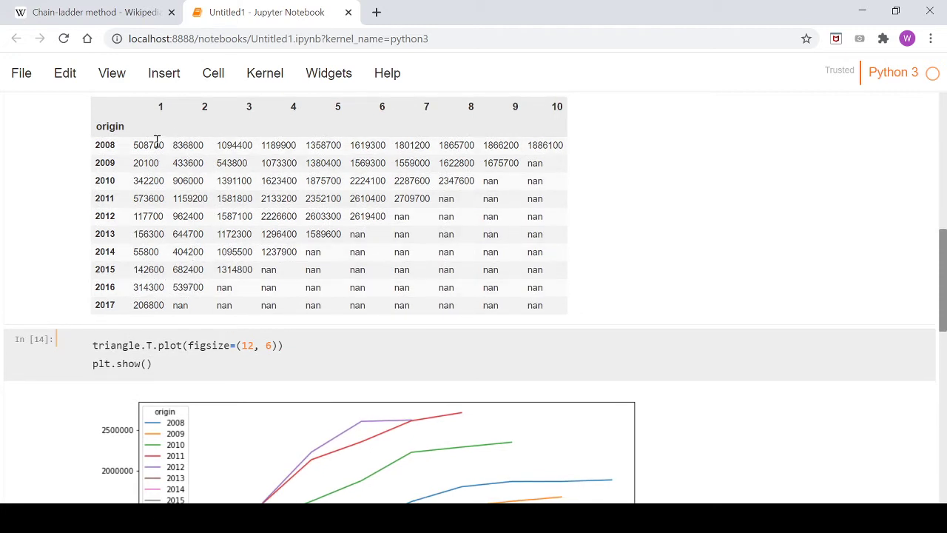
{"action": "scroll", "scroll_direction": "down", "scroll_amount": 3}
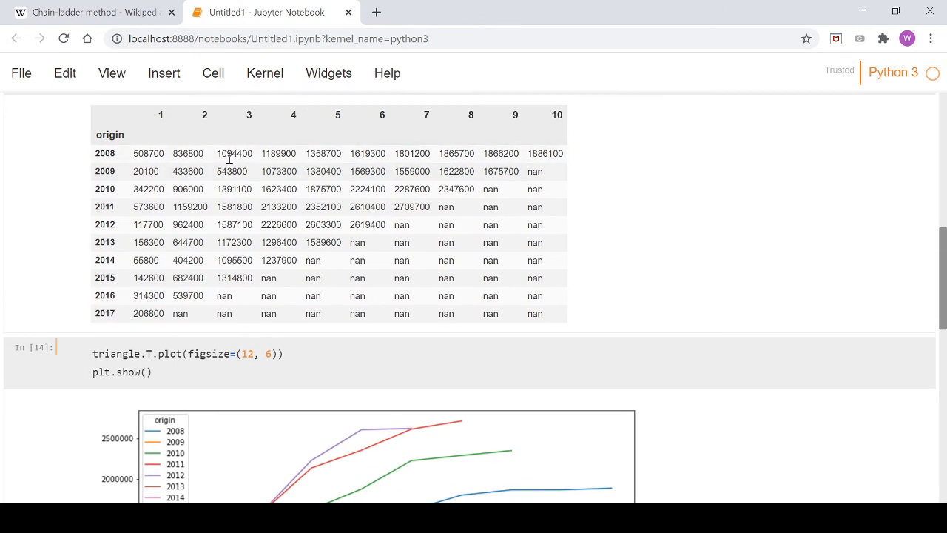
{"action": "mouse_move", "coordinate": [198, 151]}
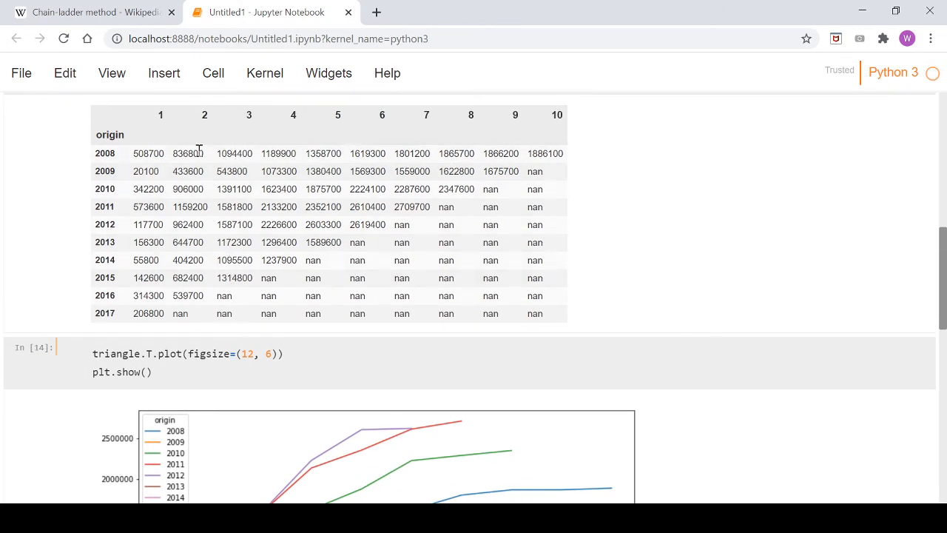
{"action": "mouse_move", "coordinate": [253, 283]}
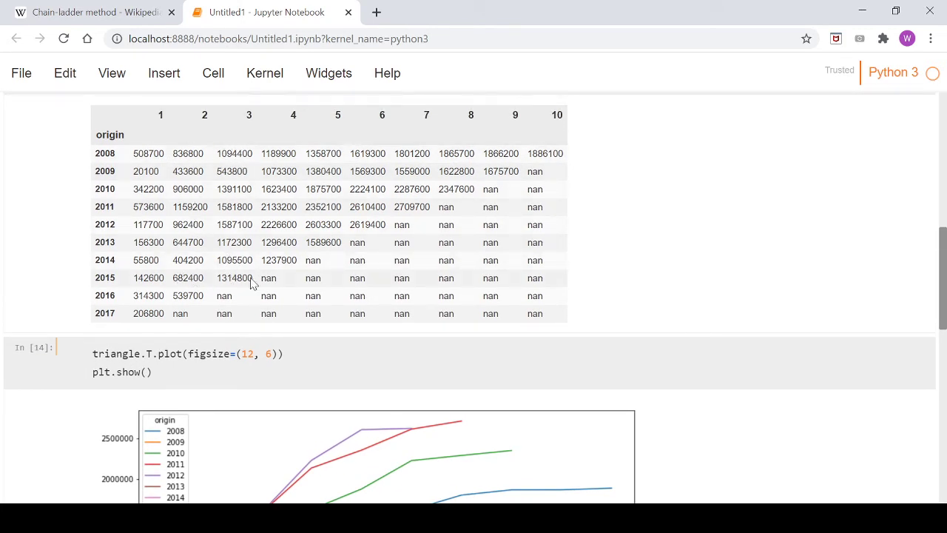
{"action": "mouse_move", "coordinate": [231, 309]}
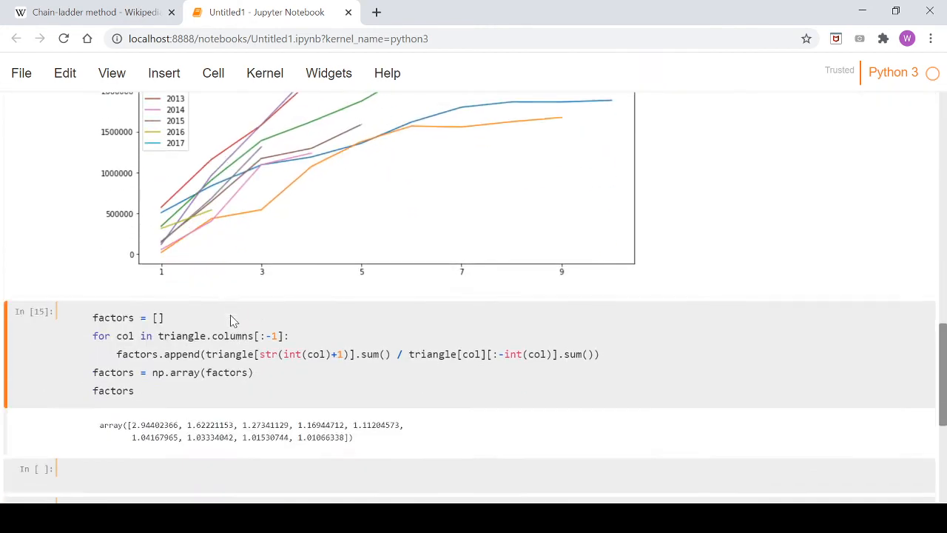
{"action": "scroll", "scroll_direction": "down", "scroll_amount": 3}
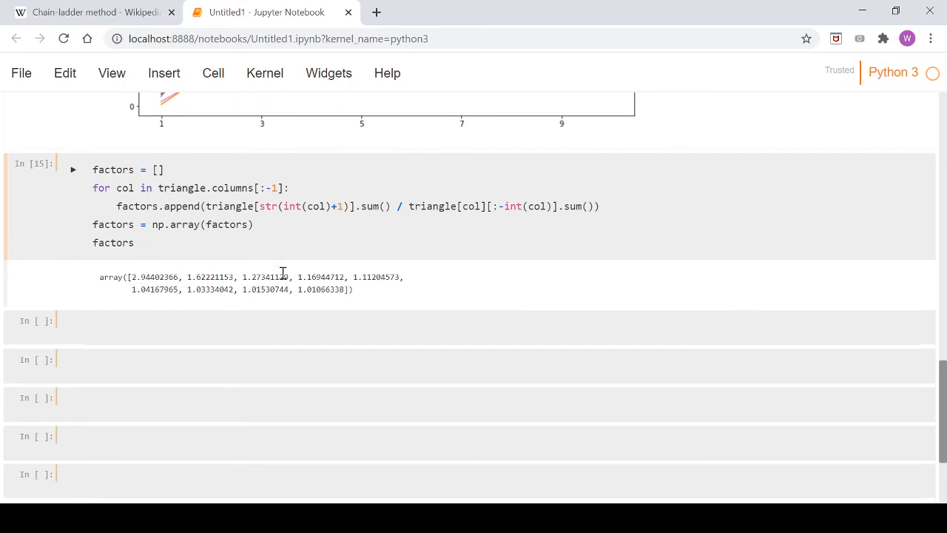
{"action": "mouse_move", "coordinate": [216, 307]}
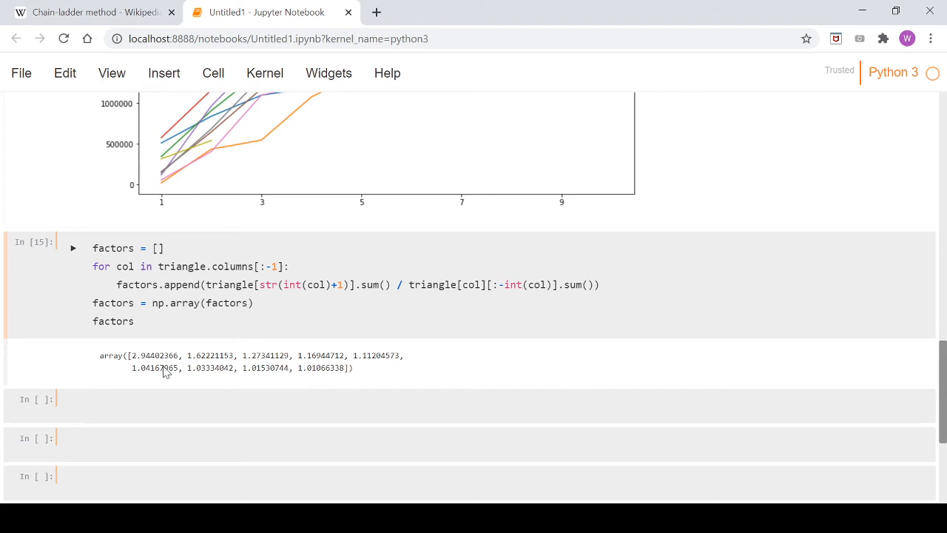
{"action": "mouse_move", "coordinate": [390, 355]}
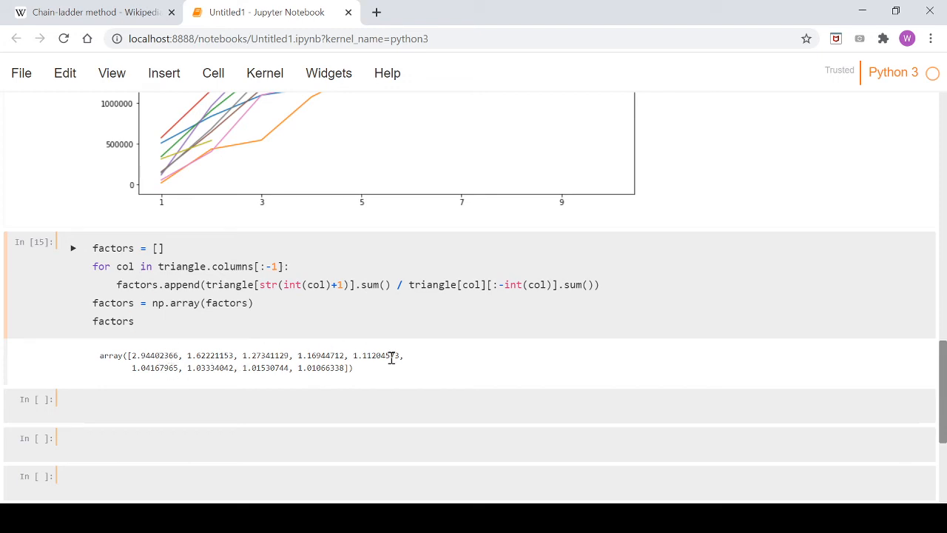
{"action": "mouse_move", "coordinate": [297, 367]}
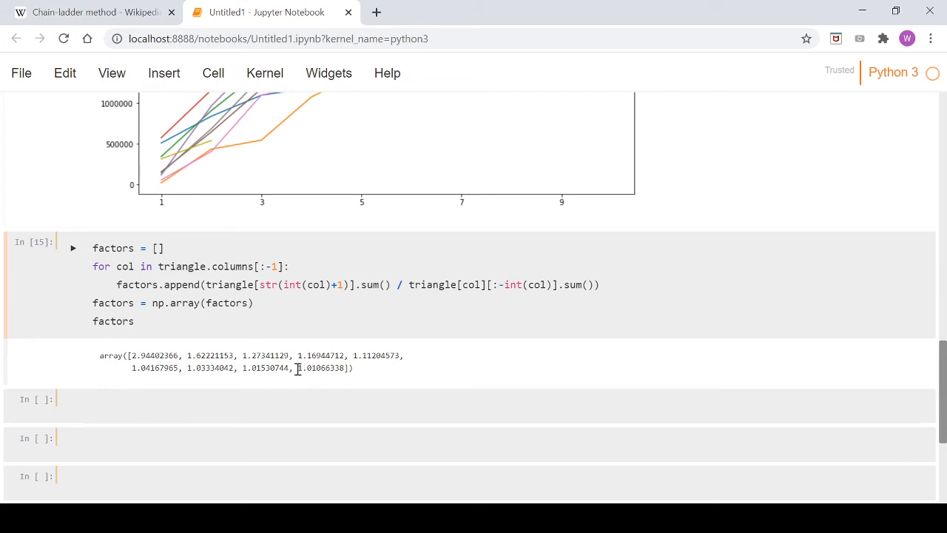
{"action": "left_click", "coordinate": [136, 321]}
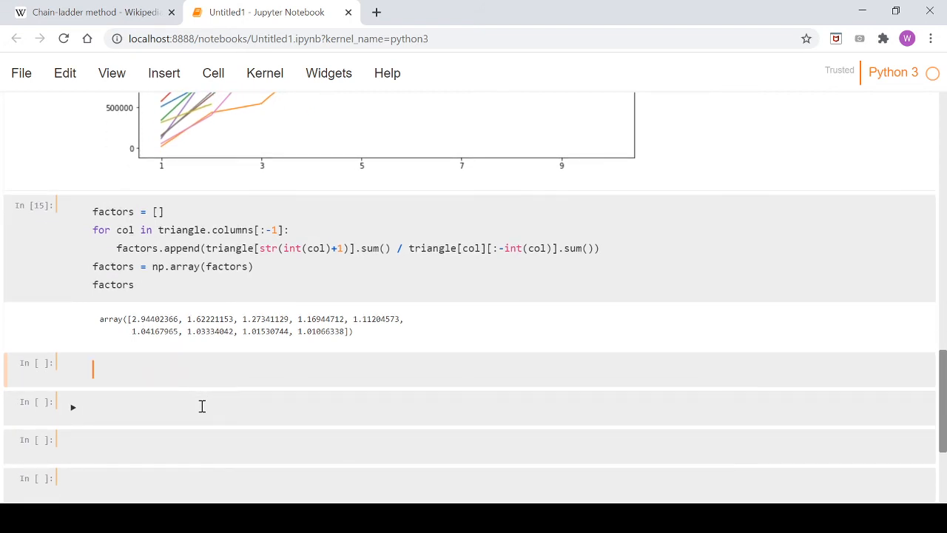
- Define dev_period as a NumPy array of i+1 development periods
{"action": "type", "text": "dev"}
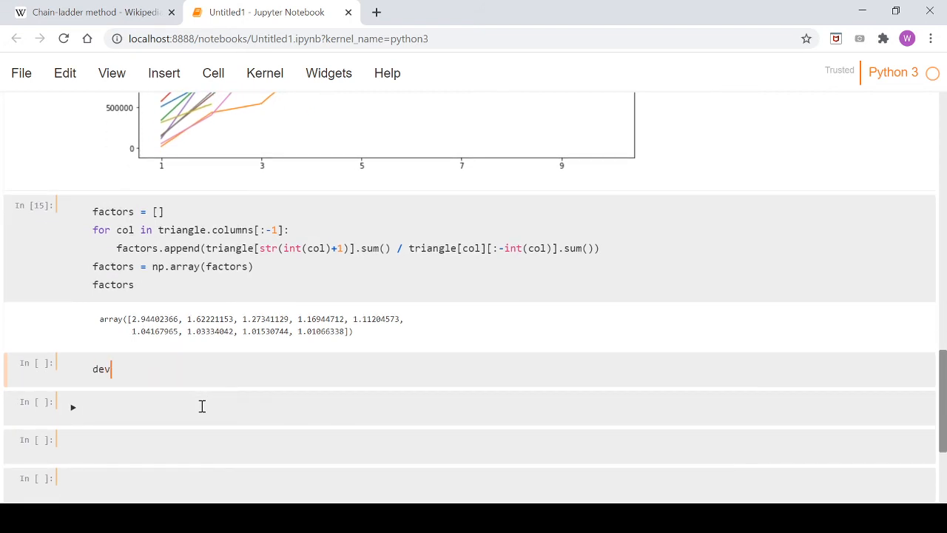
{"action": "type", "text": "_period"}
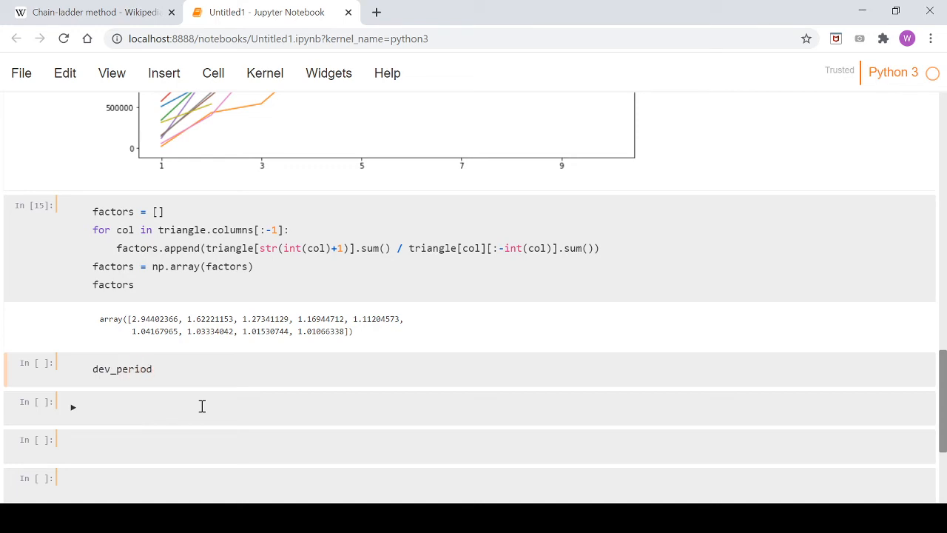
{"action": "type", "text": "="}
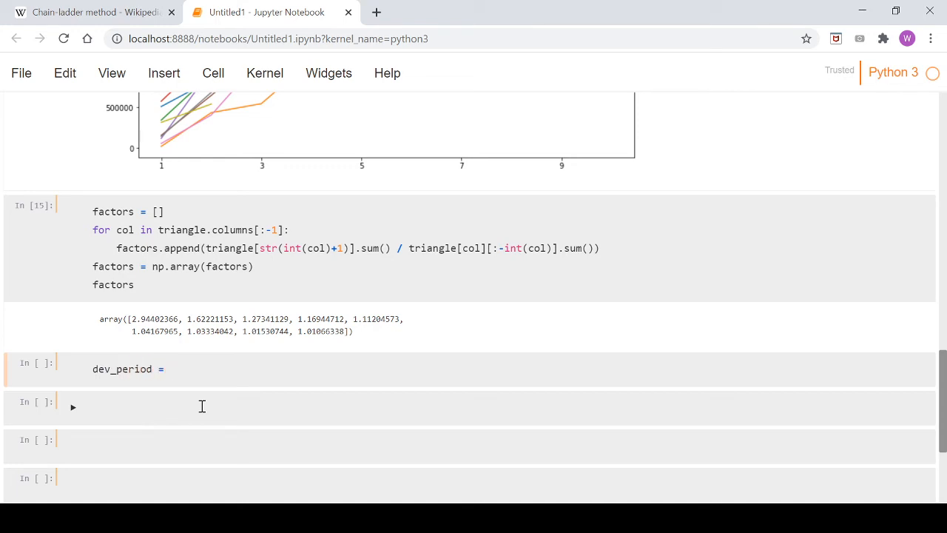
{"action": "type", "text": "np.array("}
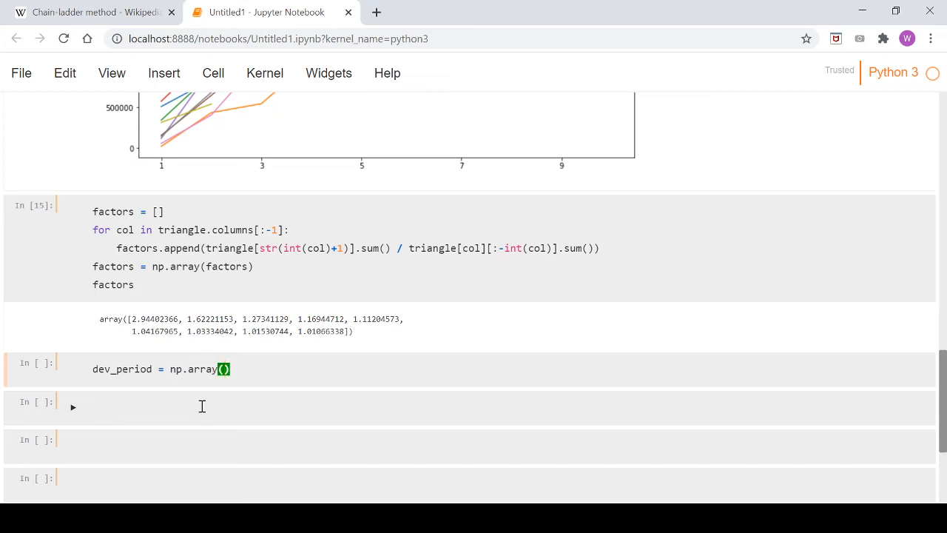
{"action": "type", "text": "[i"}
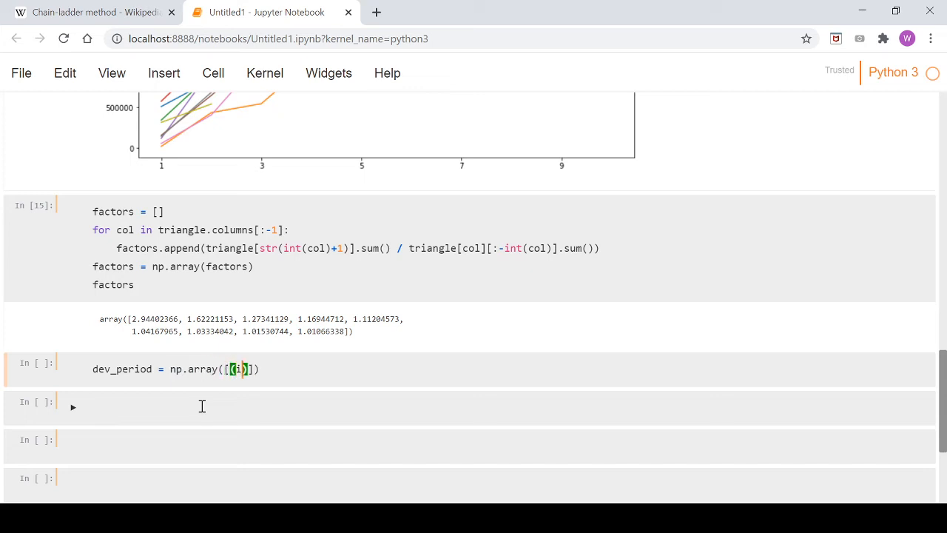
{"action": "type", "text": "+"}
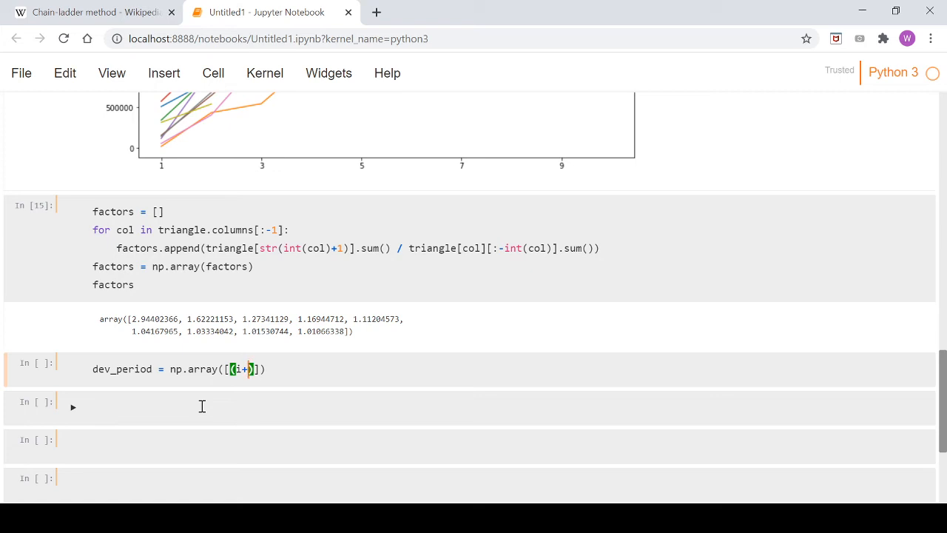
{"action": "type", "text": "1) for i in range(9"}
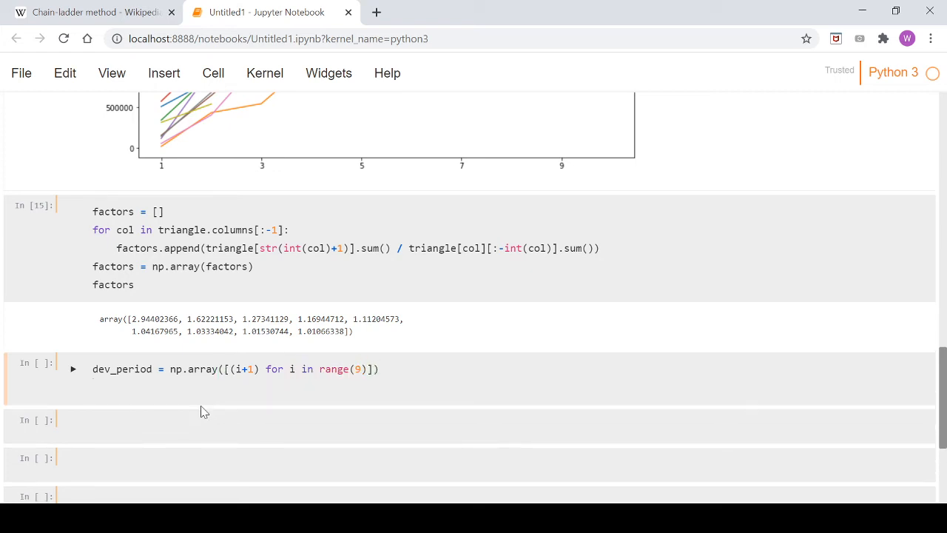
- Create fig, ax with plt.subplots and plot factors against dev_period
{"action": "type", "text": "fig, ax ="}
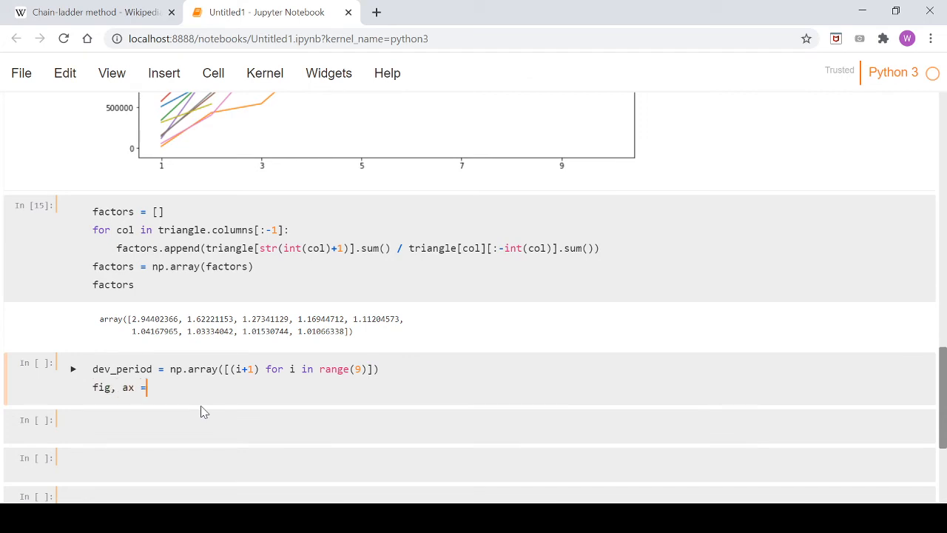
{"action": "type", "text": "plt."}
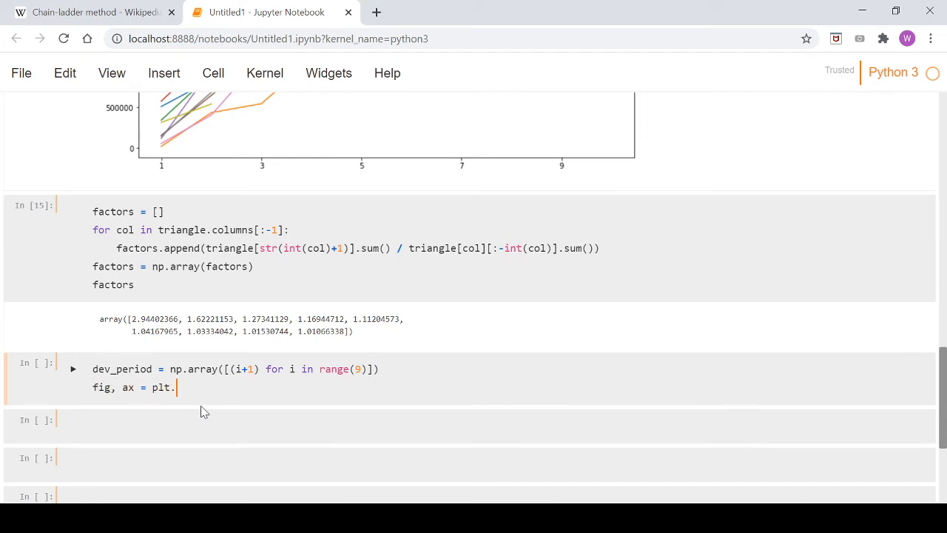
{"action": "type", "text": "subplots(figsize=(16, 6"}
{"action": "type", "text": "a"}
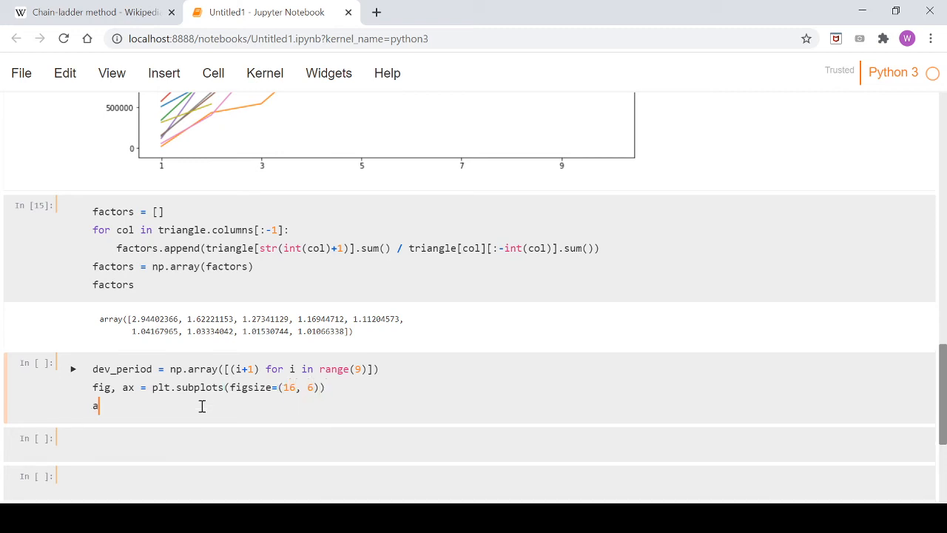
{"action": "type", "text": "x"}
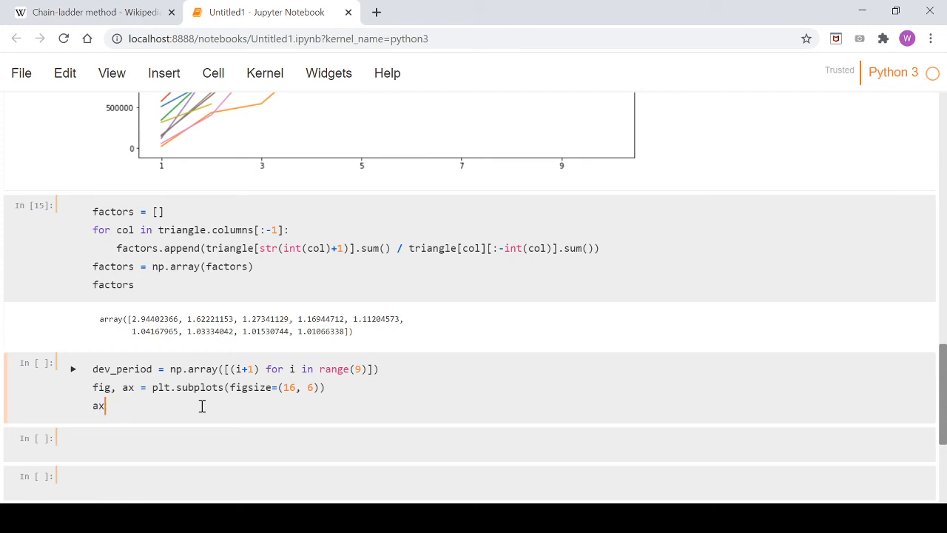
{"action": "type", "text": ".plot()"}
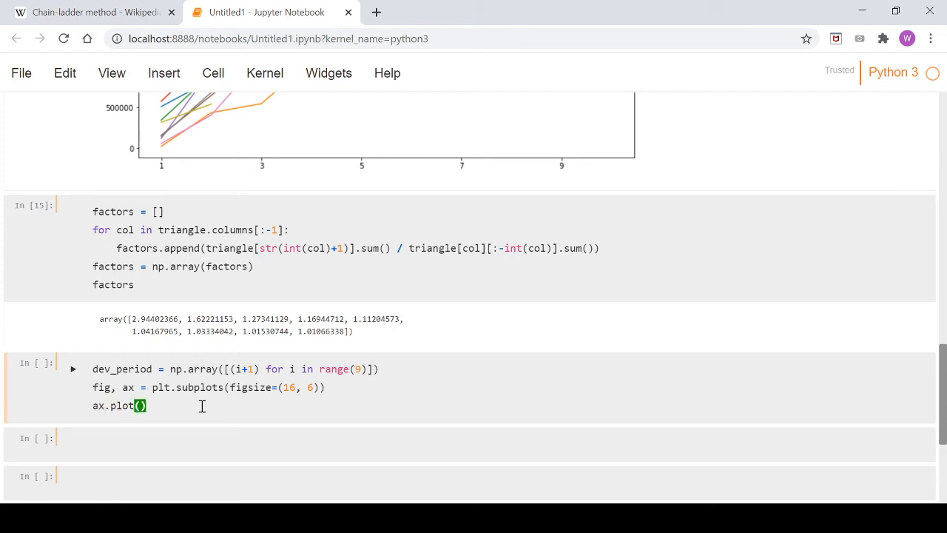
{"action": "type", "text": "dev_period,"}
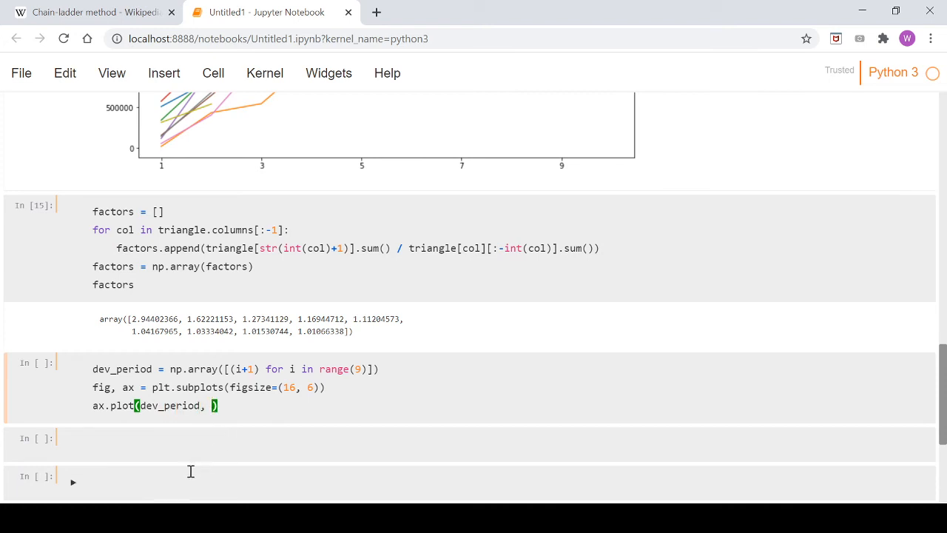
{"action": "type", "text": "fact"}
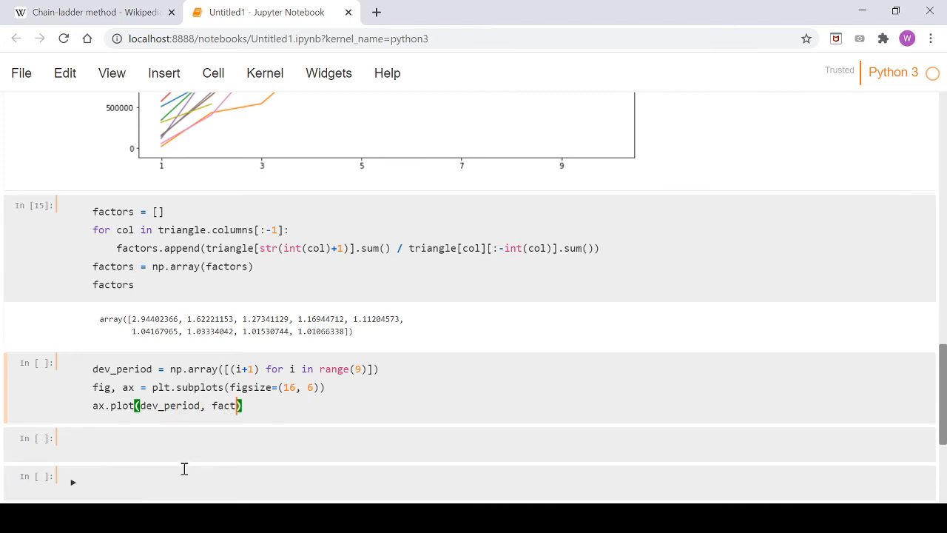
{"action": "type", "text": "ors"}
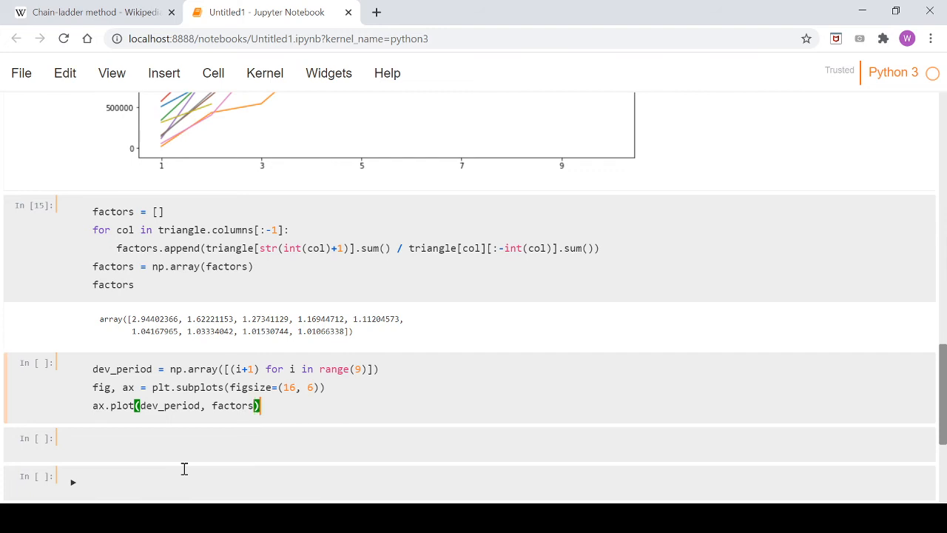
{"action": "key", "text": "Enter"}
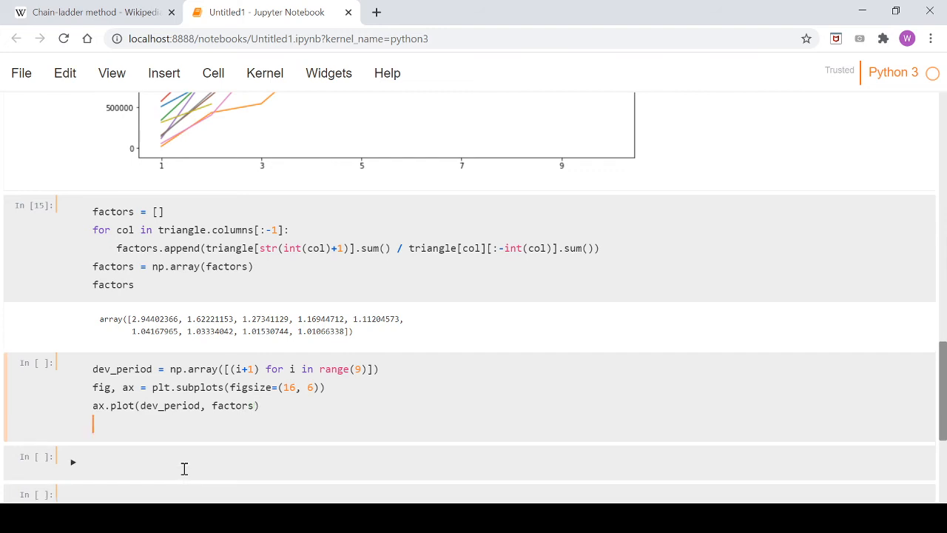
- Label the axes 'dev_period' and 'Factor', end with plt.shot() and run, drawing the line plus an AttributeError
{"action": "type", "text": "ax."}
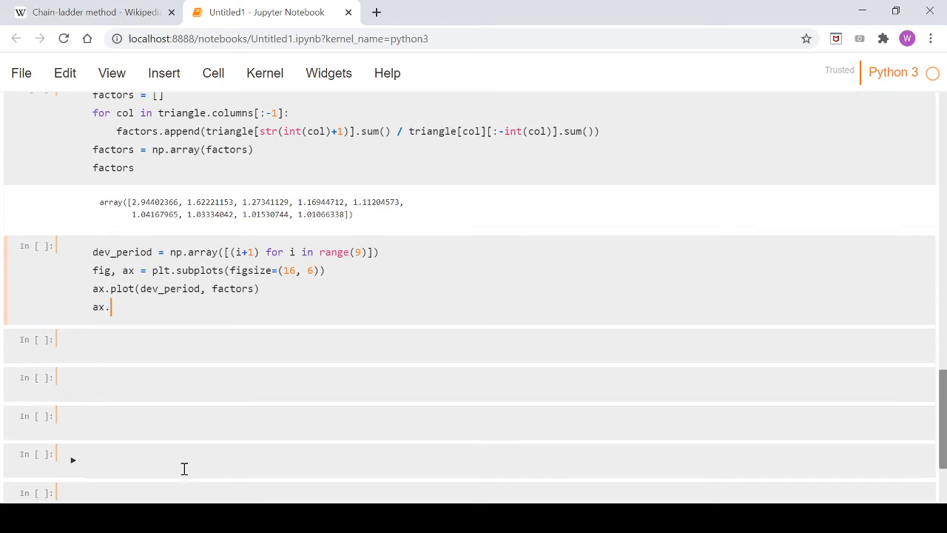
{"action": "type", "text": "s"}
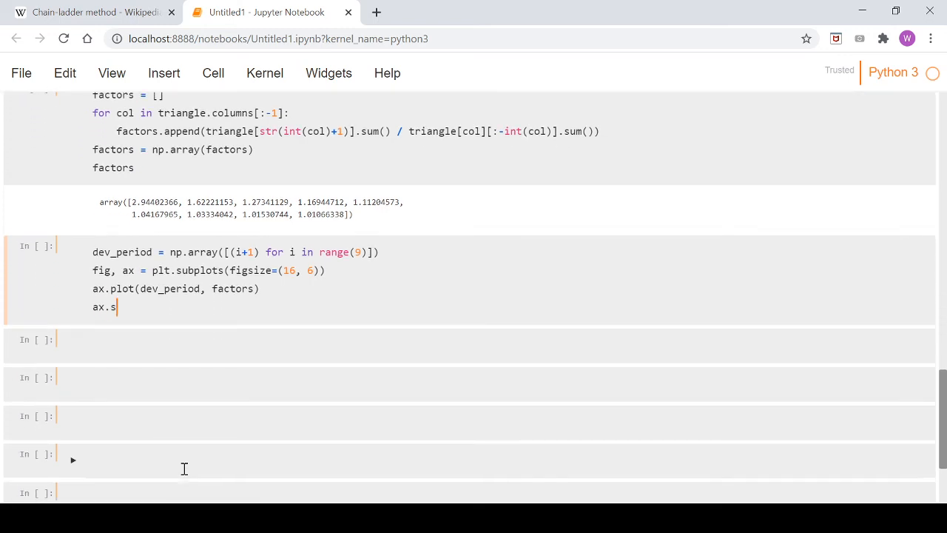
{"action": "type", "text": "et_"}
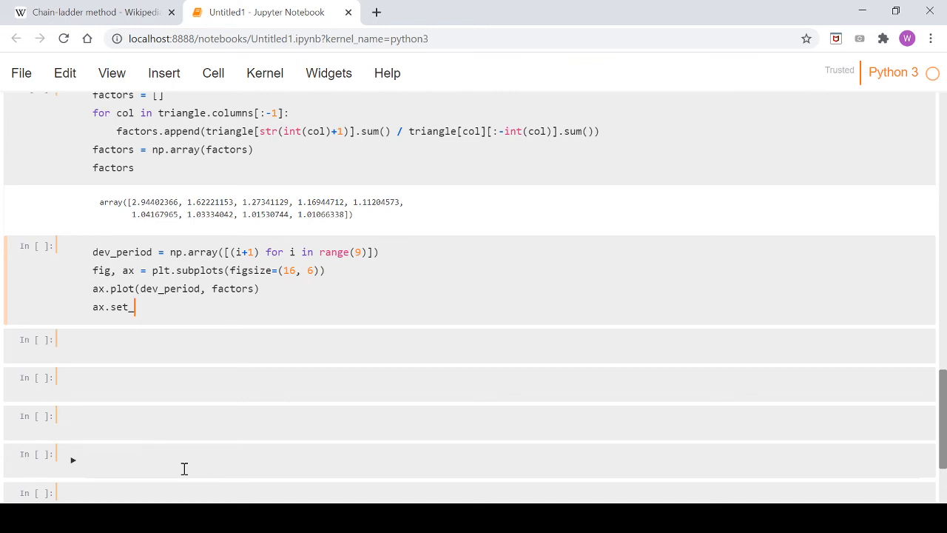
{"action": "type", "text": "xlabel("}
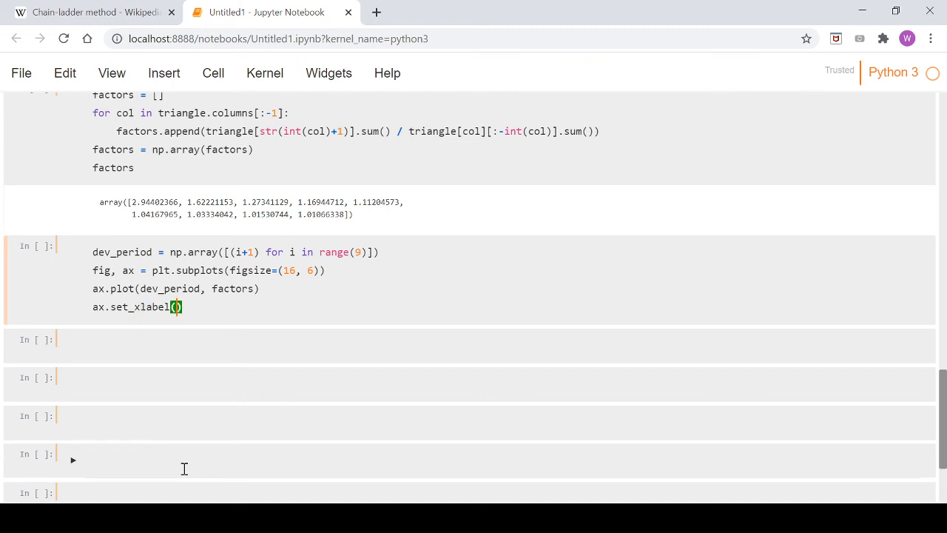
{"action": "type", "text": "''"}
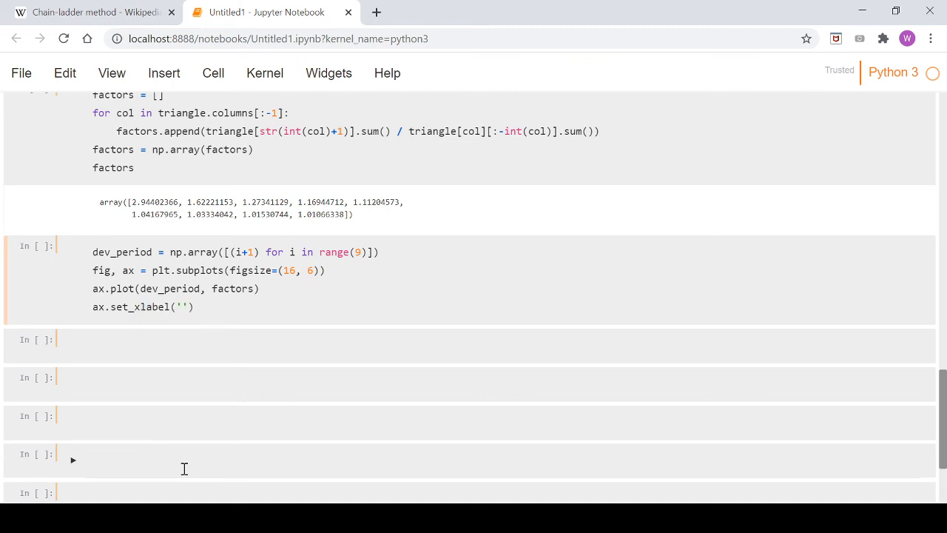
{"action": "type", "text": "dev_period"}
{"action": "type", "text": "ax"}
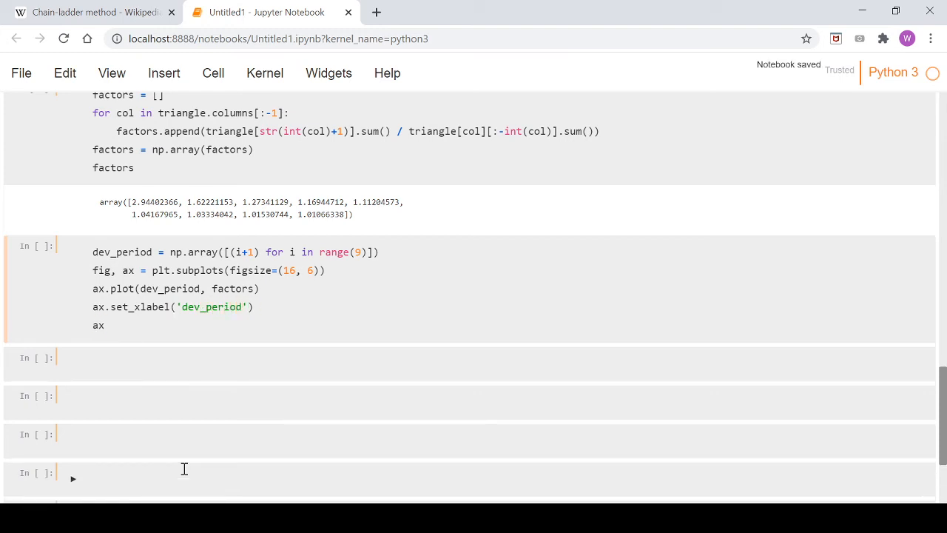
{"action": "type", "text": ".set_y"}
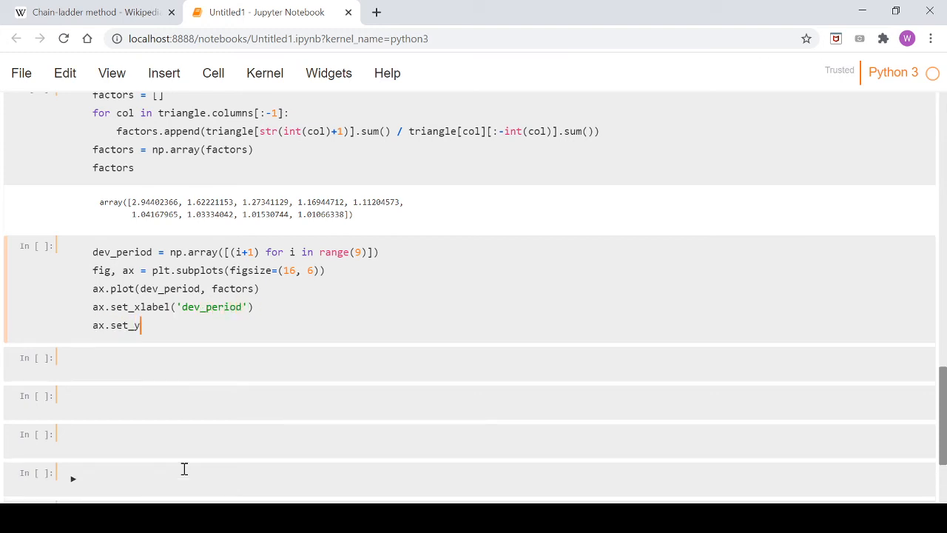
{"action": "type", "text": "label('')"}
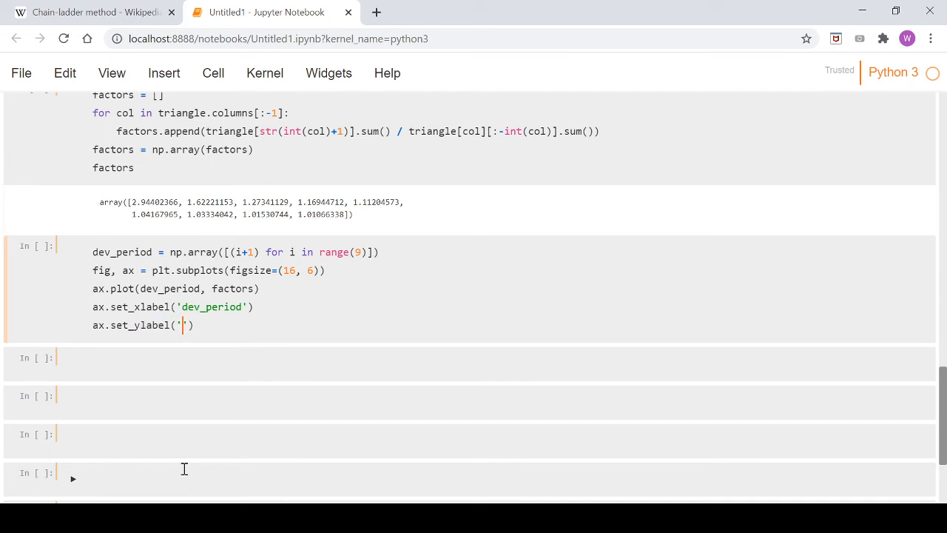
{"action": "type", "text": "F"}
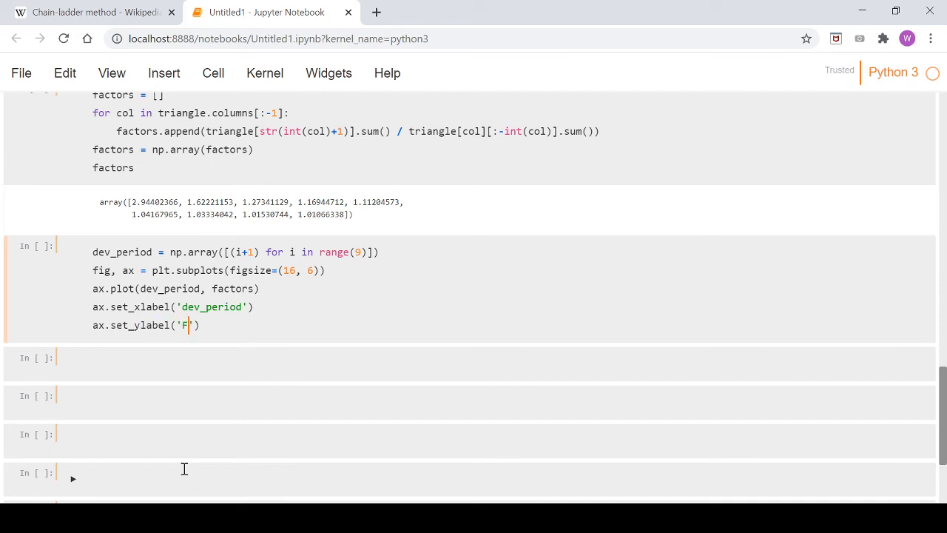
{"action": "type", "text": "actor"}
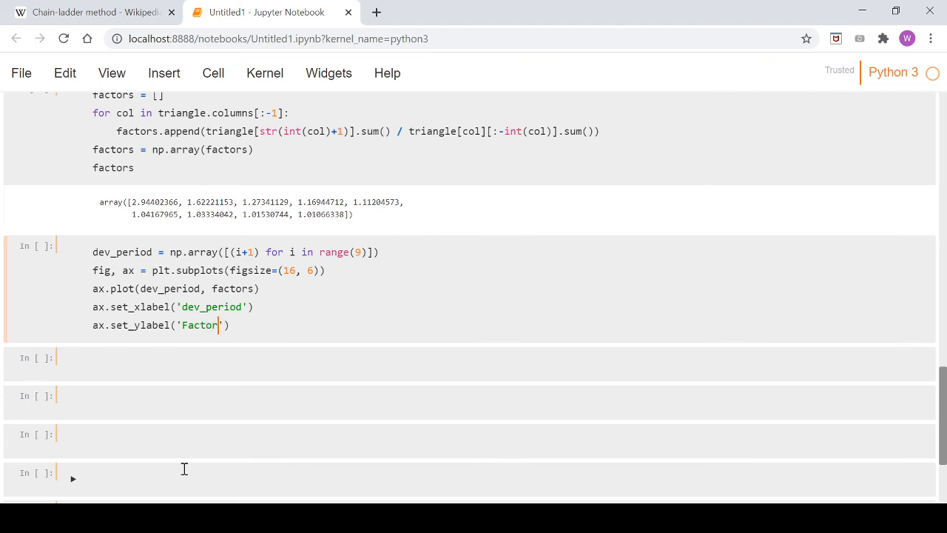
{"action": "type", "text": "plo"}
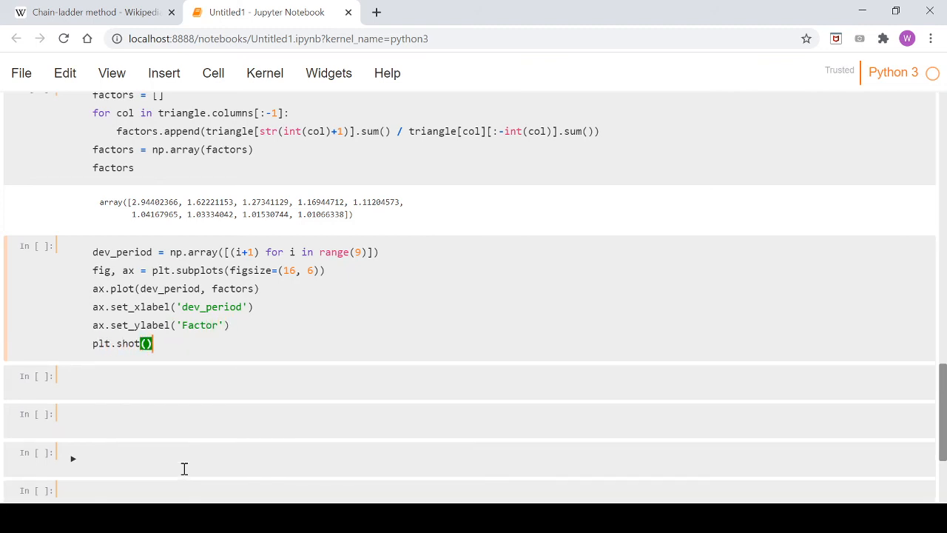
{"action": "key", "text": "Shift+Enter"}
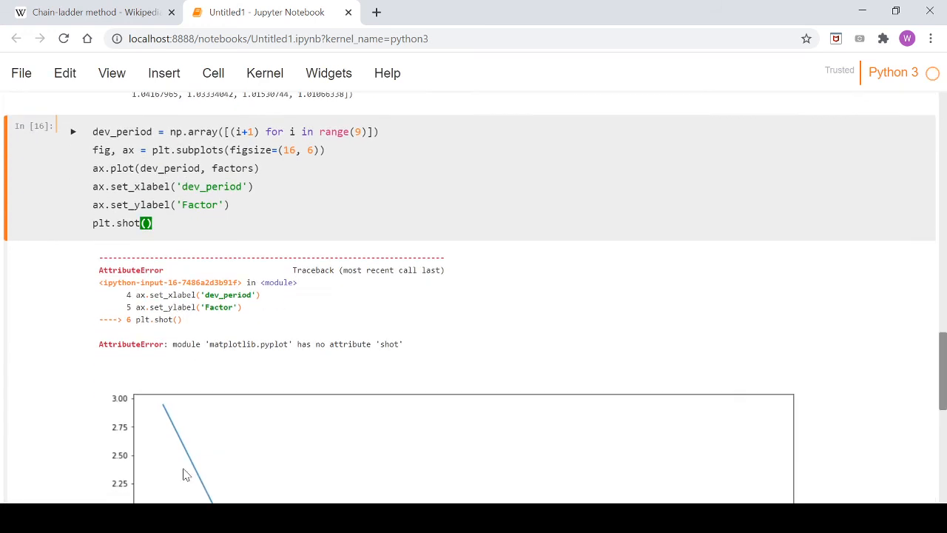
- Rerun the cell with plt.show() corrected so the declining factor curve displays without error
{"action": "scroll", "scroll_direction": "down", "scroll_amount": 3}
{"action": "type", "text": "w"}
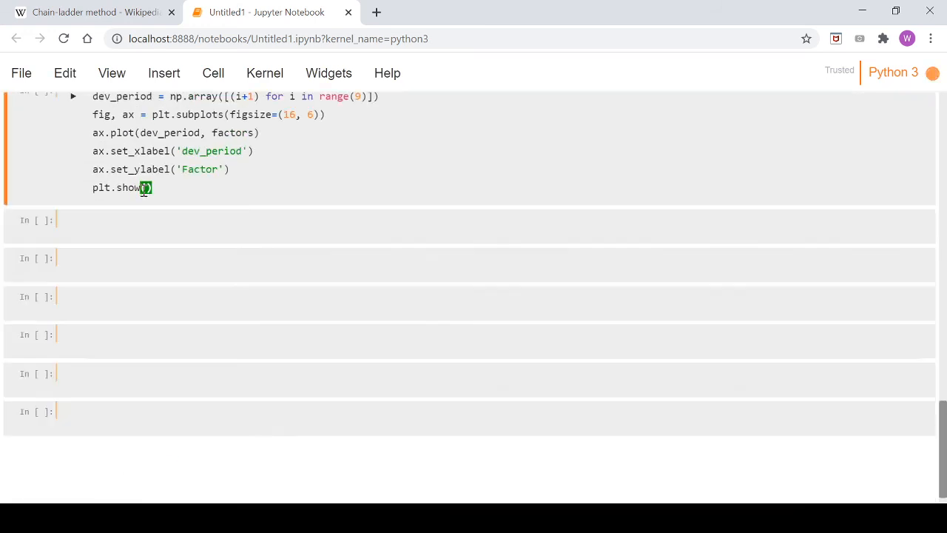
{"action": "key", "text": "Shift+Enter"}
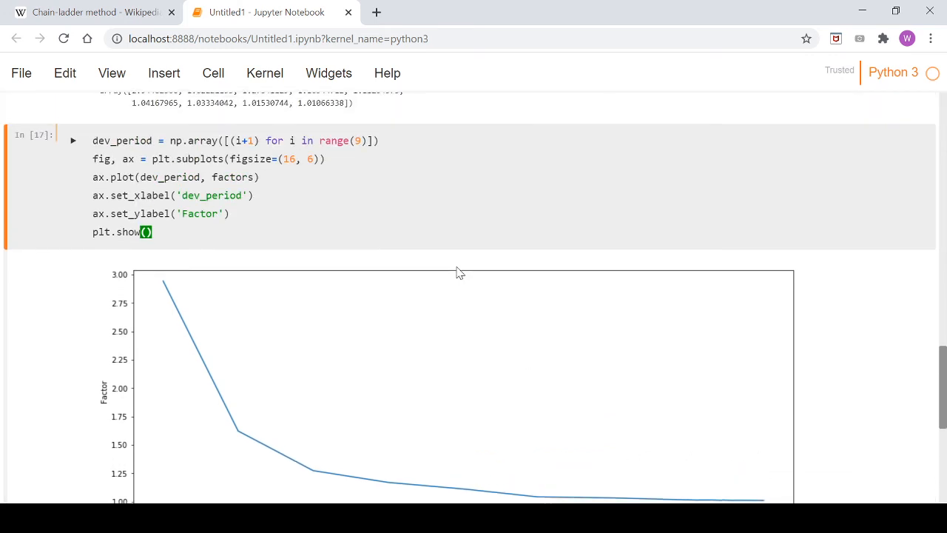
{"action": "scroll", "scroll_direction": "down", "scroll_amount": 3}
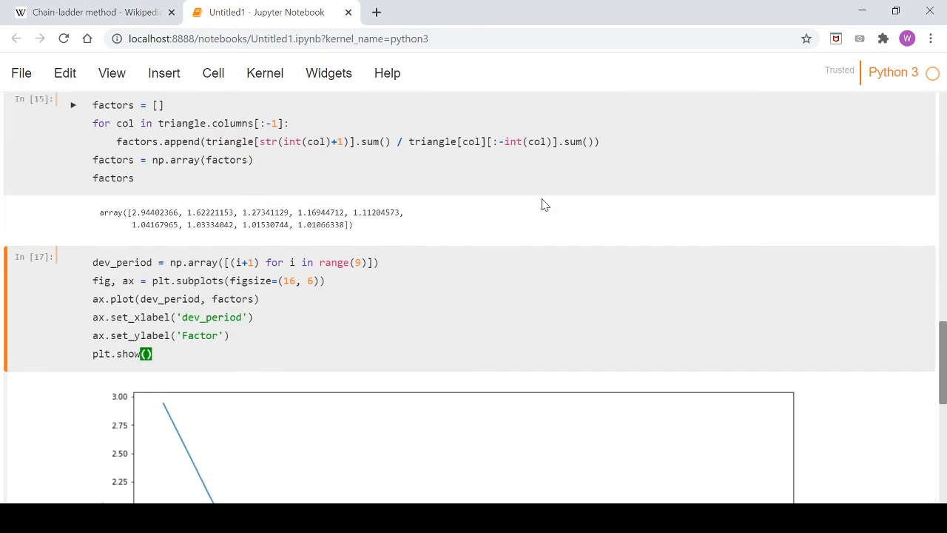
{"action": "scroll", "scroll_direction": "down", "scroll_amount": 3}
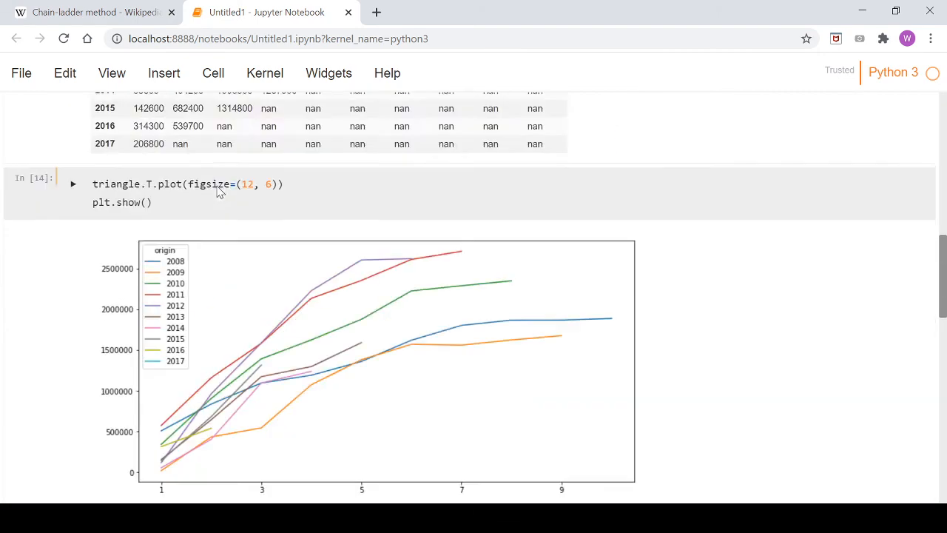
{"action": "scroll", "scroll_direction": "up", "scroll_amount": 3}
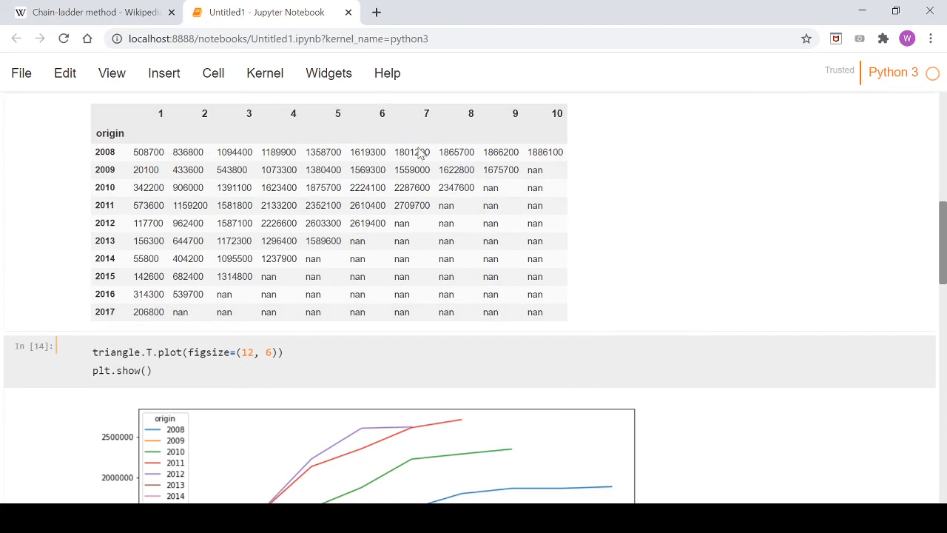
{"action": "mouse_move", "coordinate": [382, 113]}
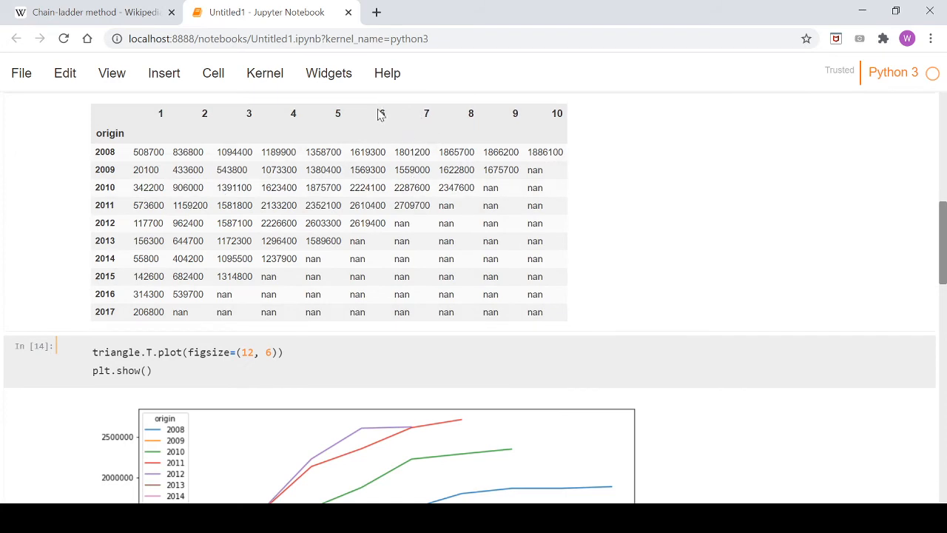
{"action": "mouse_move", "coordinate": [414, 213]}
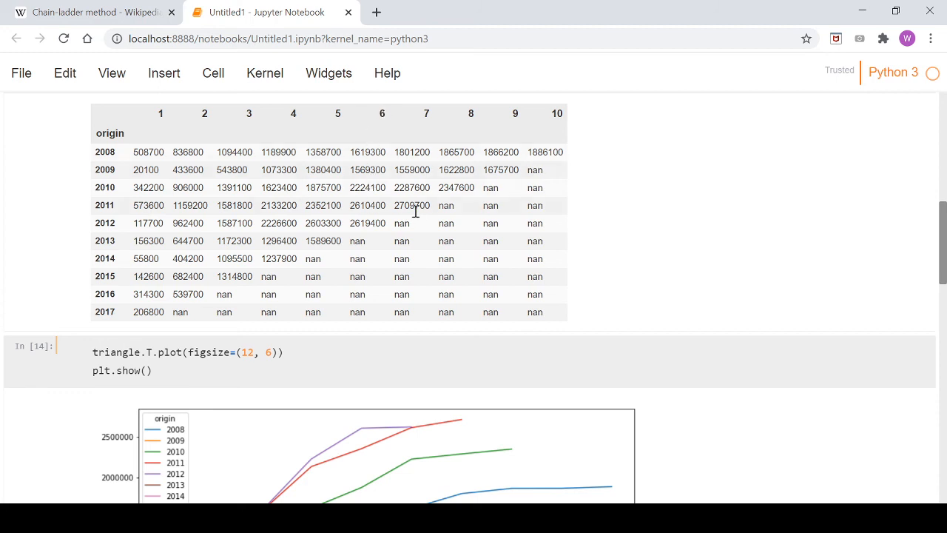
{"action": "mouse_move", "coordinate": [372, 153]}
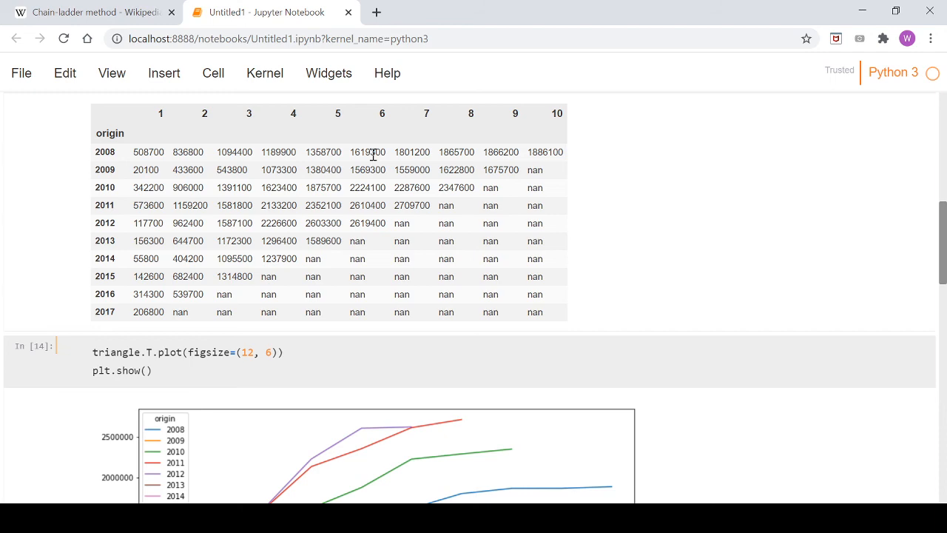
{"action": "scroll", "scroll_direction": "down", "scroll_amount": 3}
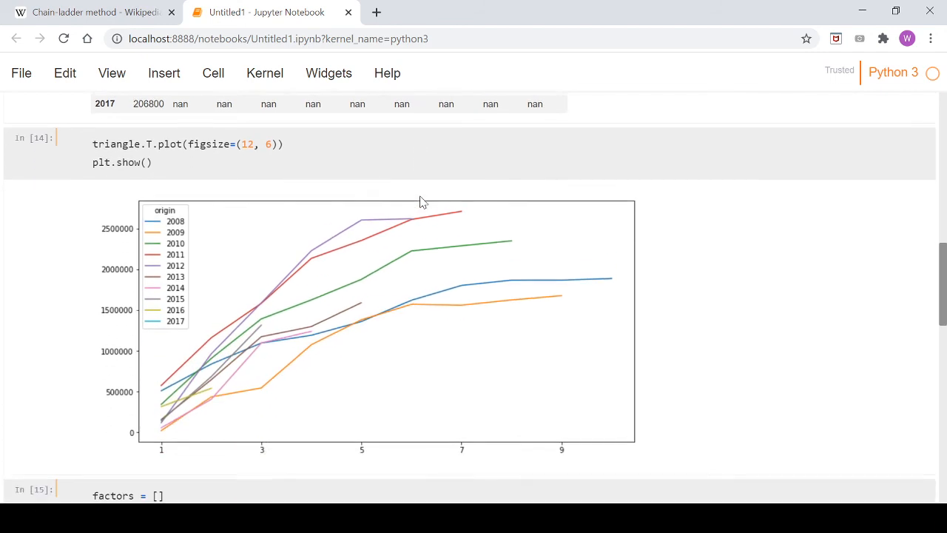
{"action": "scroll", "scroll_direction": "down", "scroll_amount": 3}
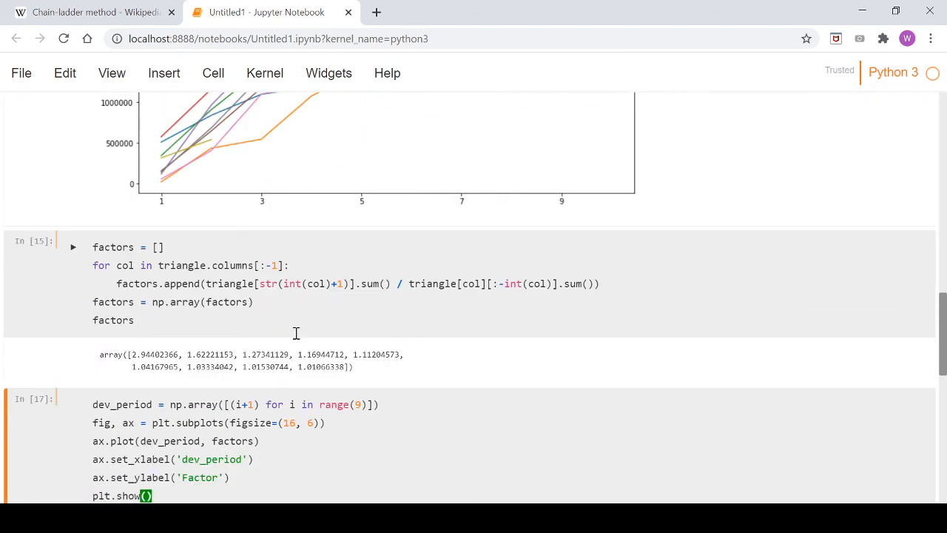
{"action": "mouse_move", "coordinate": [161, 379]}
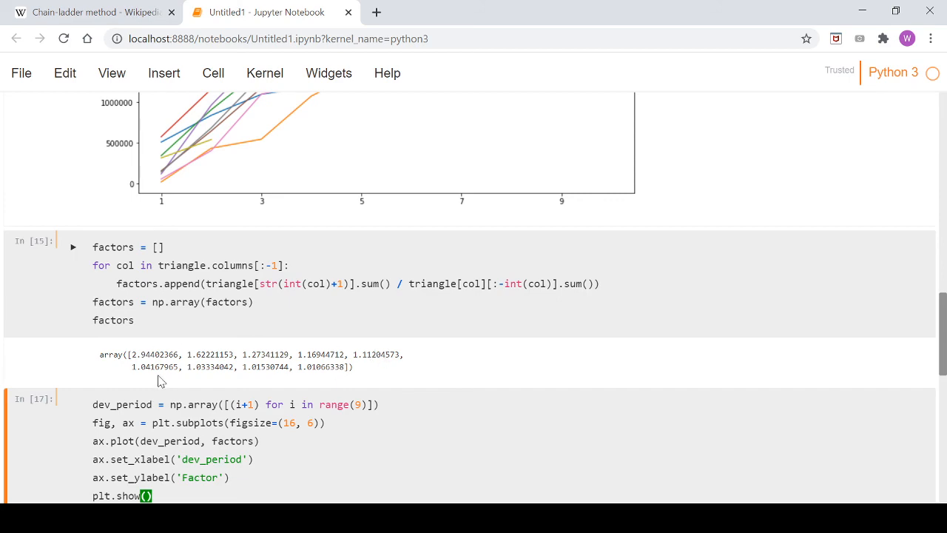
{"action": "key", "text": "Shift+Enter"}
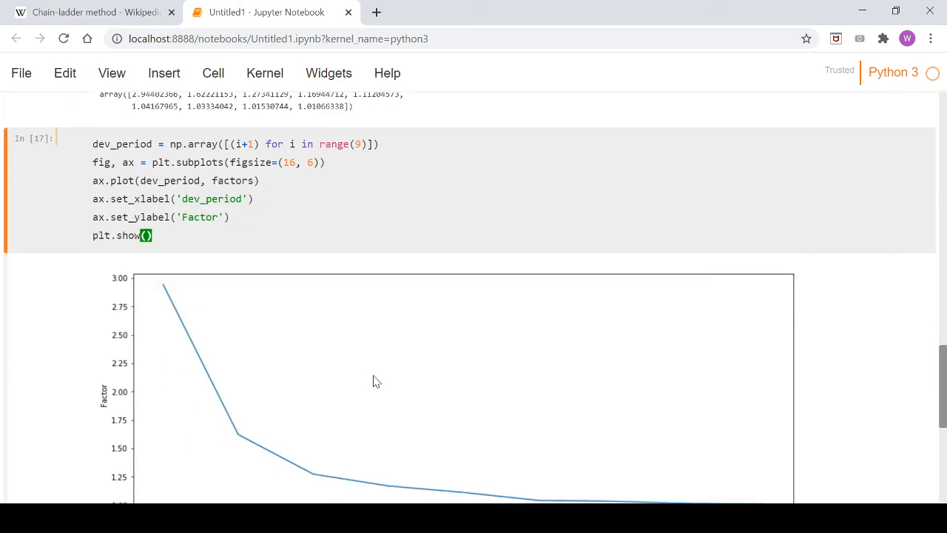
{"action": "scroll", "scroll_direction": "down", "scroll_amount": 3}
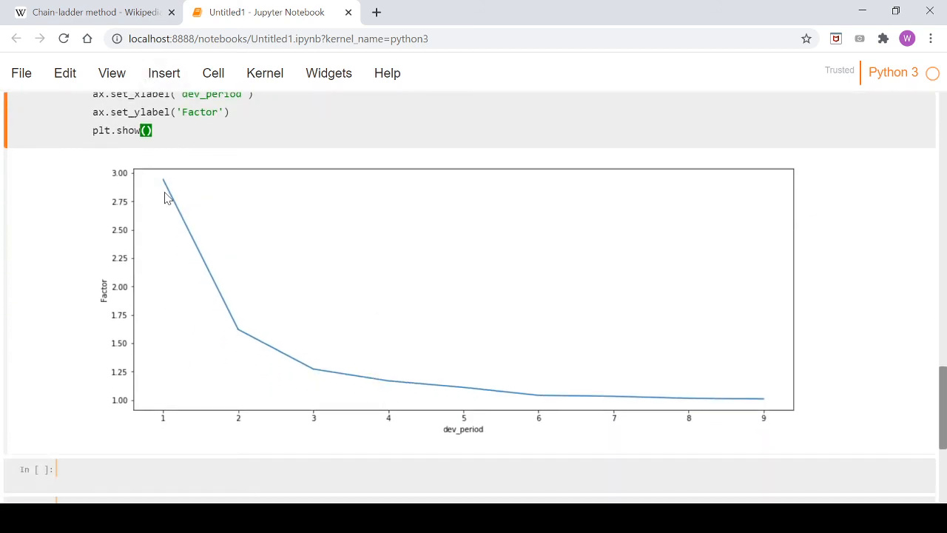
{"action": "mouse_move", "coordinate": [710, 417]}
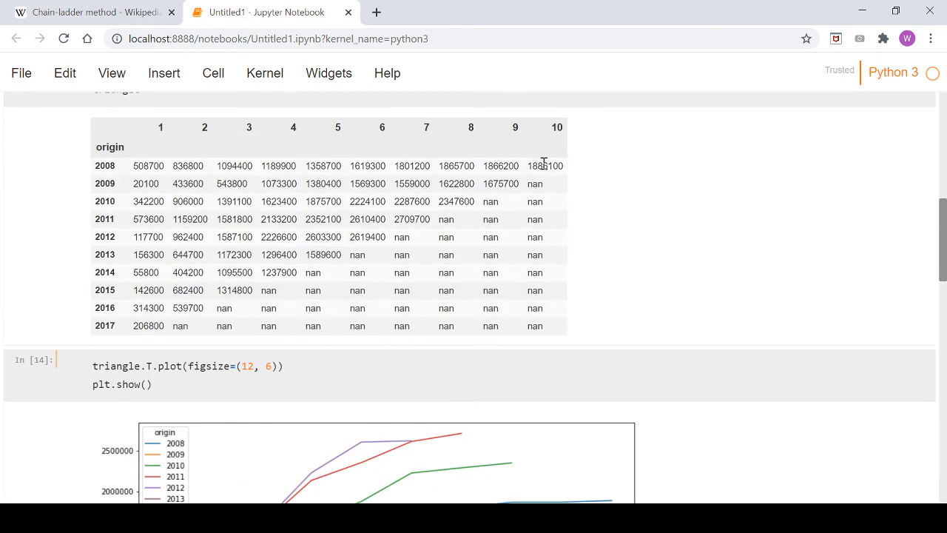
{"action": "scroll", "scroll_direction": "down", "scroll_amount": 3}
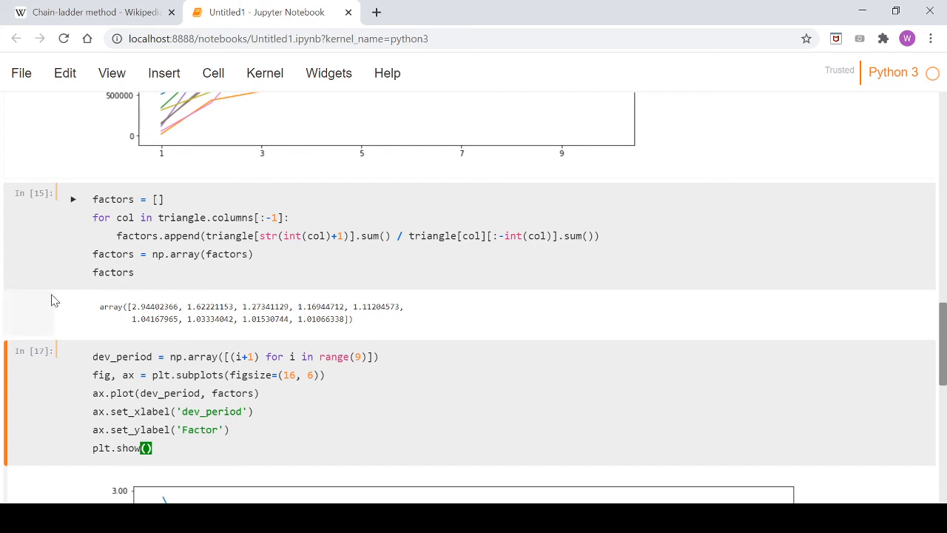
{"action": "scroll", "scroll_direction": "down", "scroll_amount": 3}
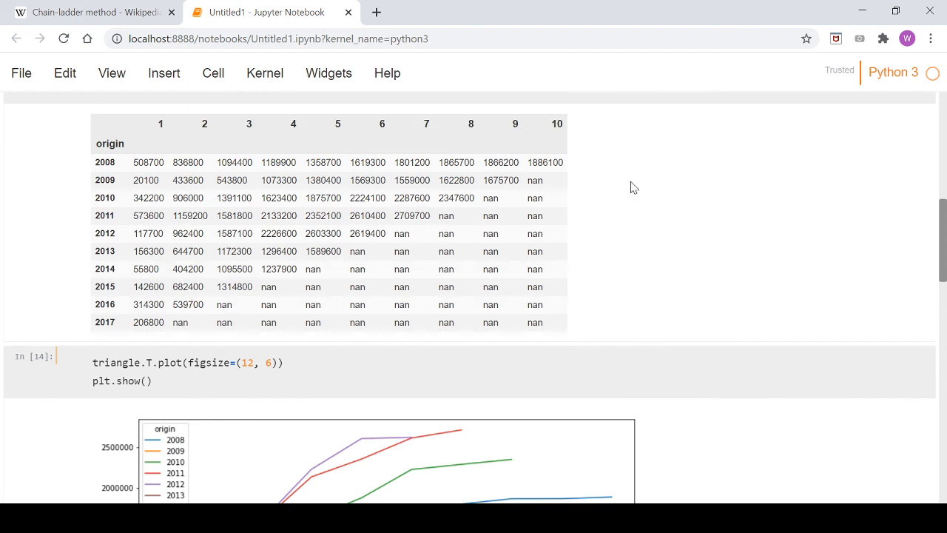
{"action": "mouse_move", "coordinate": [556, 122]}
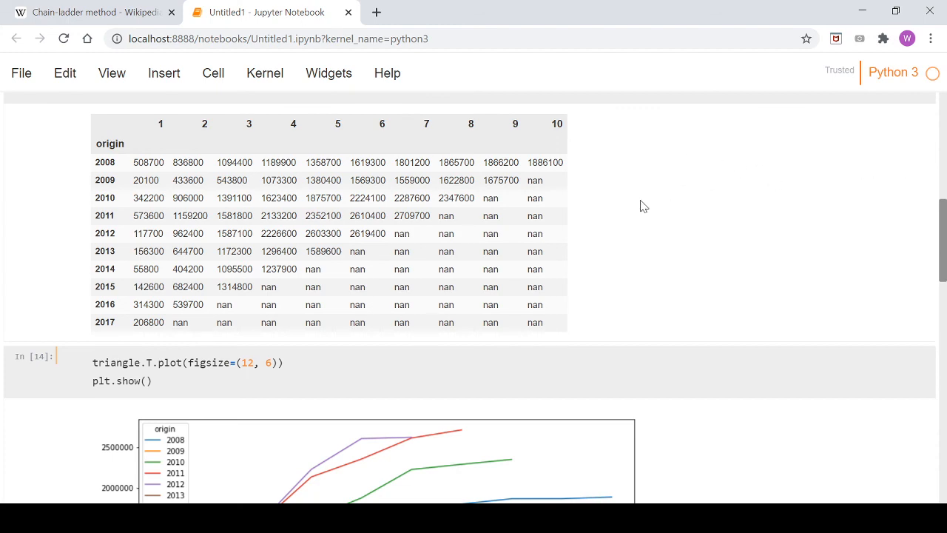
{"action": "scroll", "scroll_direction": "down", "scroll_amount": 3}
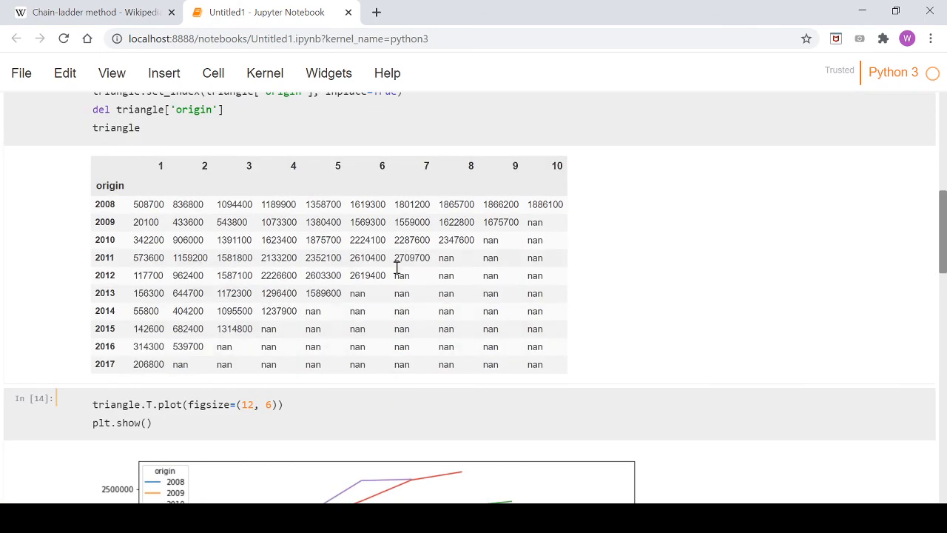
{"action": "mouse_move", "coordinate": [414, 285]}
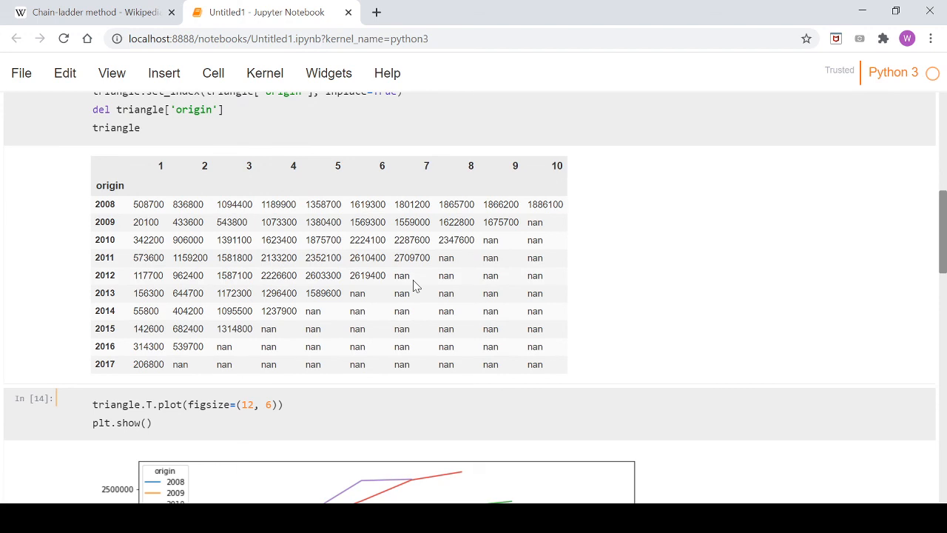
{"action": "mouse_move", "coordinate": [682, 327]}
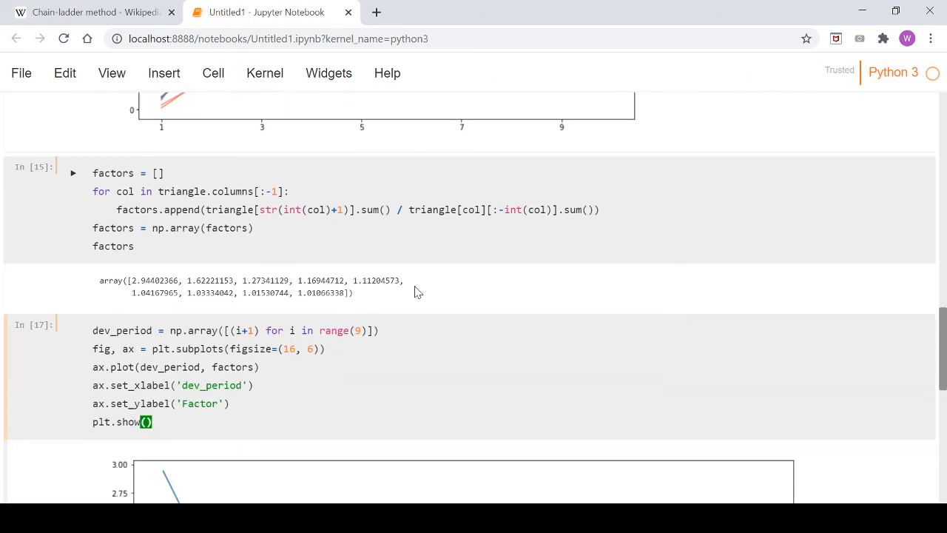
{"action": "scroll", "scroll_direction": "up", "scroll_amount": 3}
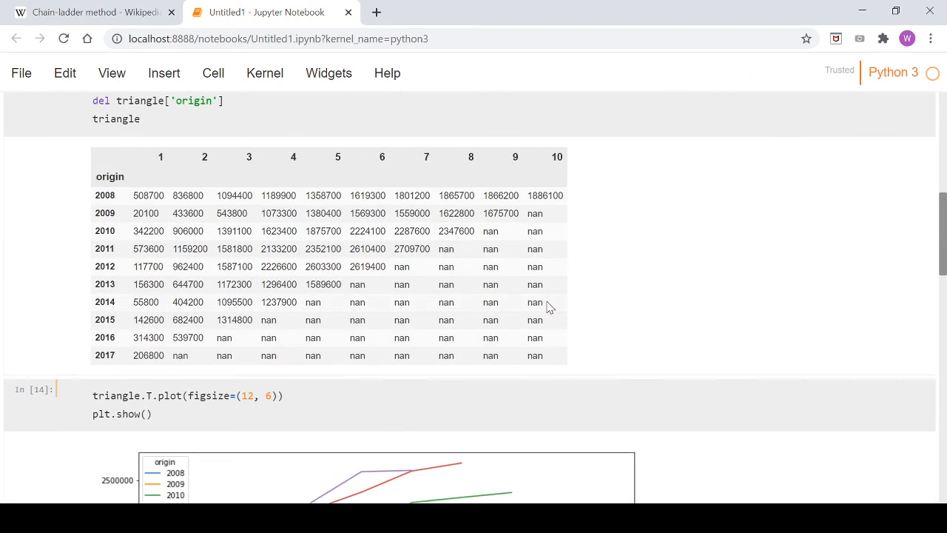